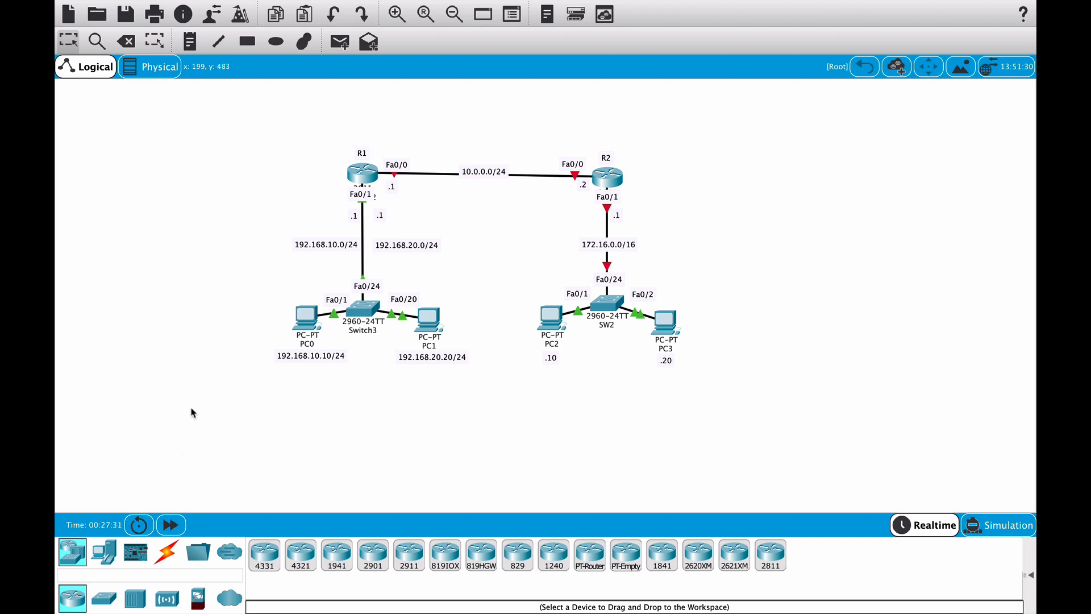
mouse_move(313, 270)
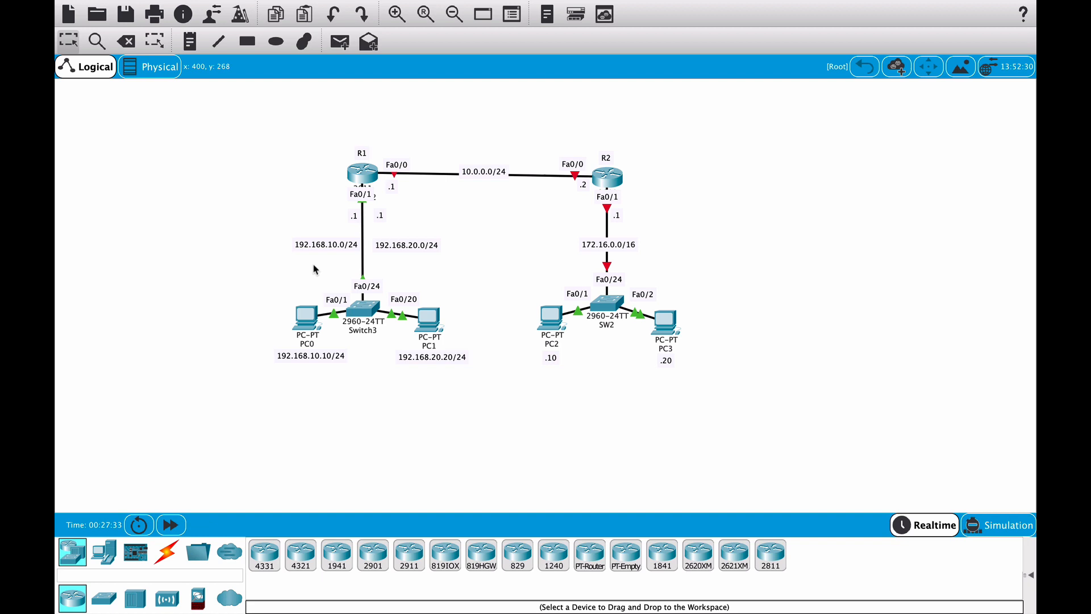
mouse_move(302, 329)
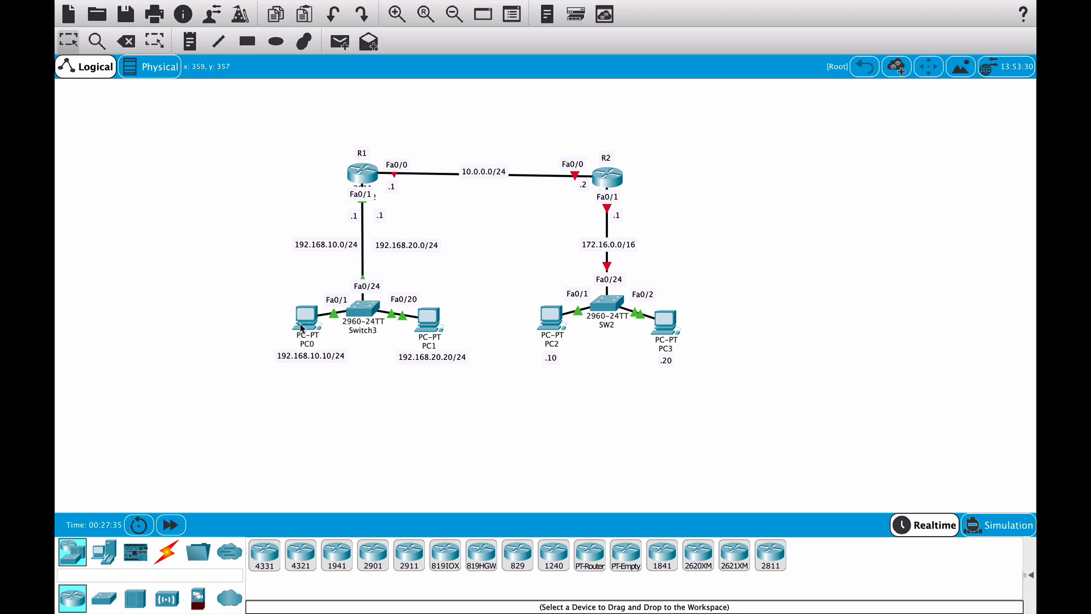
mouse_move(376, 157)
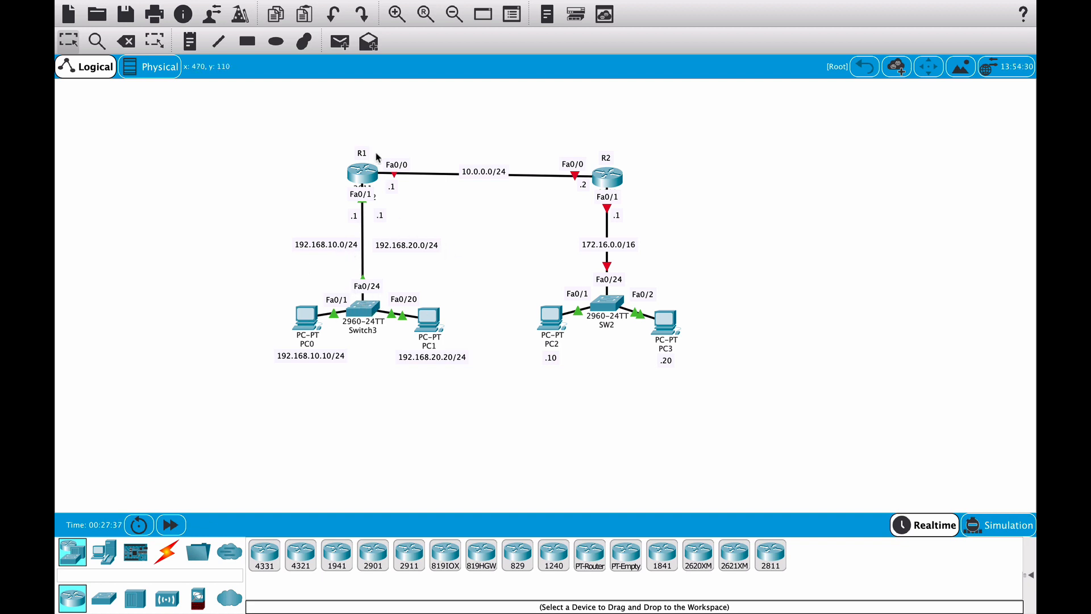
mouse_move(507, 350)
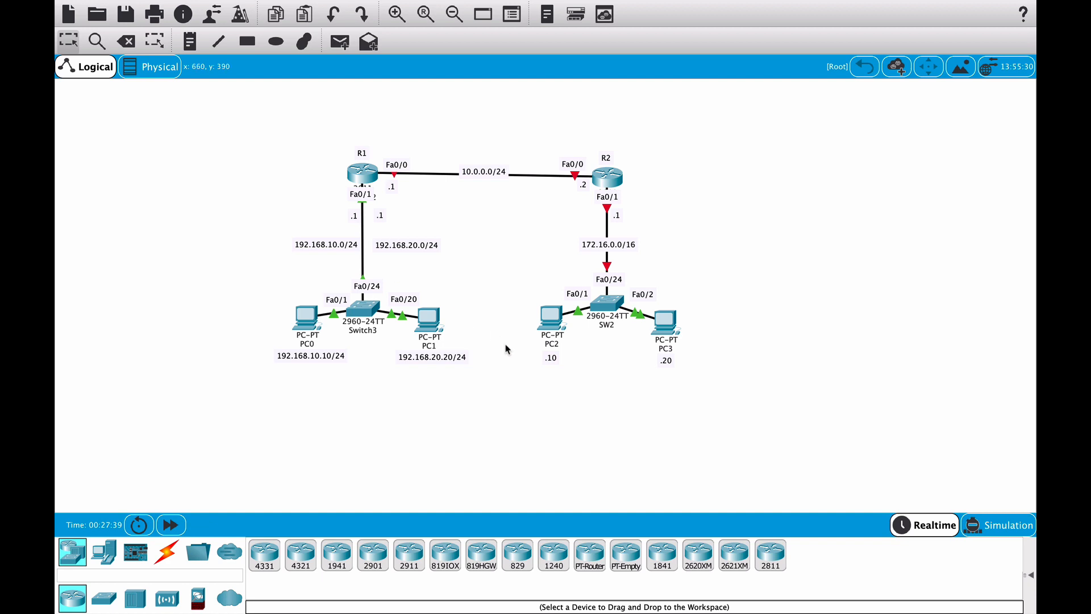
mouse_move(510, 217)
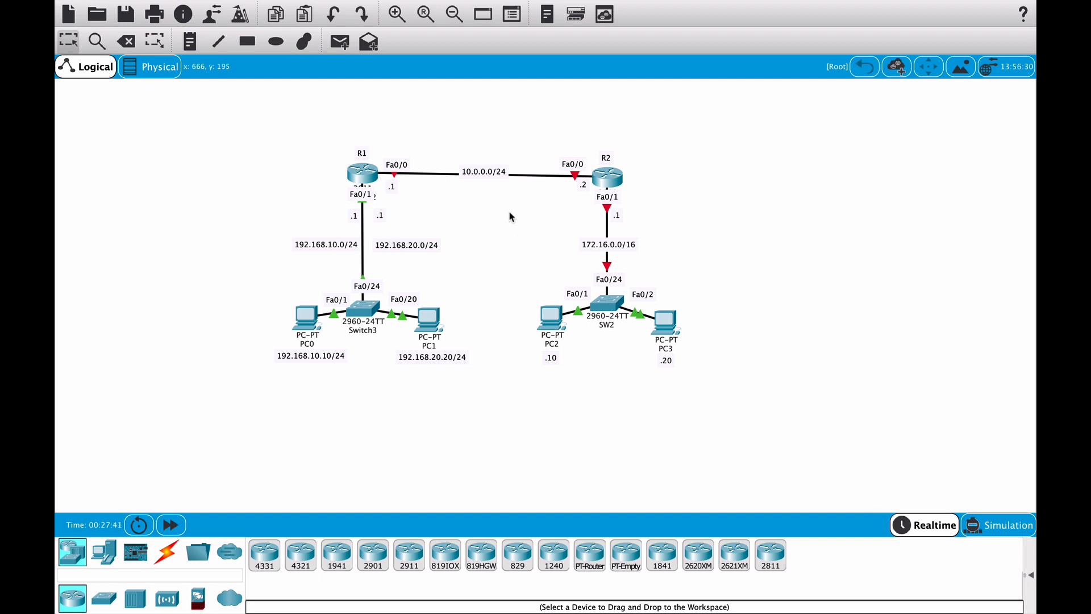
mouse_move(680, 87)
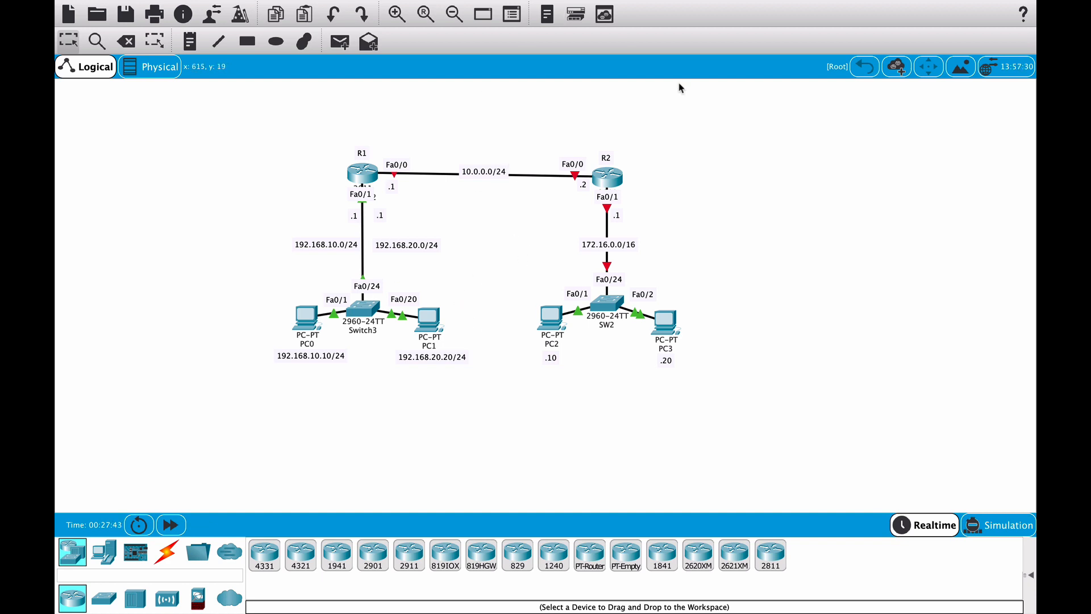
mouse_move(702, 244)
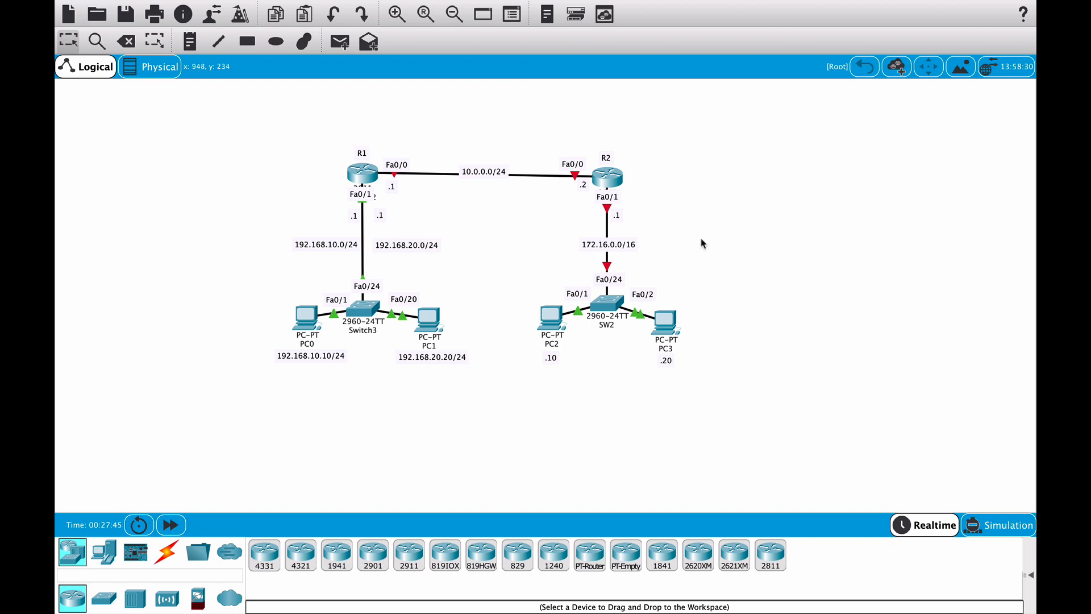
mouse_move(391, 187)
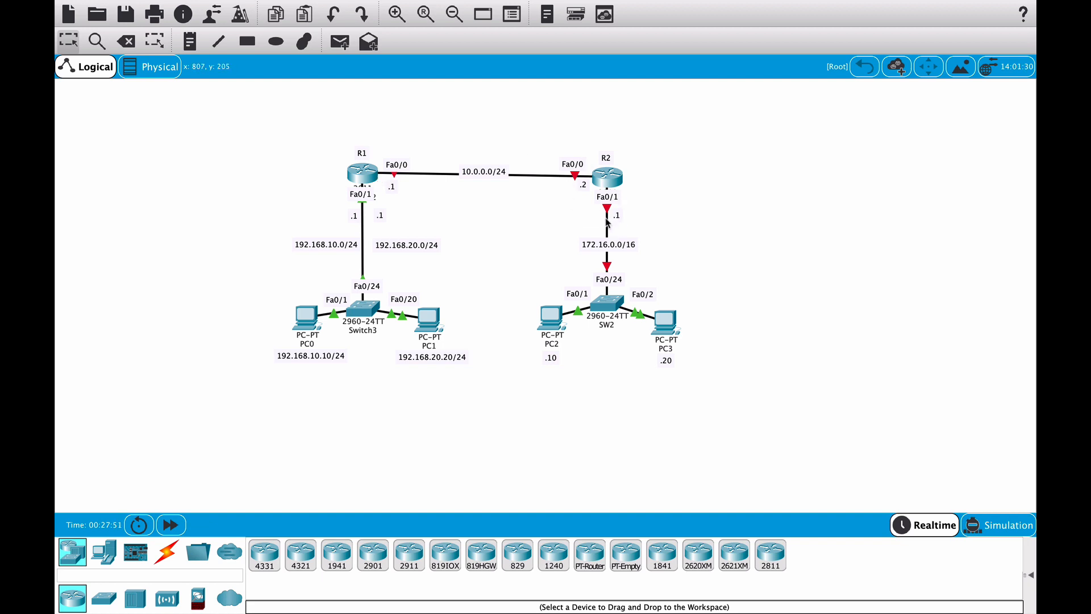
mouse_move(493, 131)
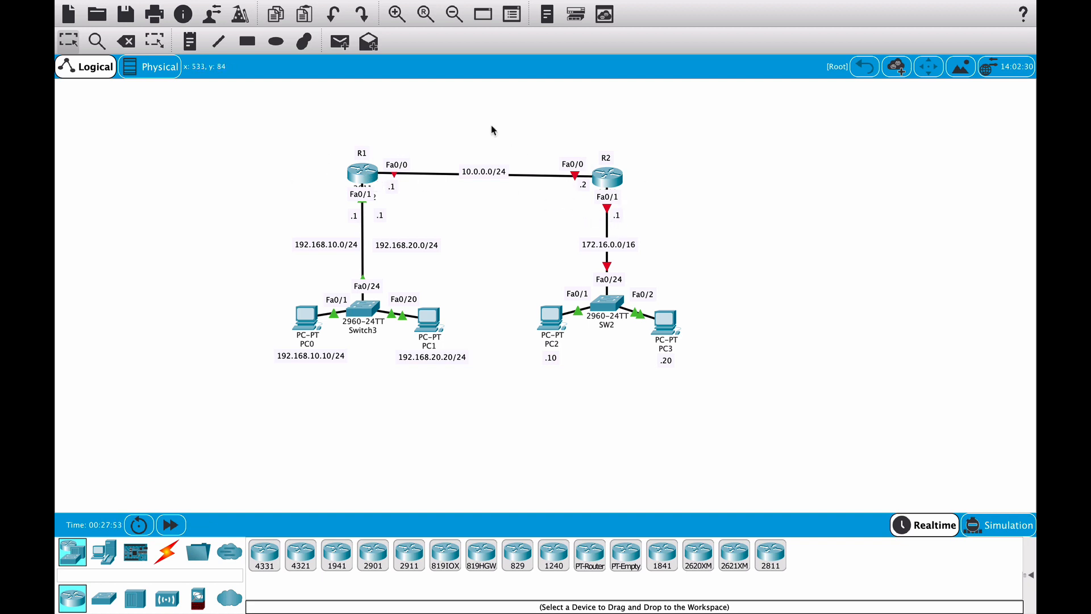
mouse_move(433, 159)
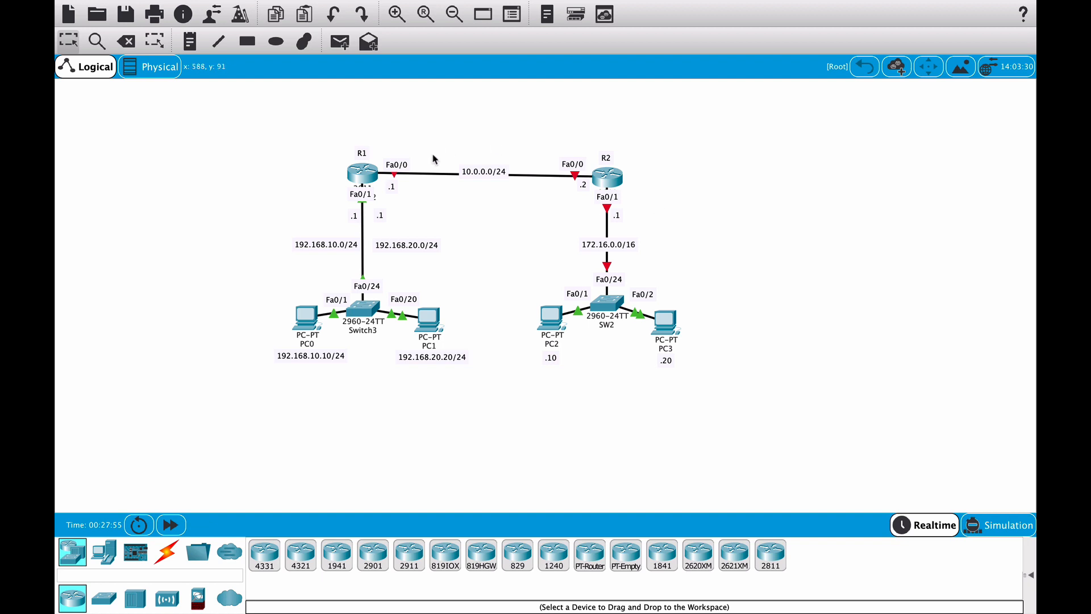
Step: Open Router2's console, enter privileged mode and select interface Fa0/0
double_click(607, 177)
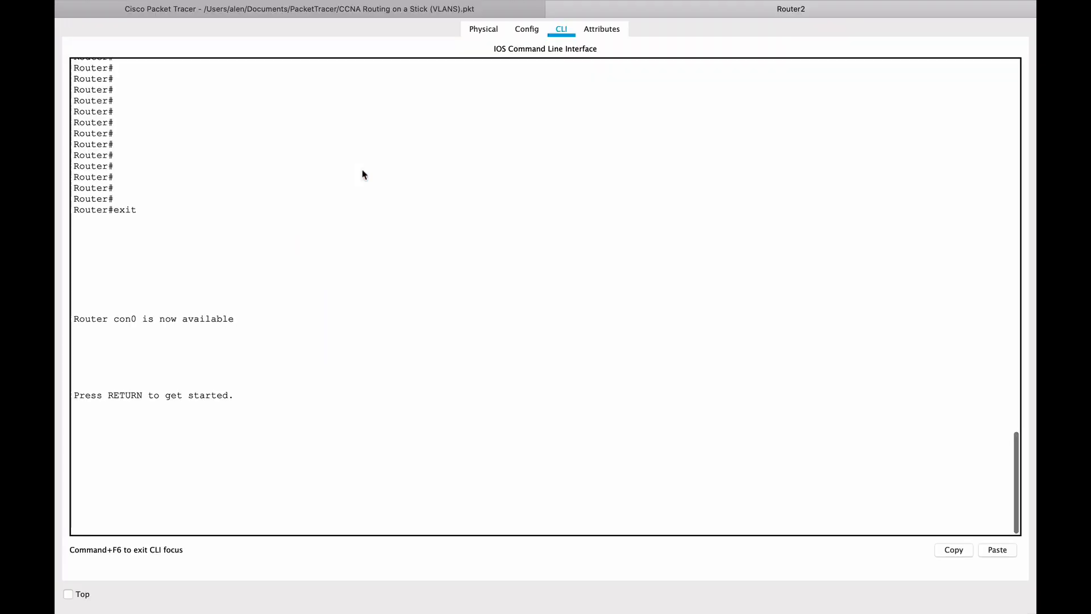
mouse_move(308, 437)
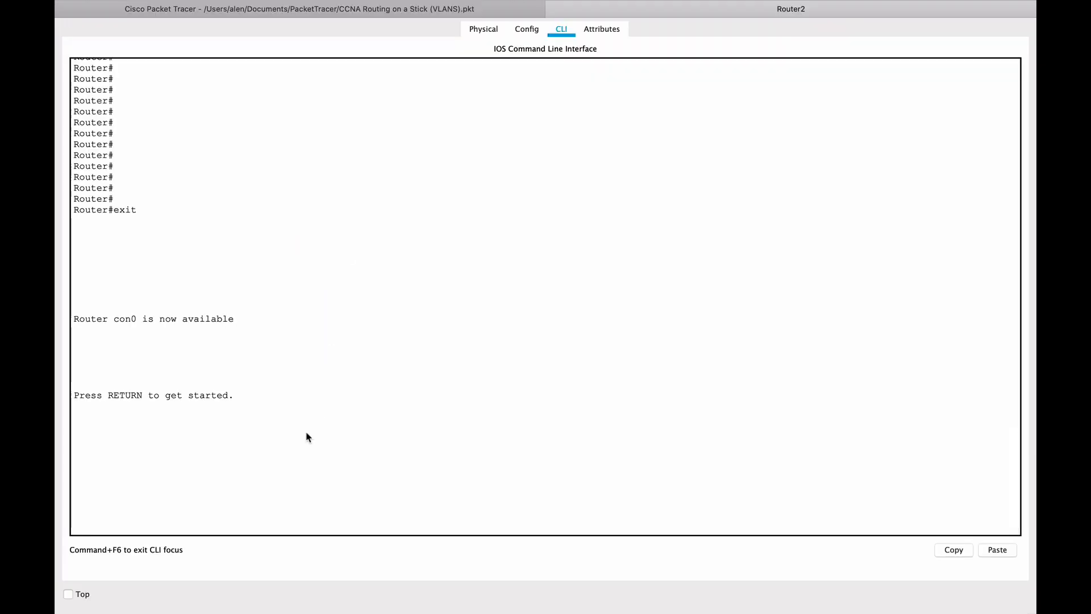
key("Return")
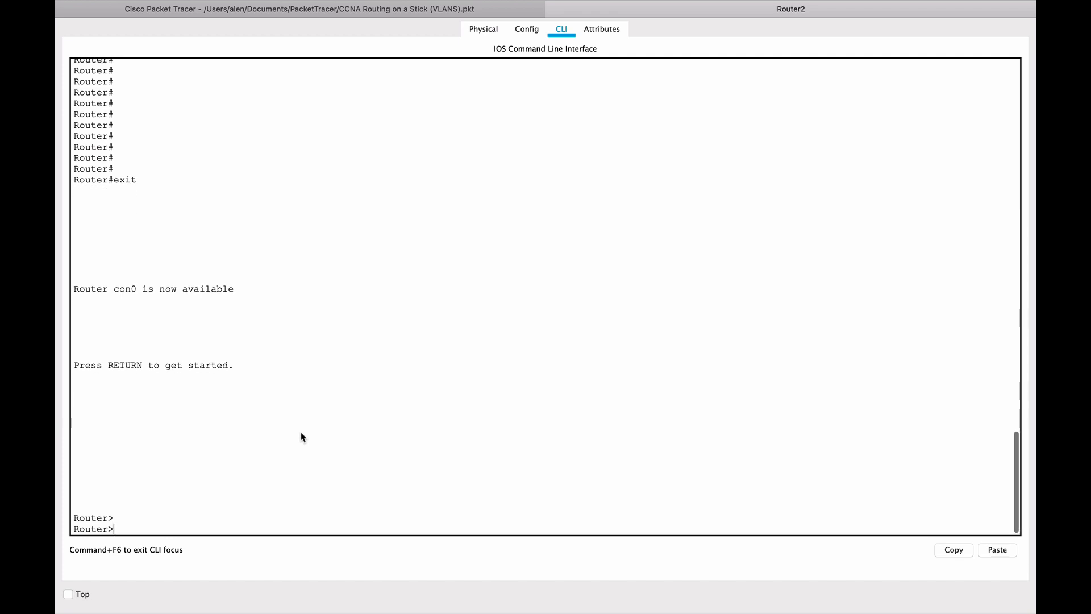
type("en")
type("conf t")
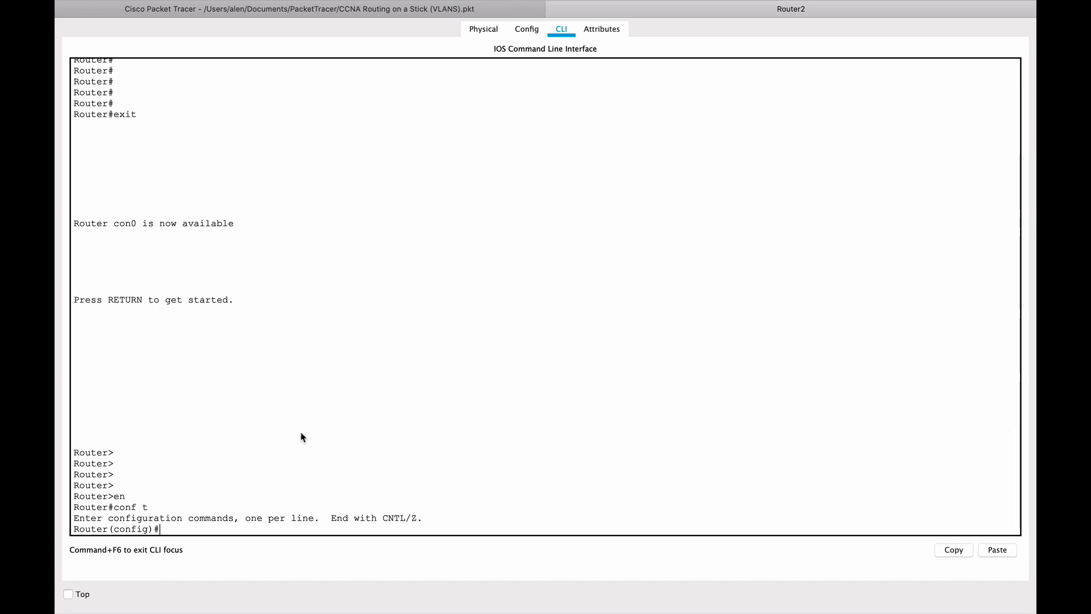
type("int")
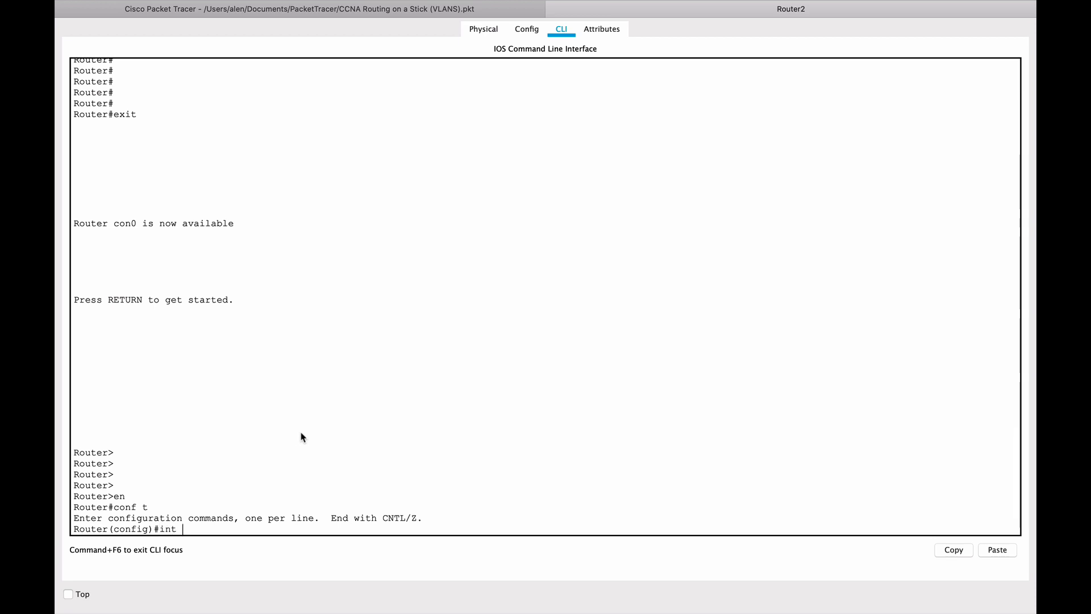
type("fa0/0")
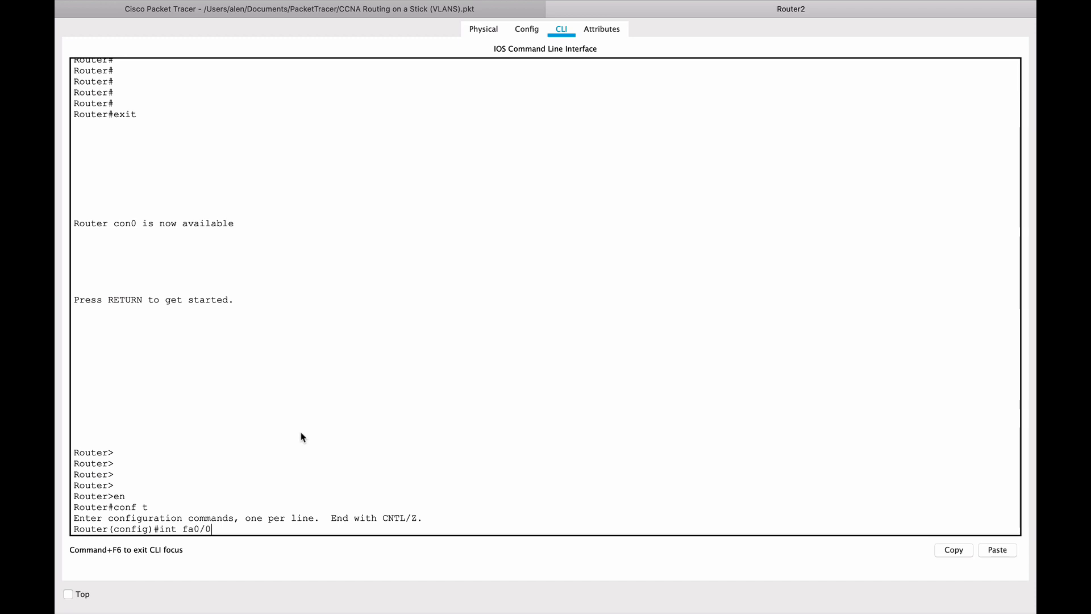
key("Return")
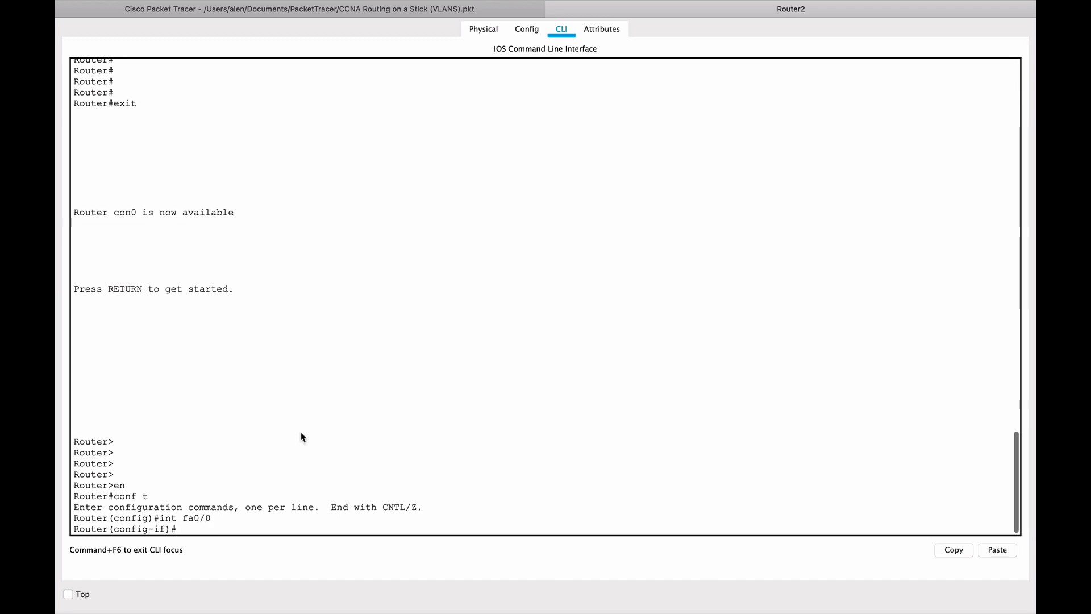
Step: Assign Fa0/0 the address 10.0.0.1 255.255.255.0 and enable it with no shutdown
type("ip ad")
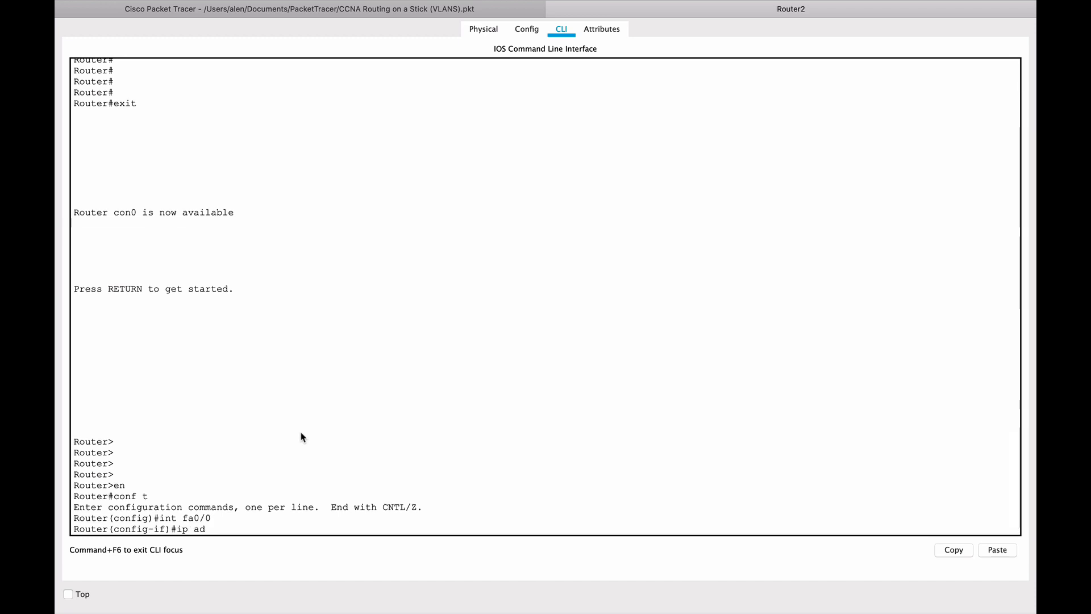
type("dress 10")
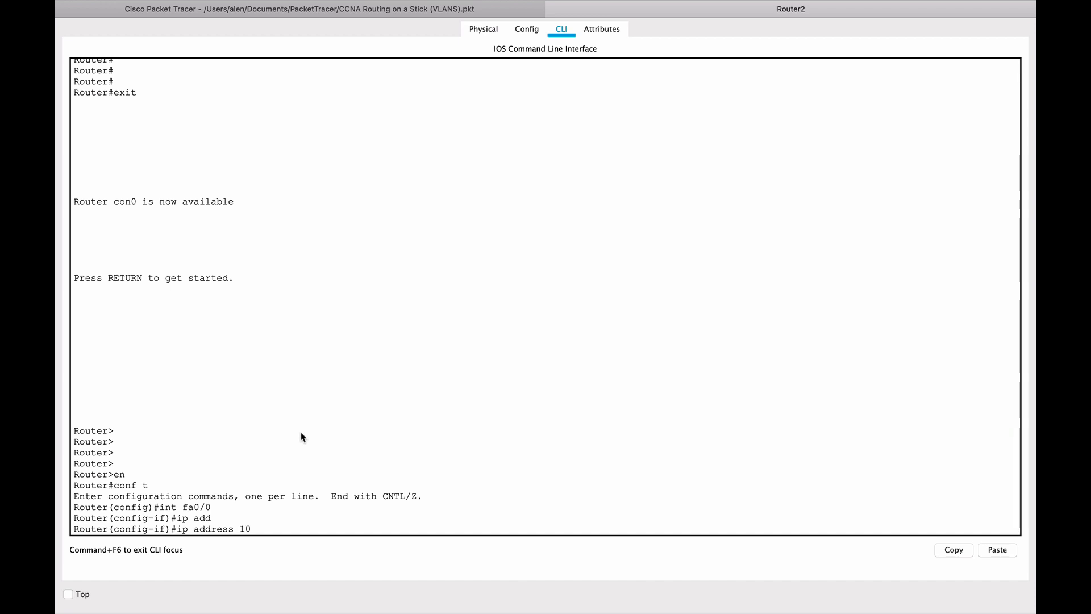
type(".0.0.1")
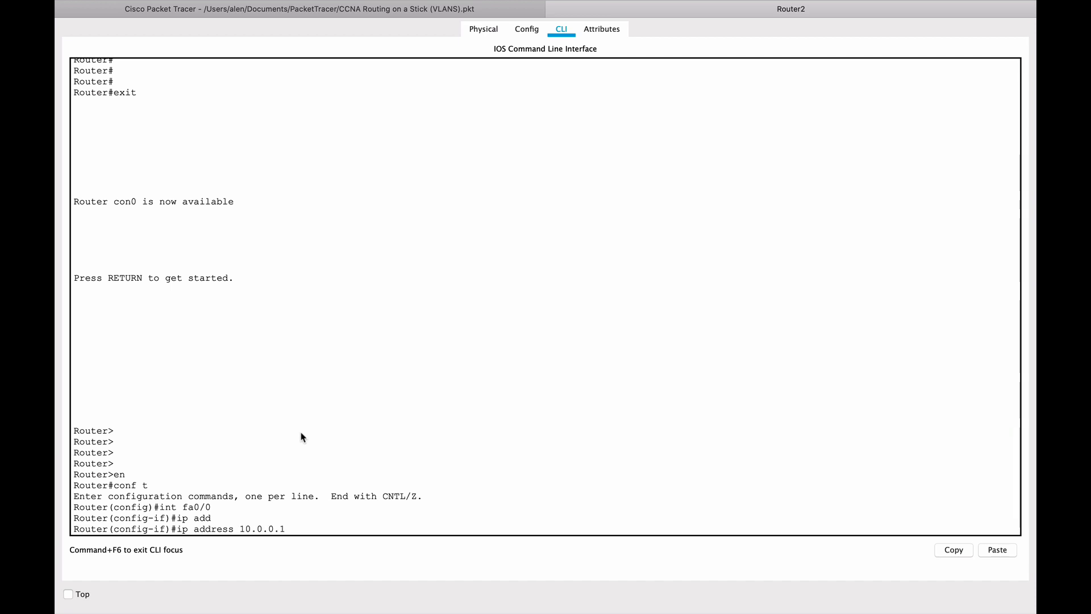
type("255.255.2")
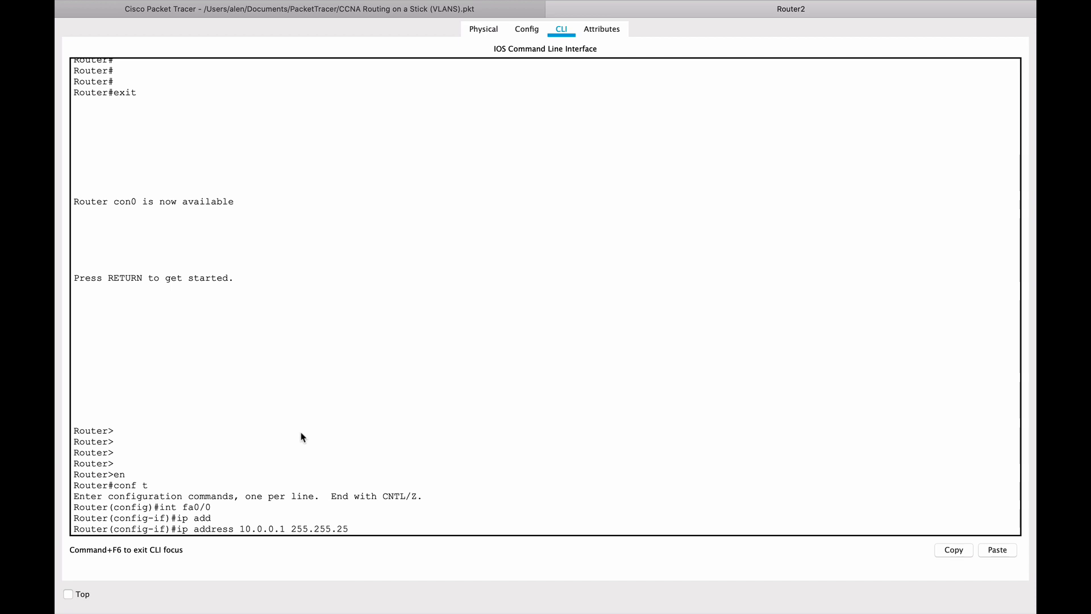
type("5.0")
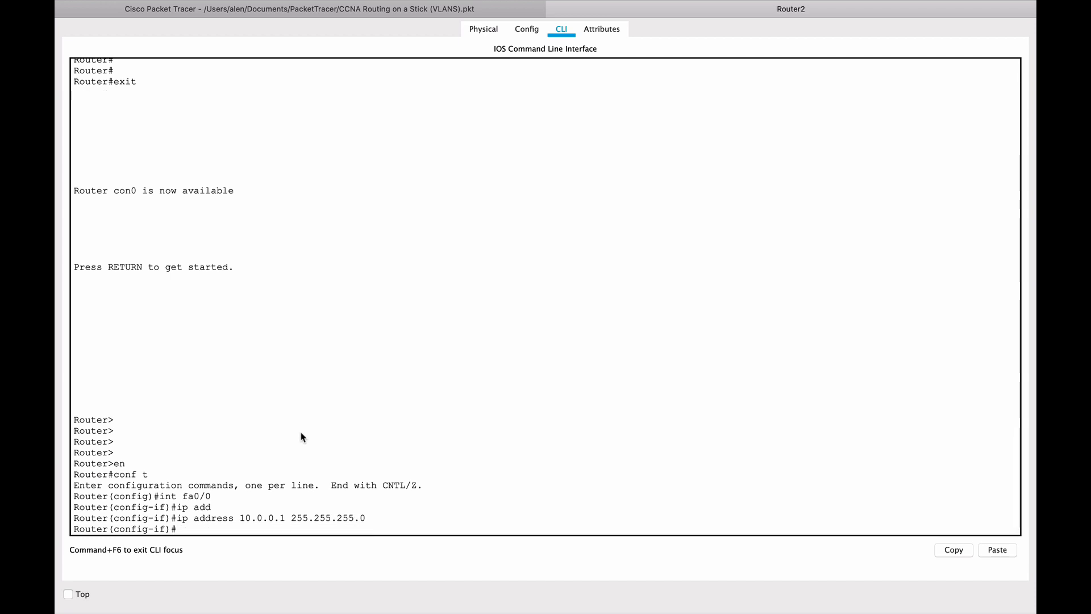
type("no")
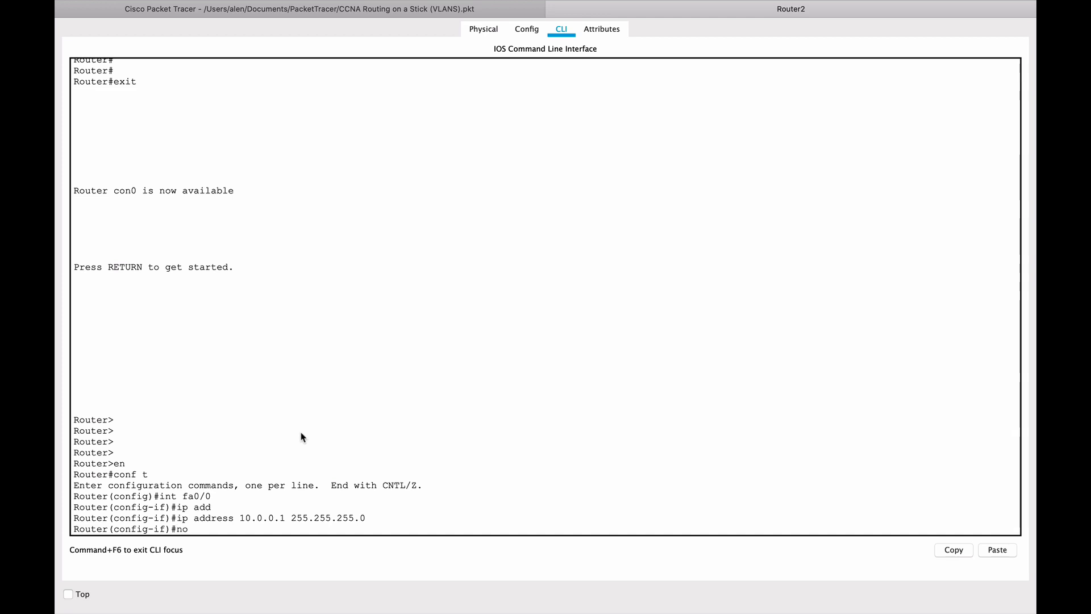
type("shut")
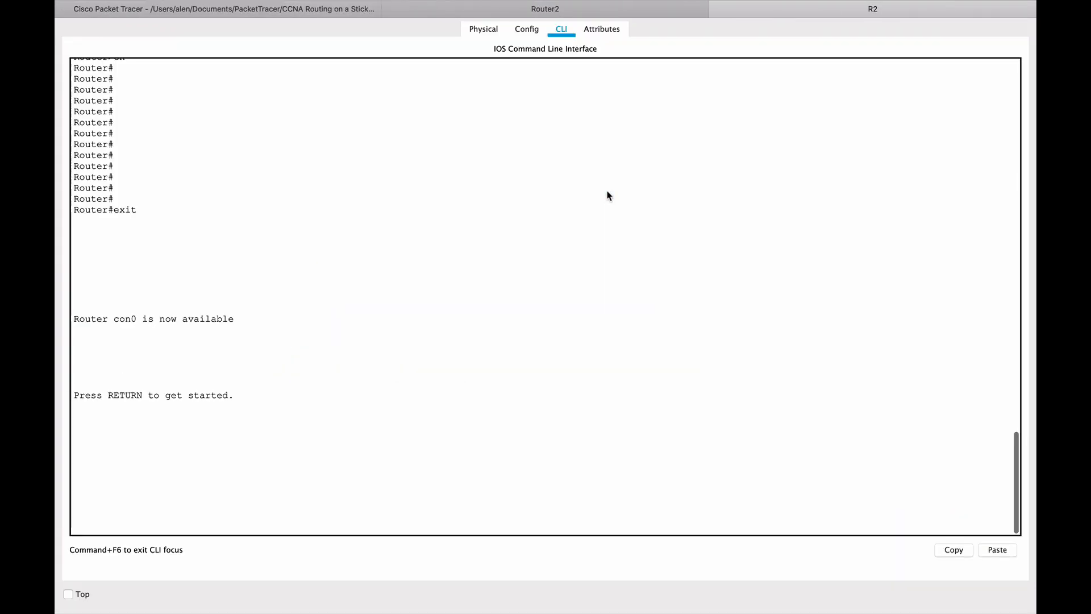
Step: Start R2's console and enter configuration for interface Fa0/0
key("return")
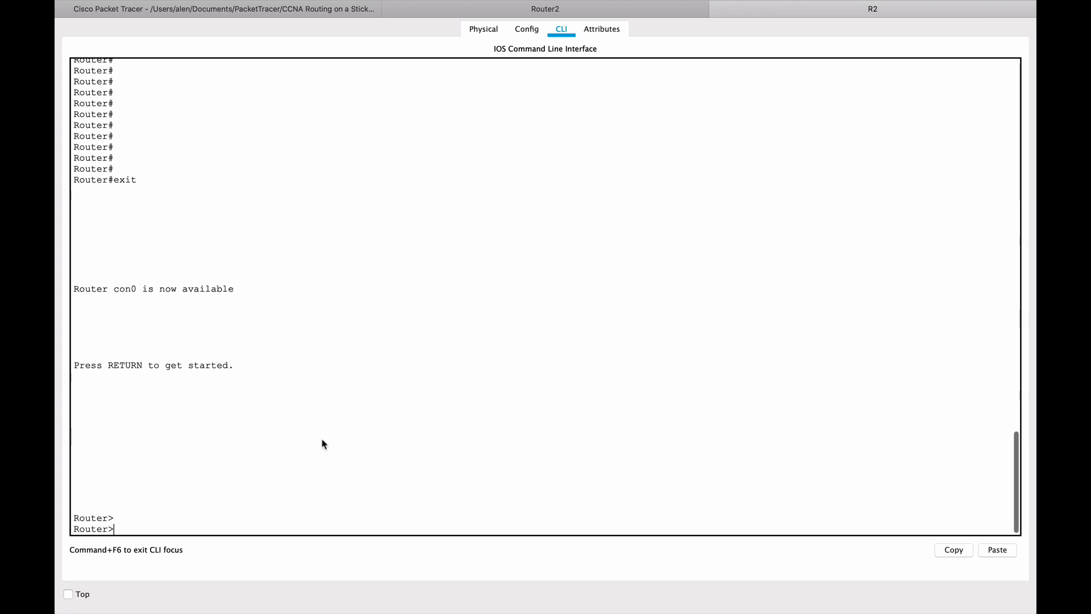
type("en")
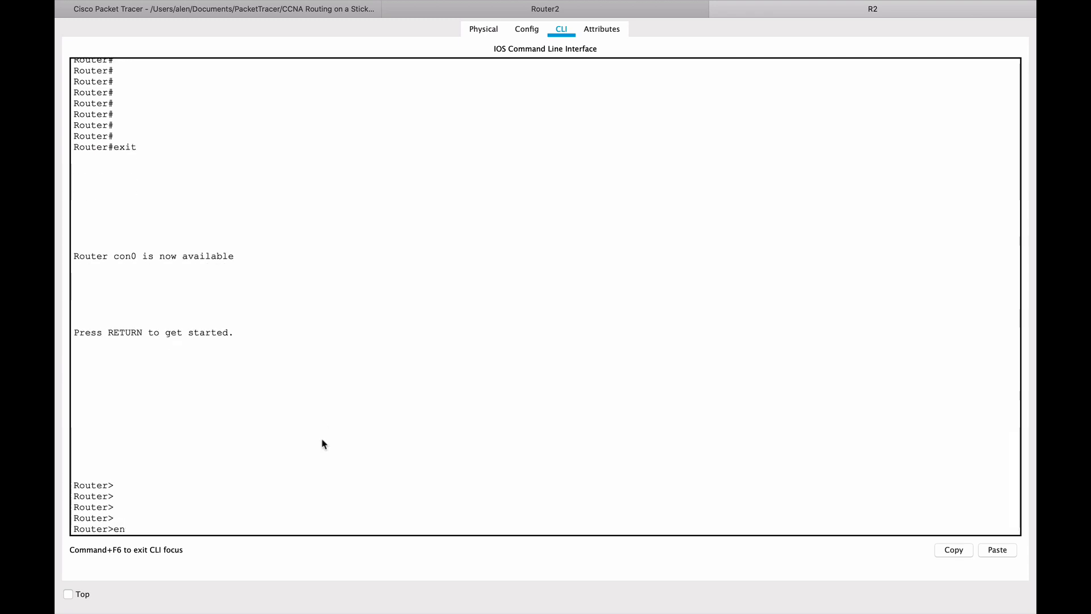
key("Return")
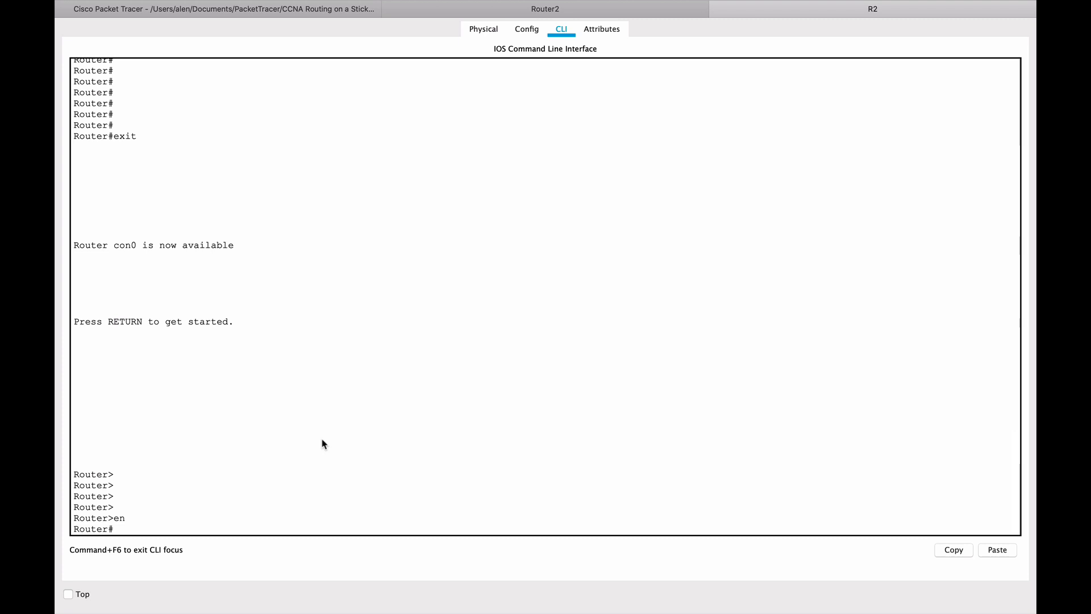
type("conf t")
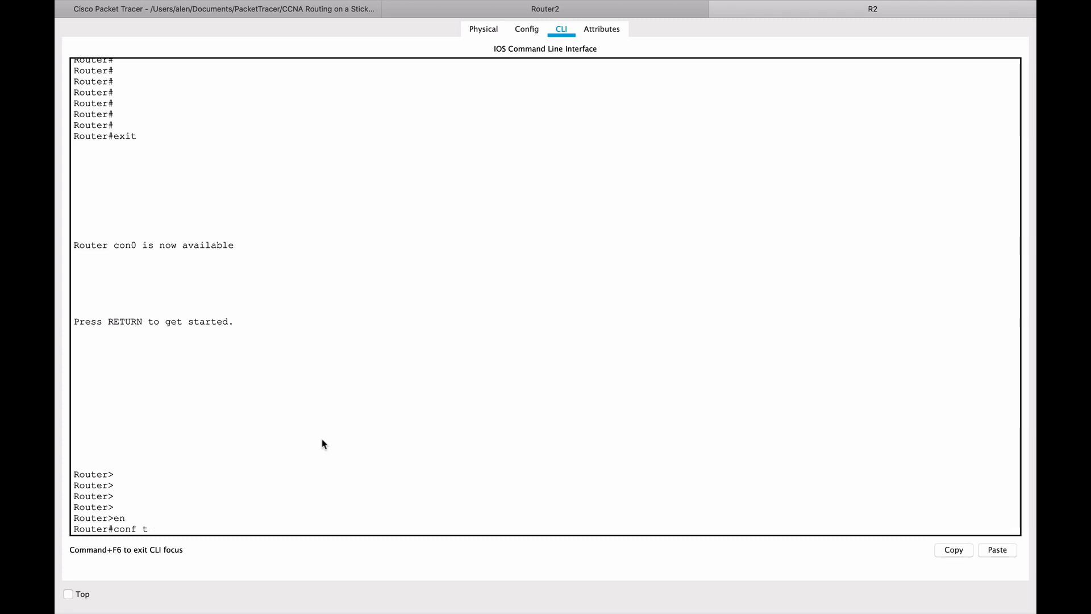
type("int")
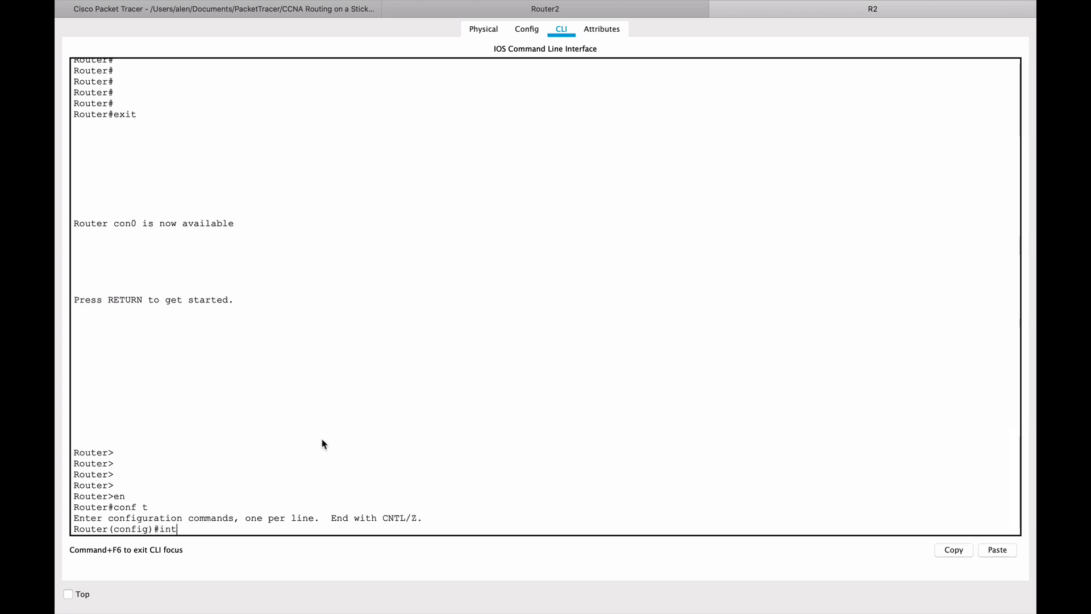
type("fa")
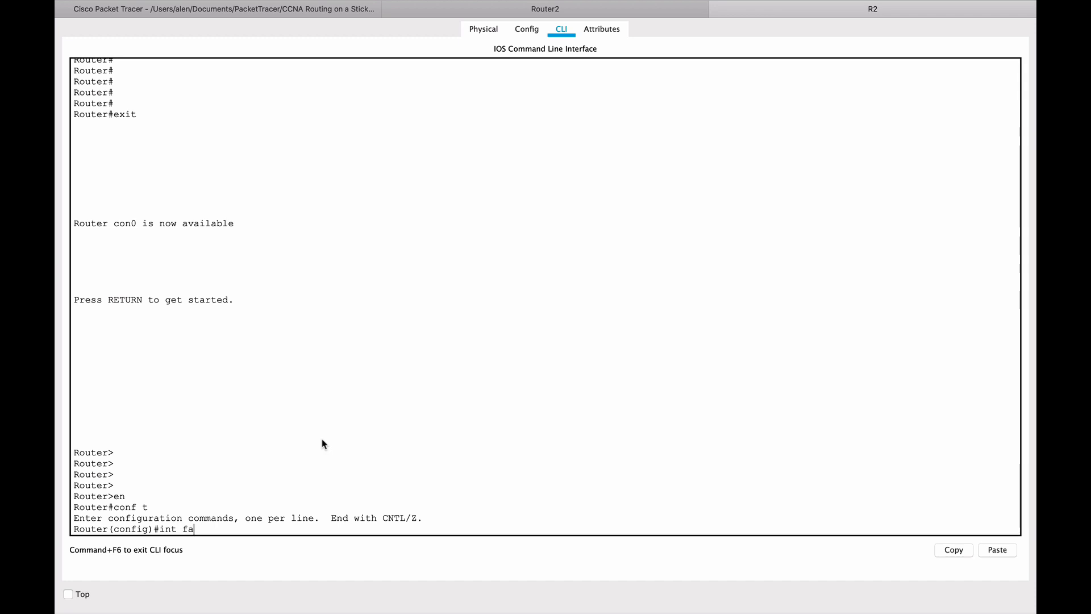
type("0/0")
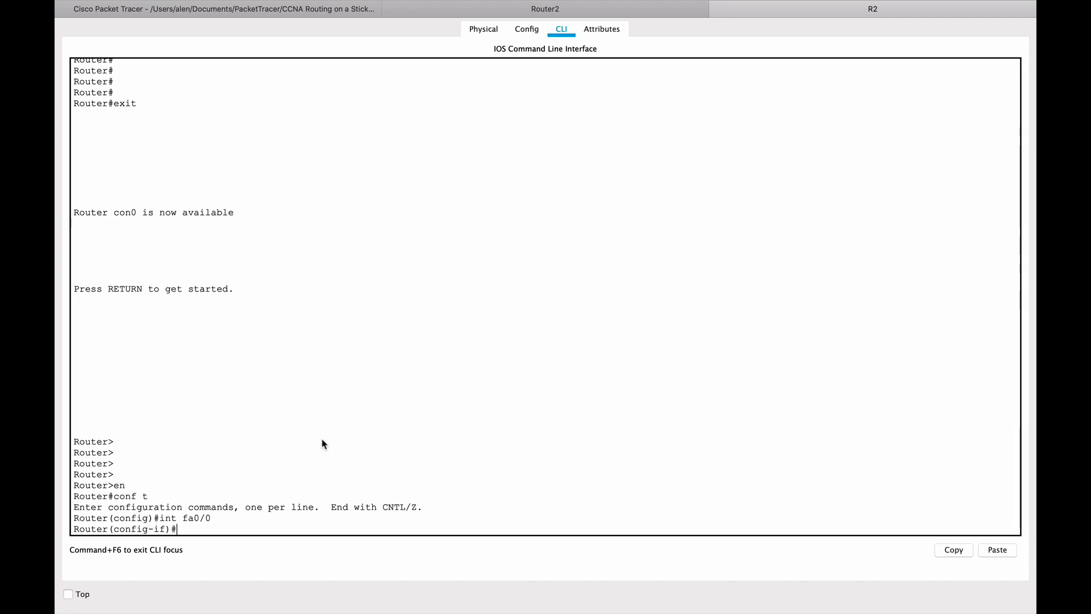
Step: Give R2's Fa0/0 the address 10.0.0.2 255.255.255.0 and bring it up
type("ip a")
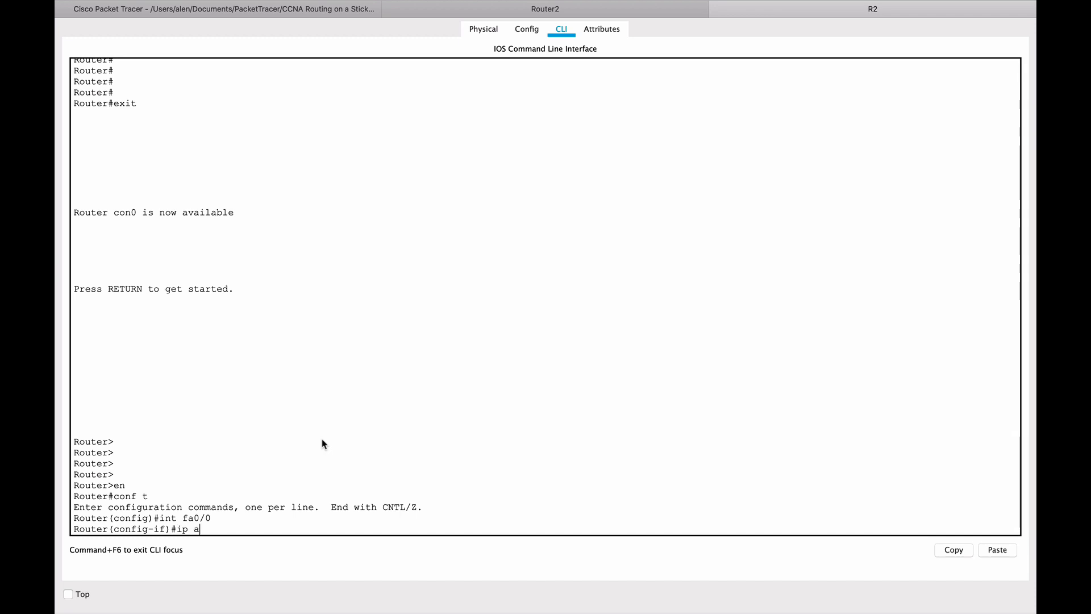
type("ddress 10")
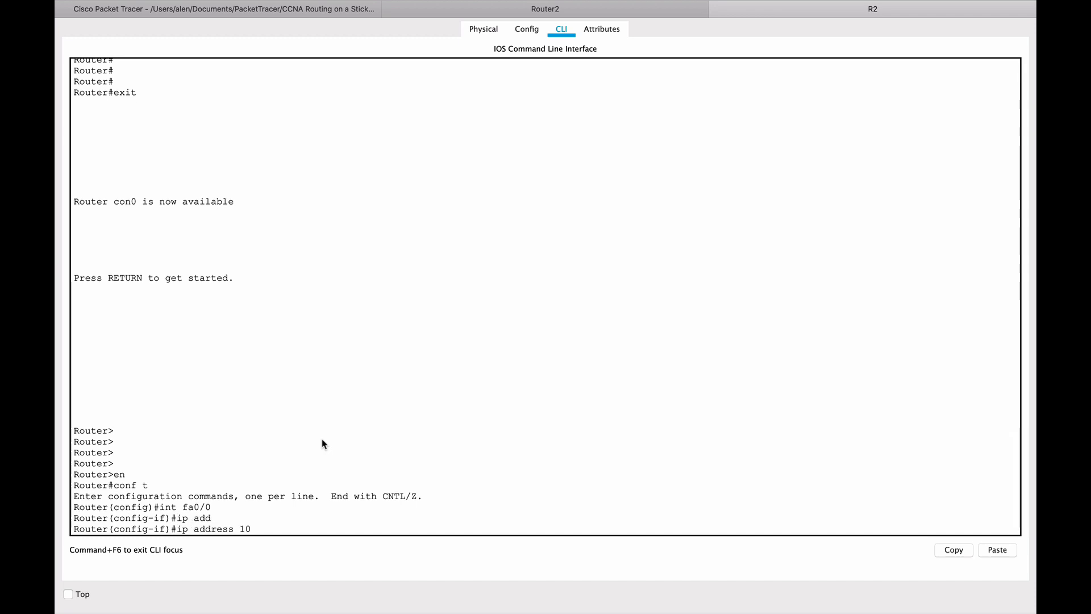
type(".0.0.2")
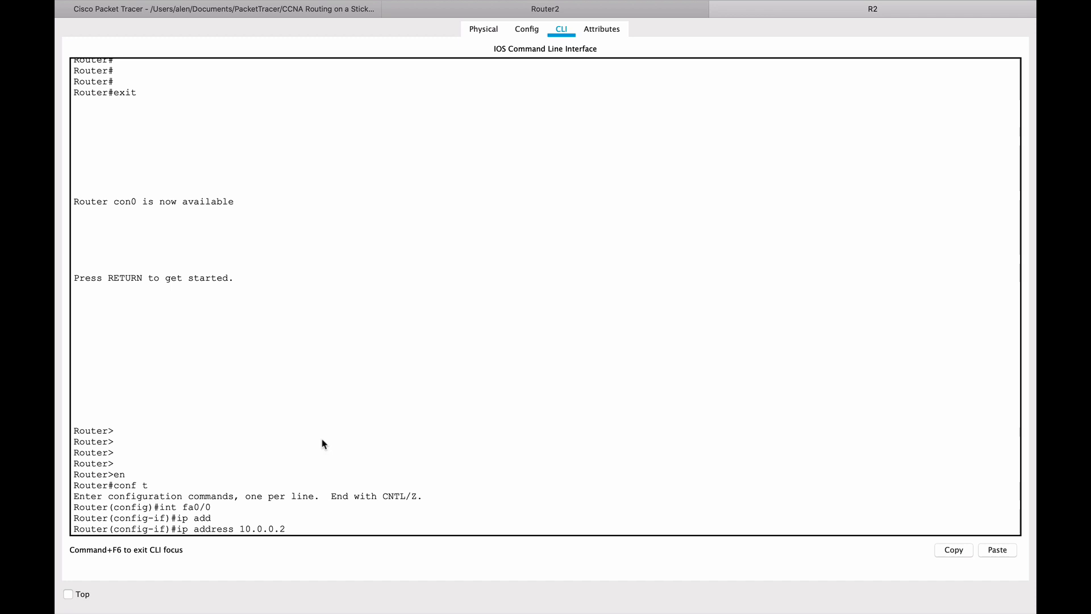
type("255.255.255.")
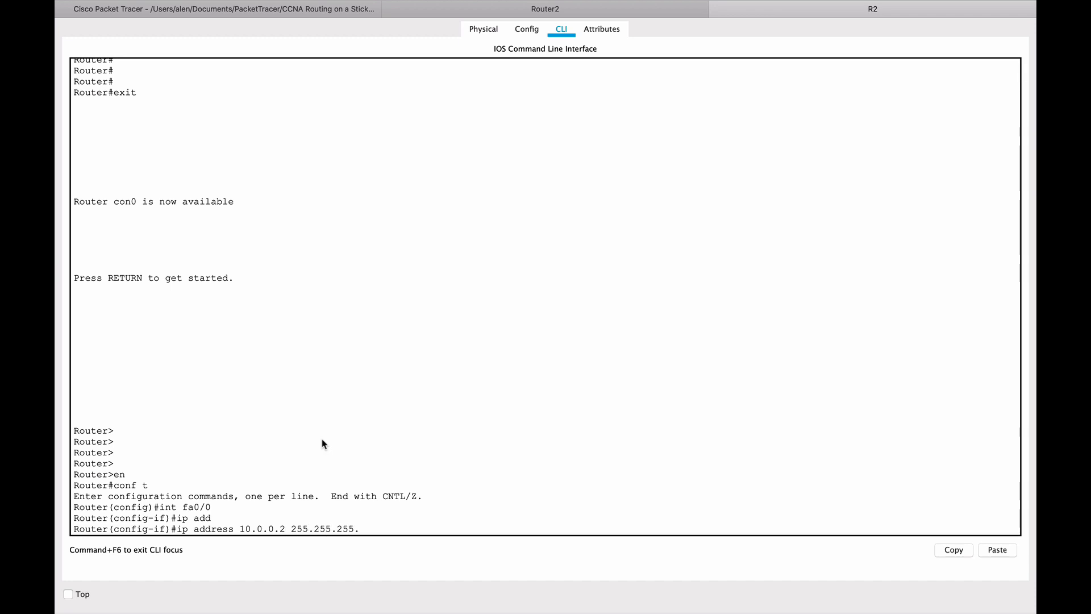
key("Return")
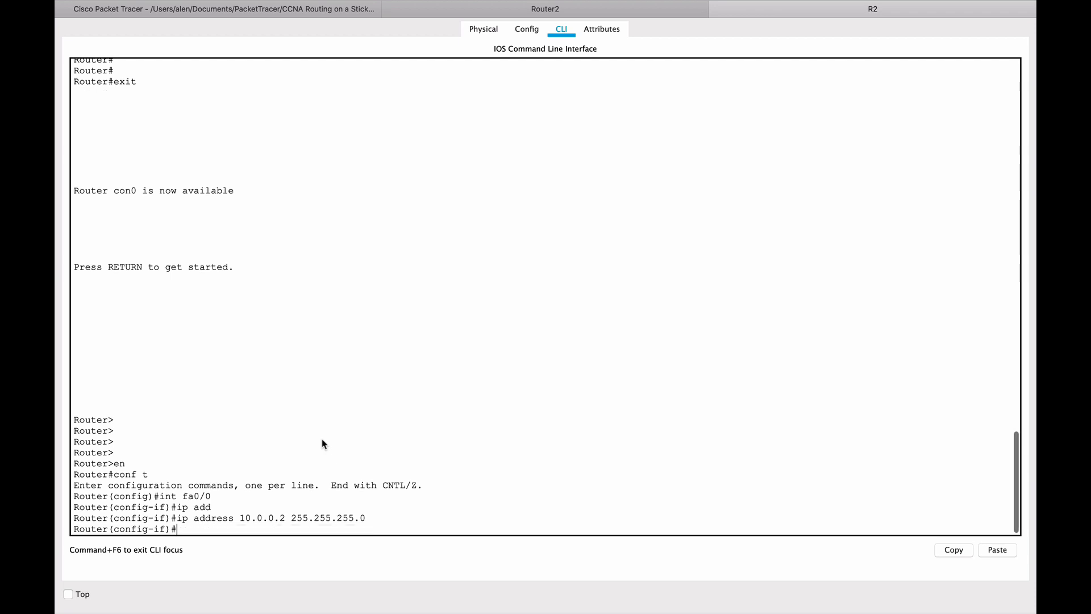
type("no shut")
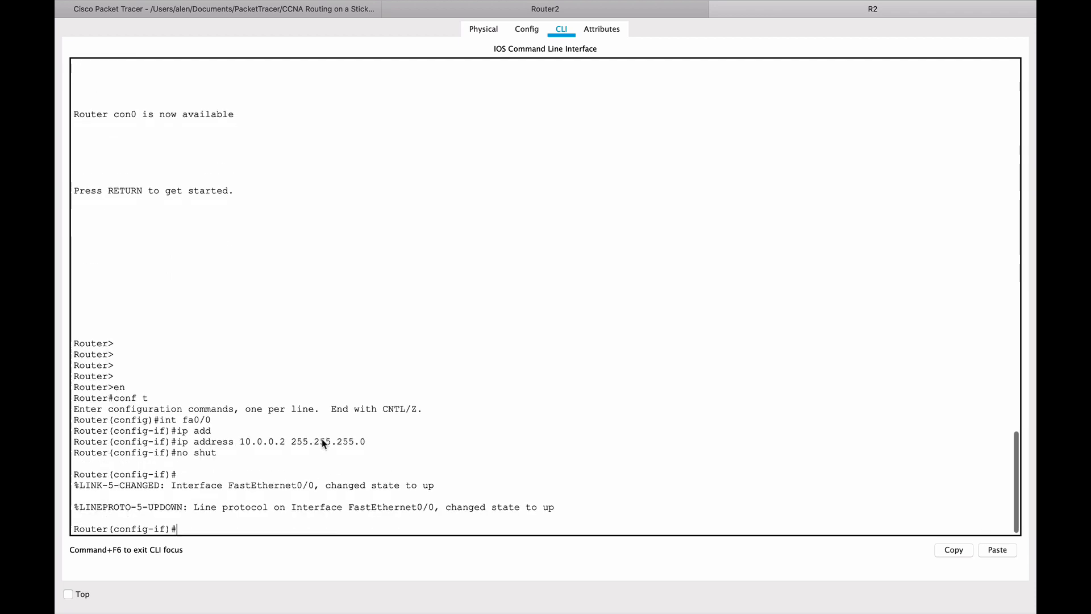
Step: Exit configuration mode on R2 and ping 10.0.0.1, getting 4 of 5 replies
key("Return")
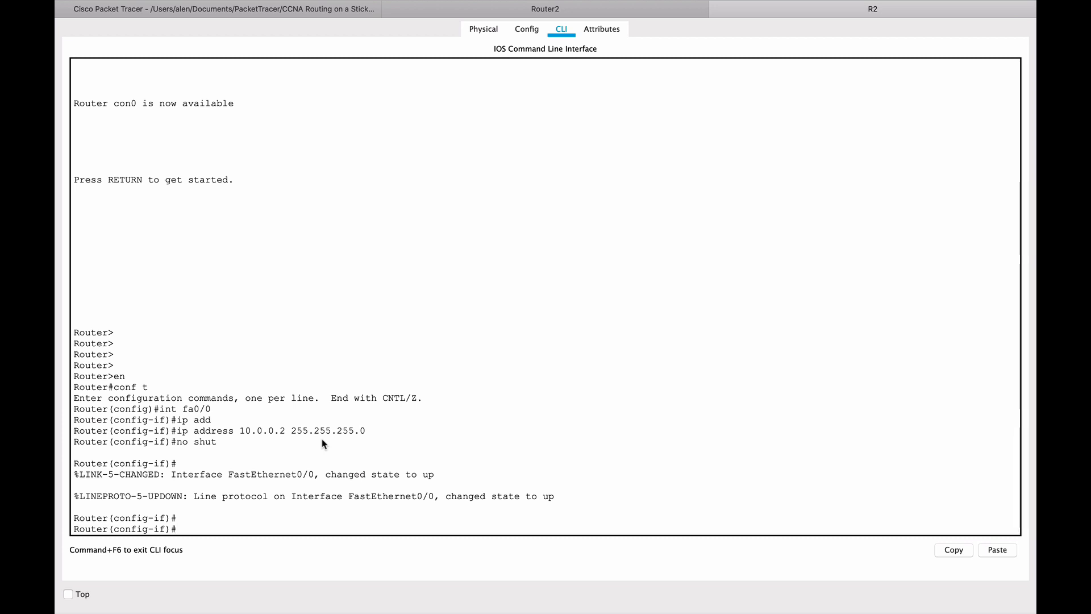
type("end")
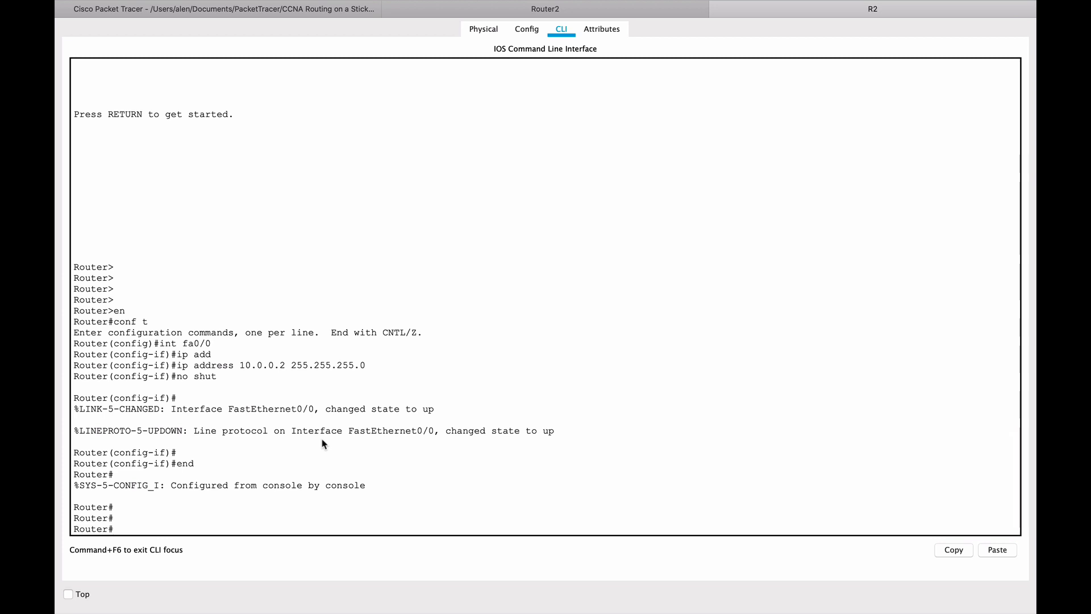
type("pi")
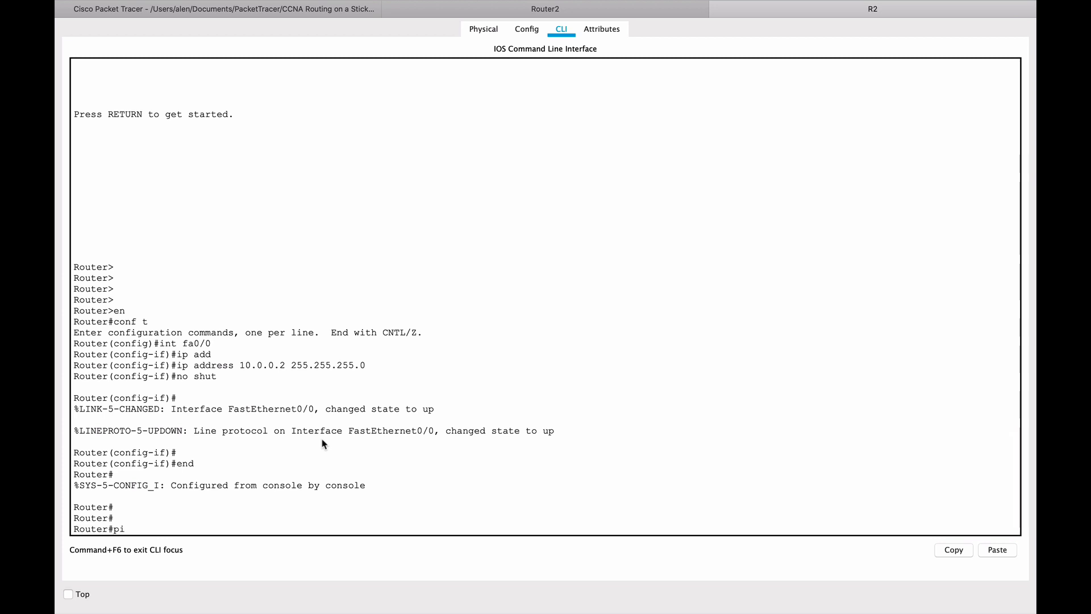
type("ng 10.0")
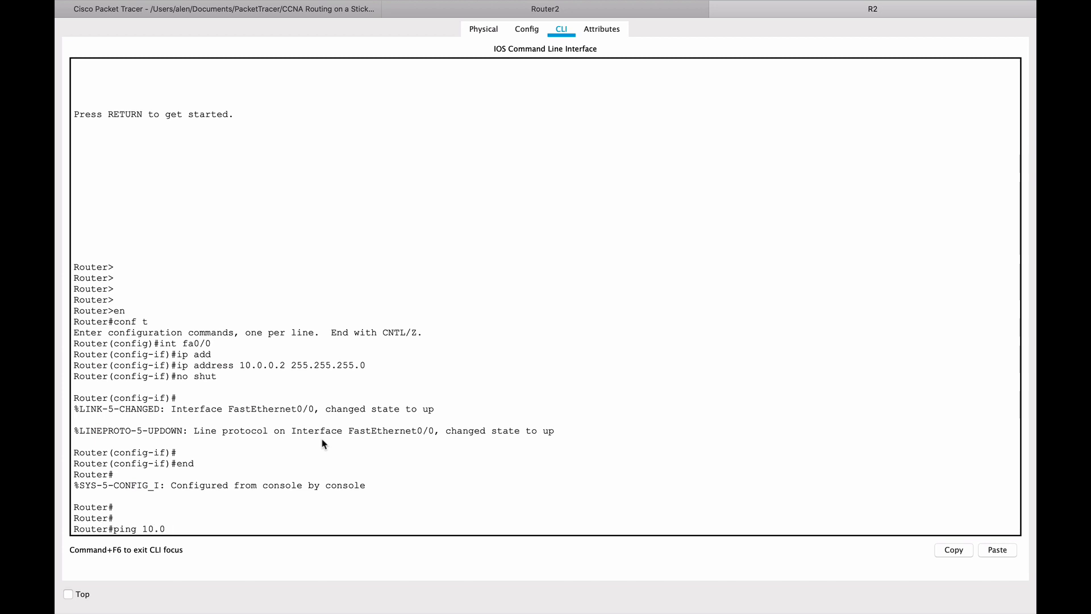
type(".0.1")
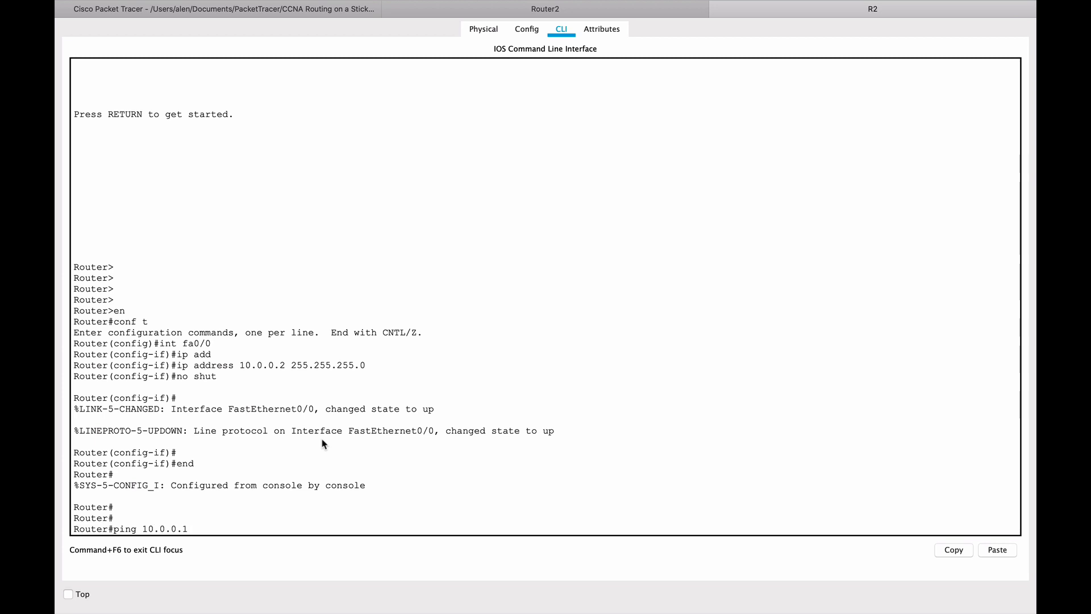
key("Return")
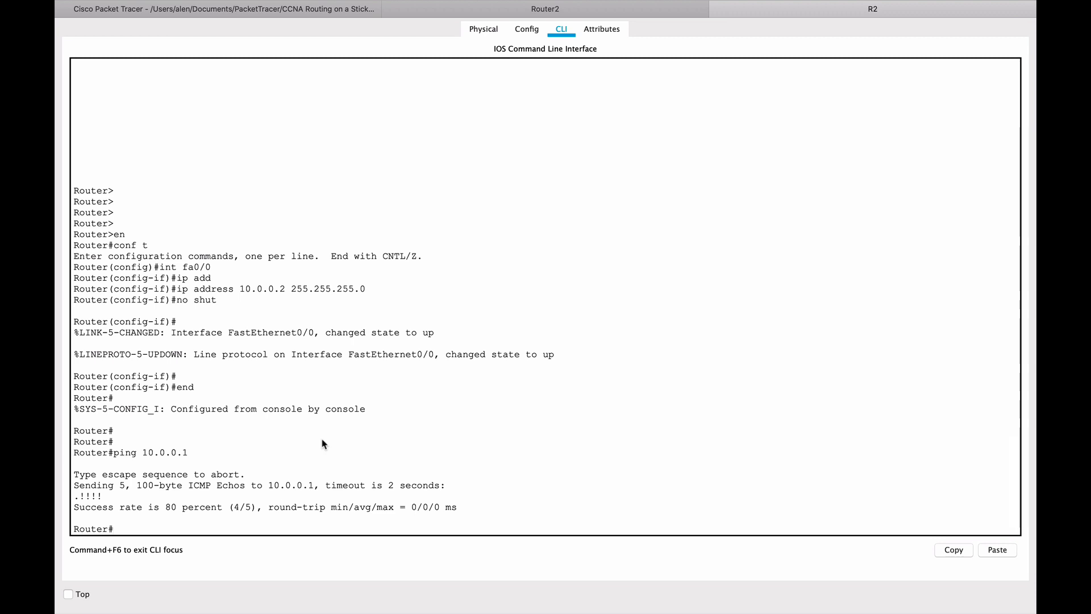
mouse_move(683, 121)
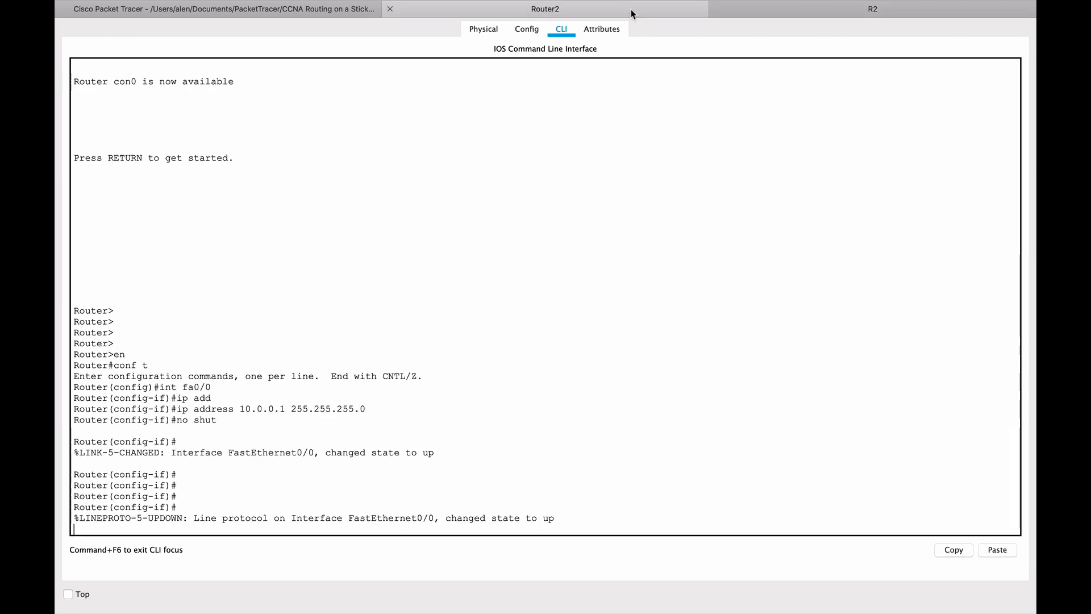
mouse_move(358, 341)
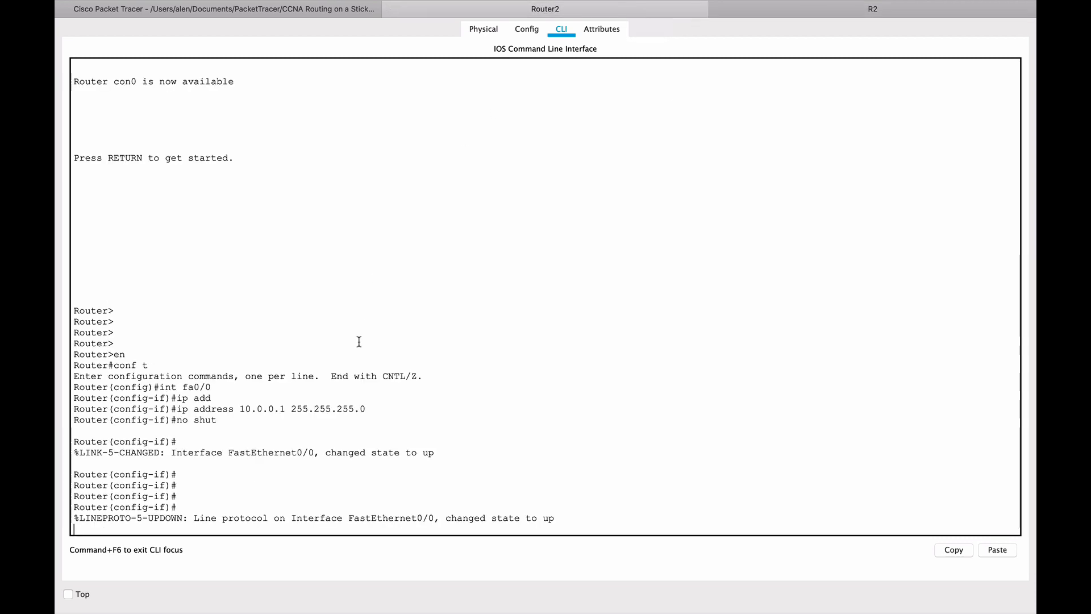
Step: Leave R1's interface configuration and begin an ip route command
scroll("down", 3)
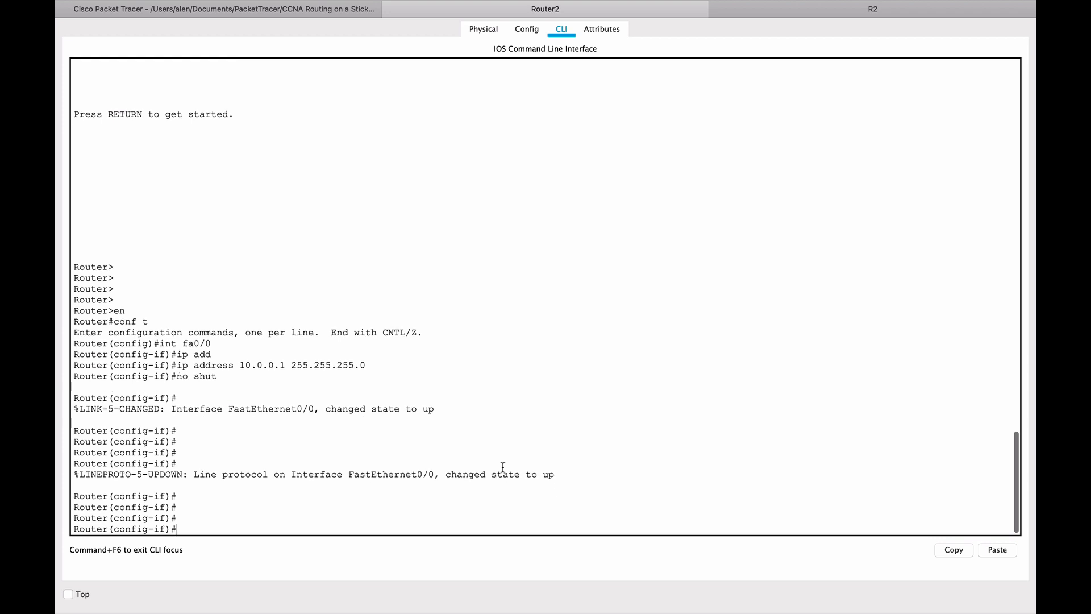
type("exit")
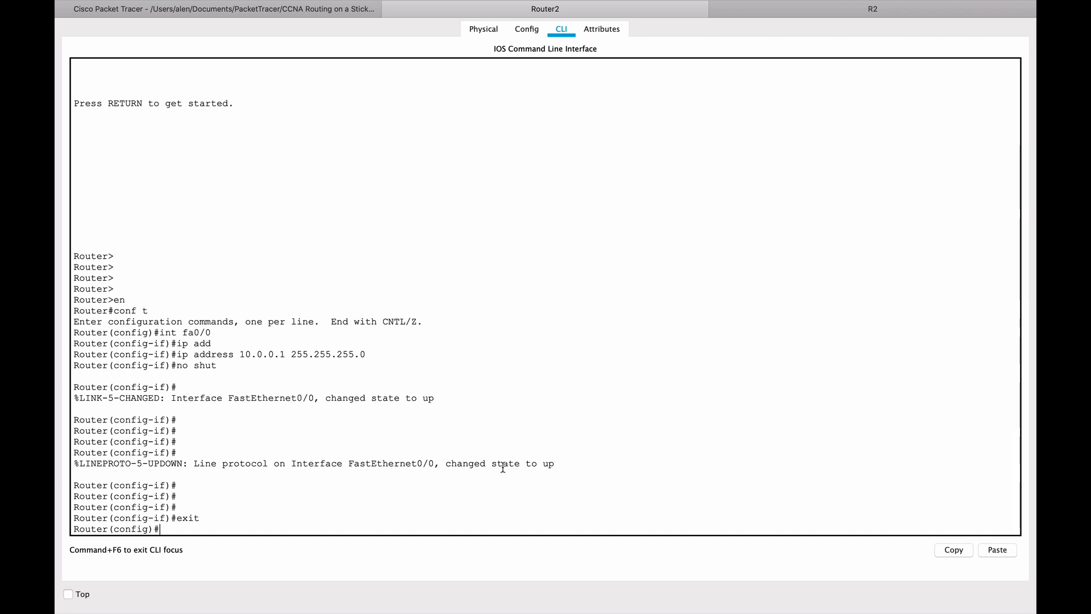
type("ip")
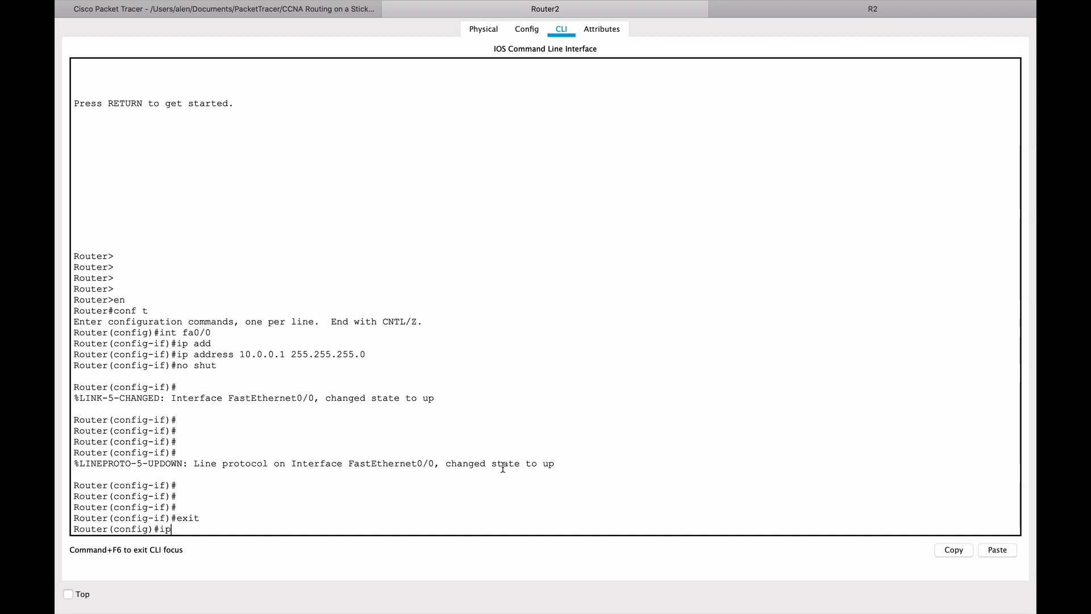
type("route")
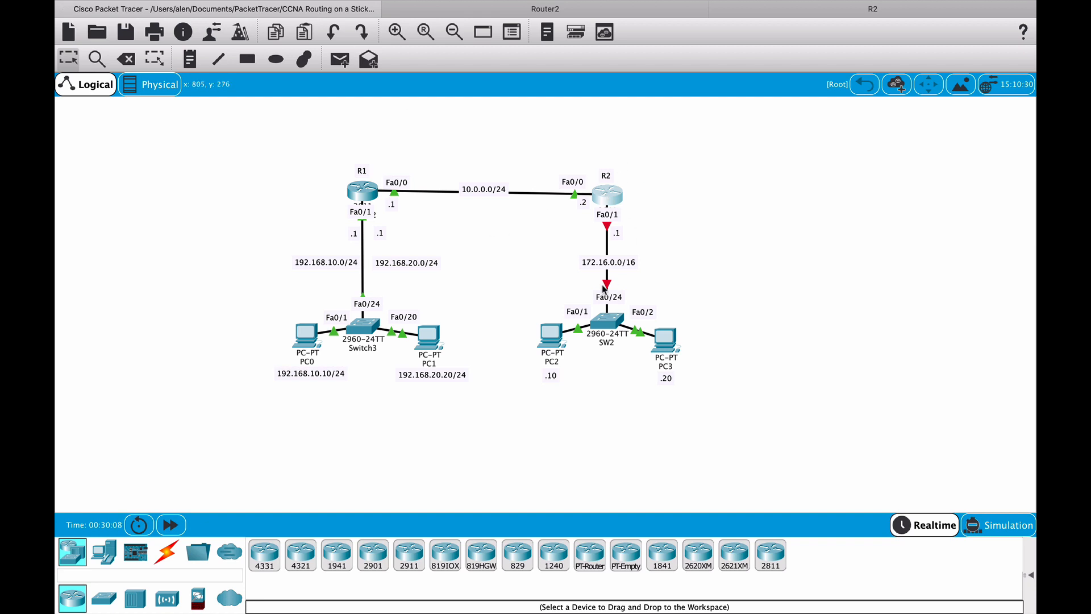
mouse_move(623, 274)
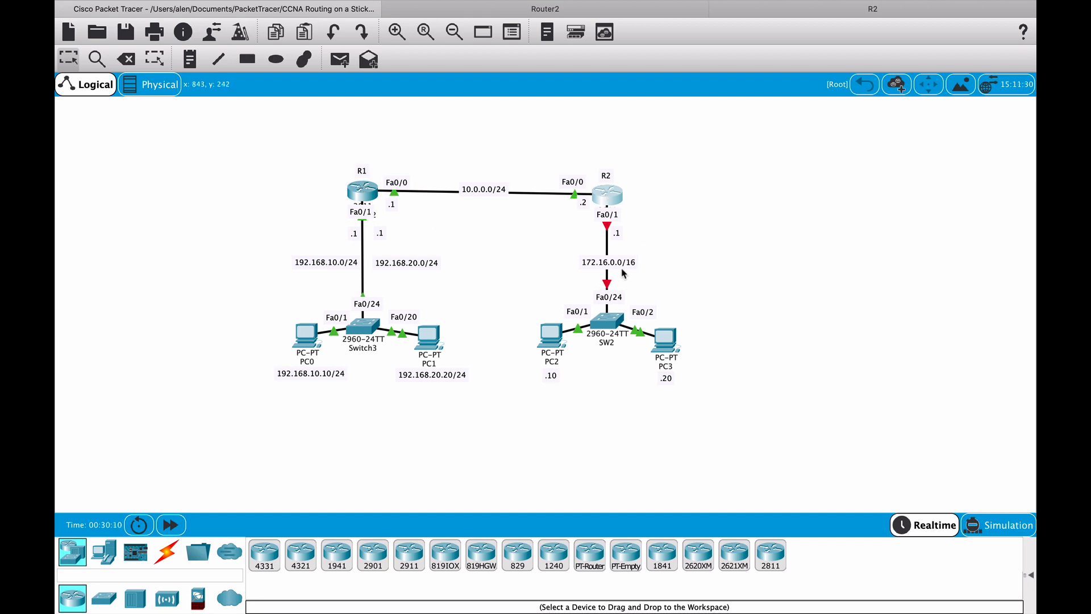
mouse_move(649, 264)
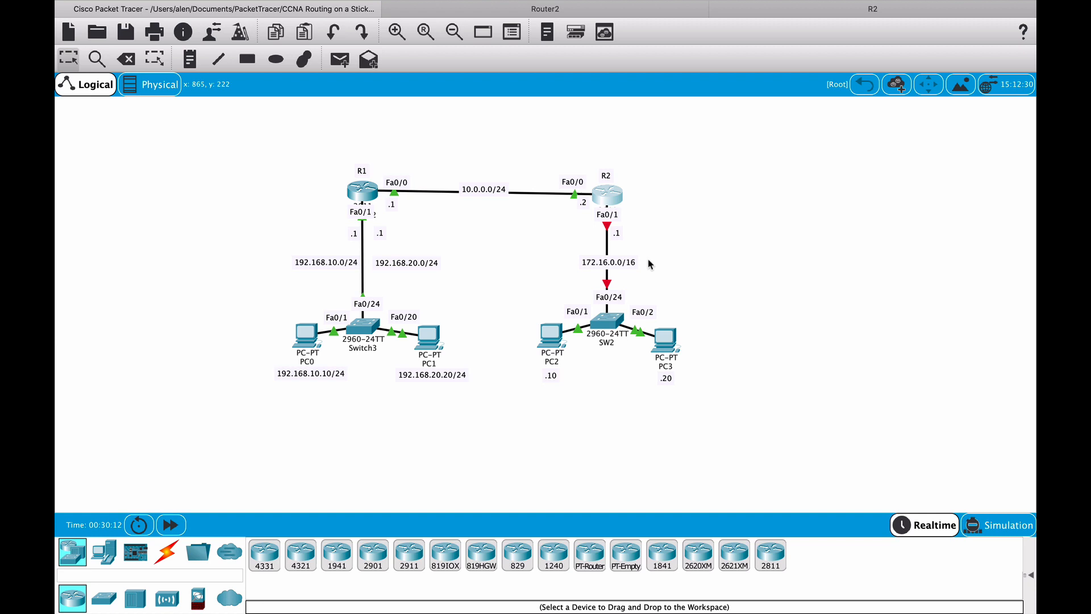
mouse_move(623, 271)
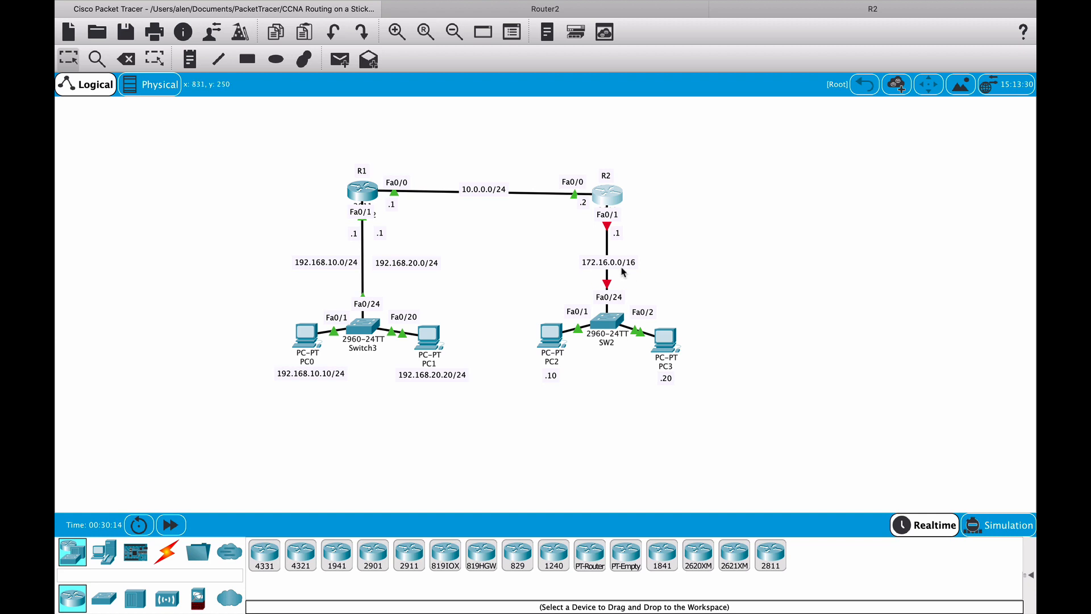
mouse_move(617, 273)
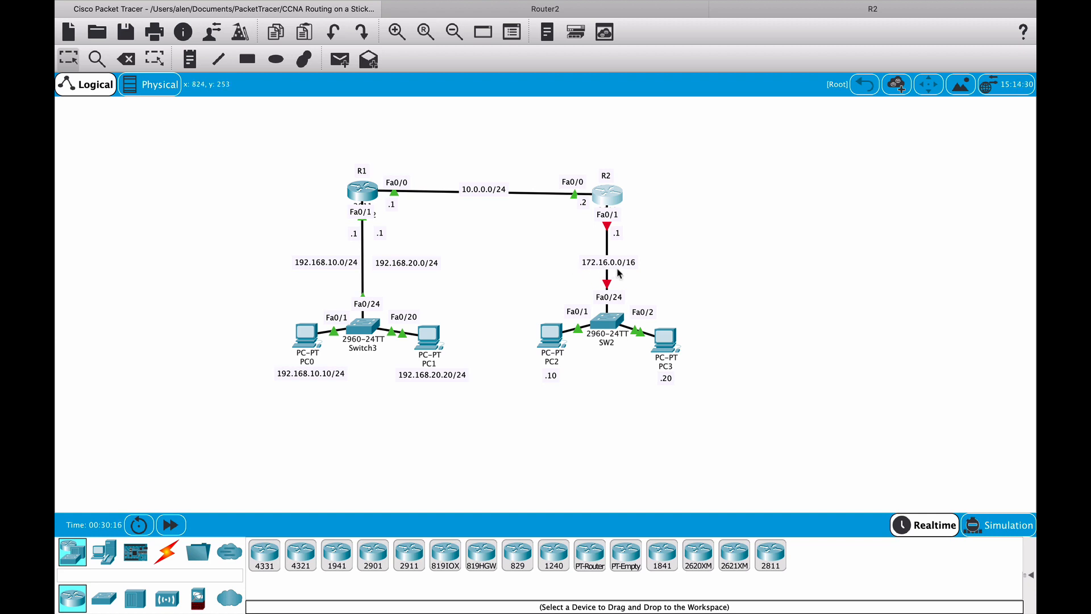
mouse_move(533, 59)
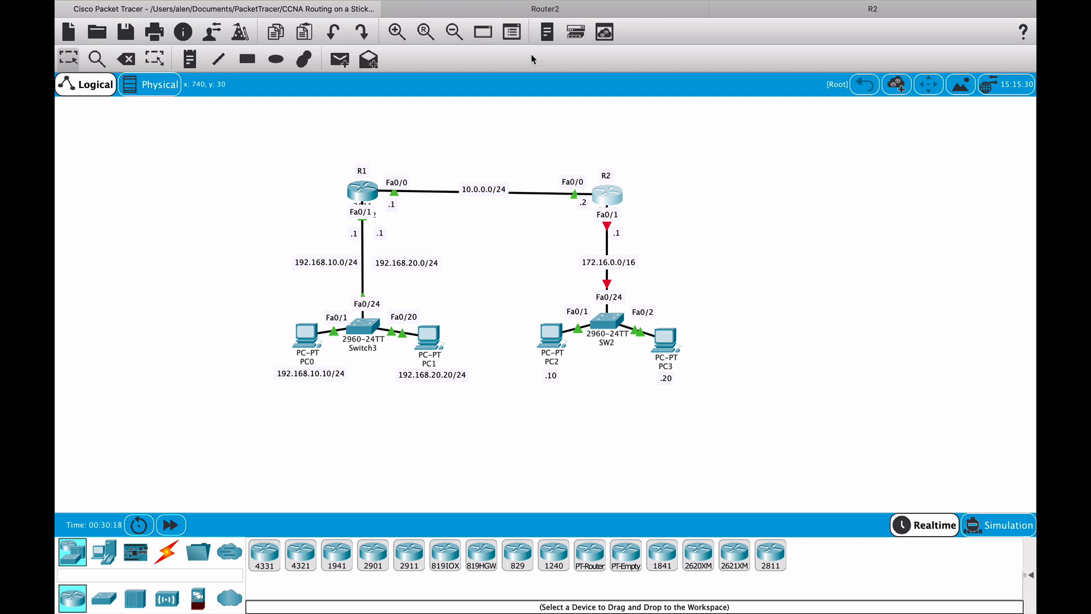
Step: Add a static route on Router2 for 172.16.0.0 255.255.0.0 via next hop 10.0.0.2
double_click(605, 193)
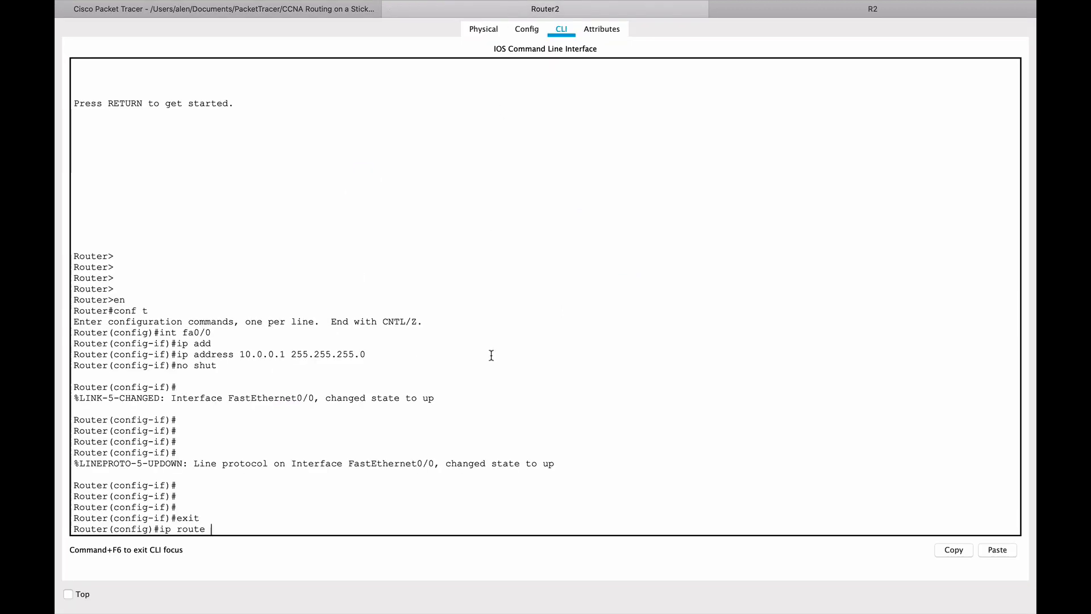
type("172.1")
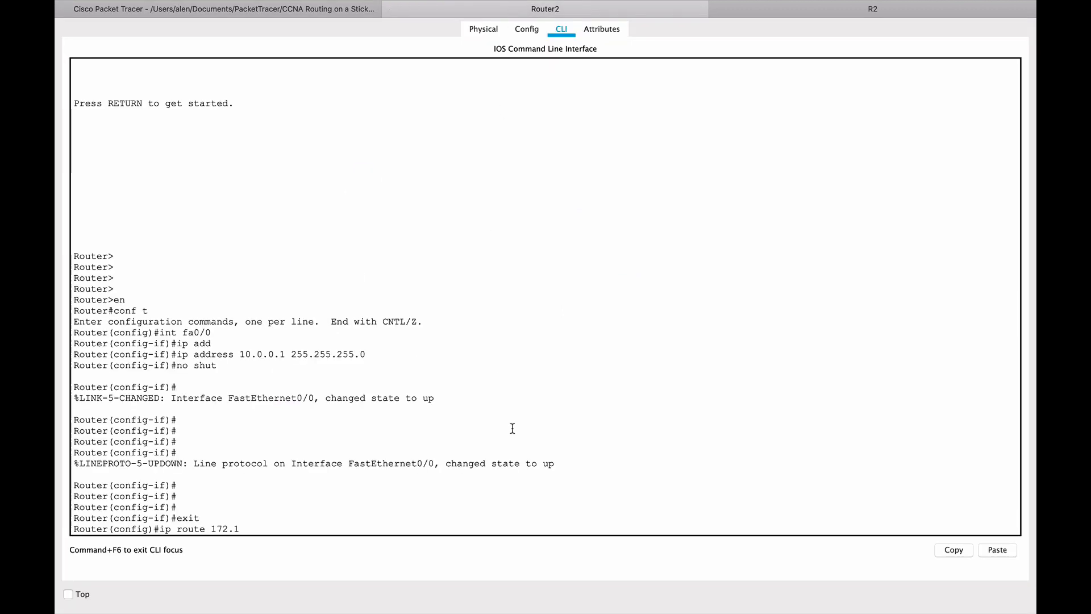
type("6.0.0")
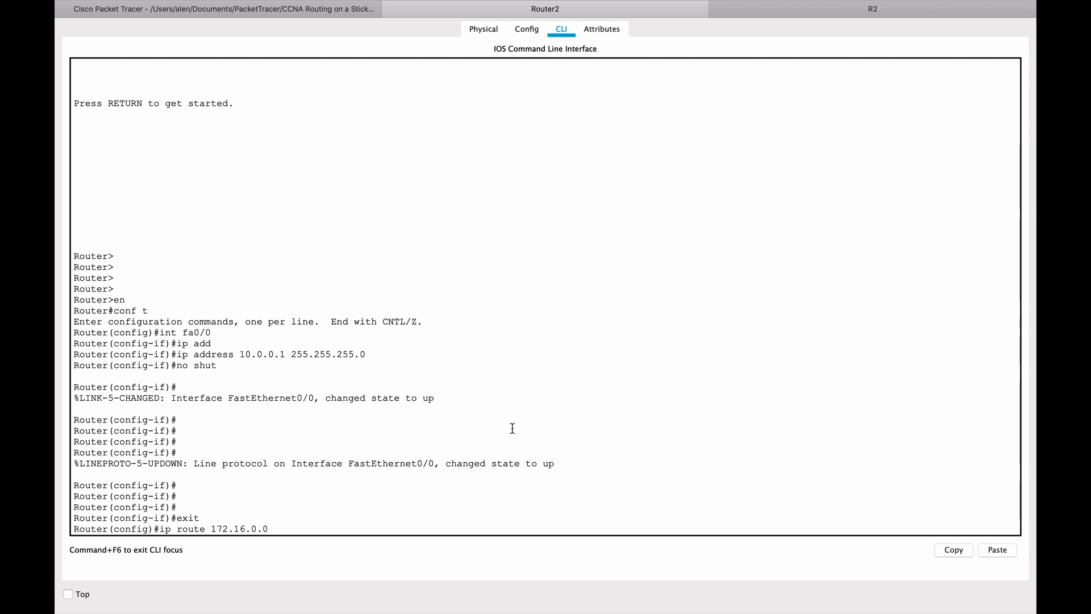
type("2")
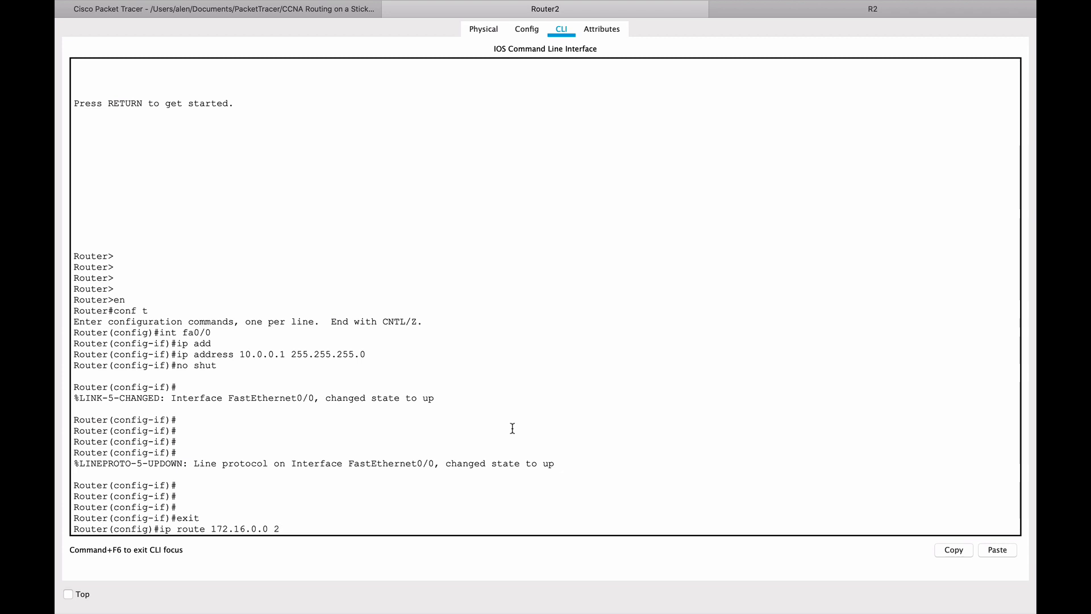
type("55.255.0.0")
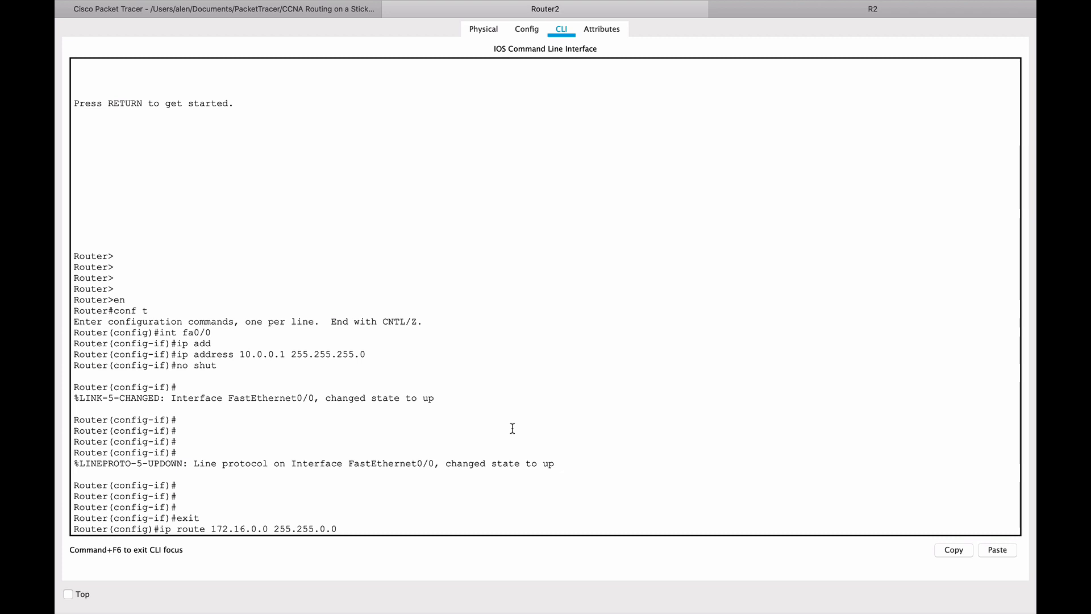
mouse_move(177, 529)
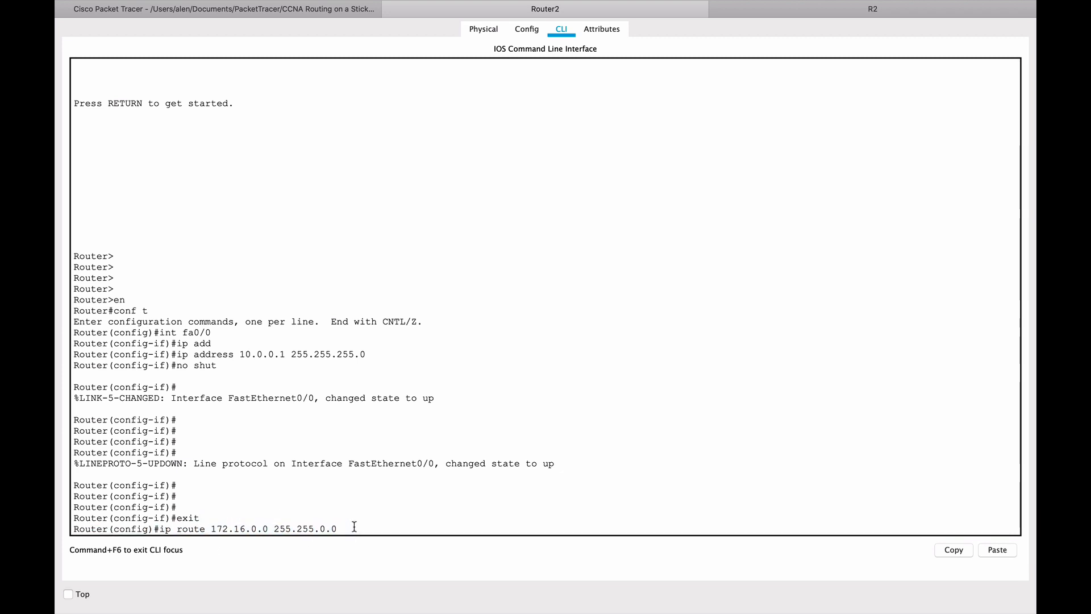
type("10.0.0.")
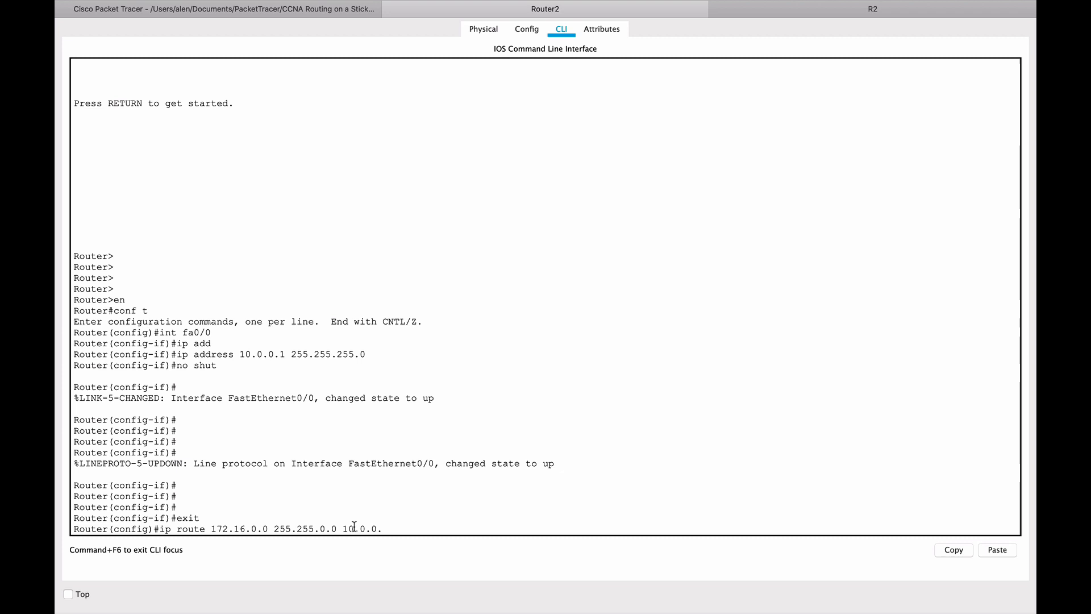
type("2")
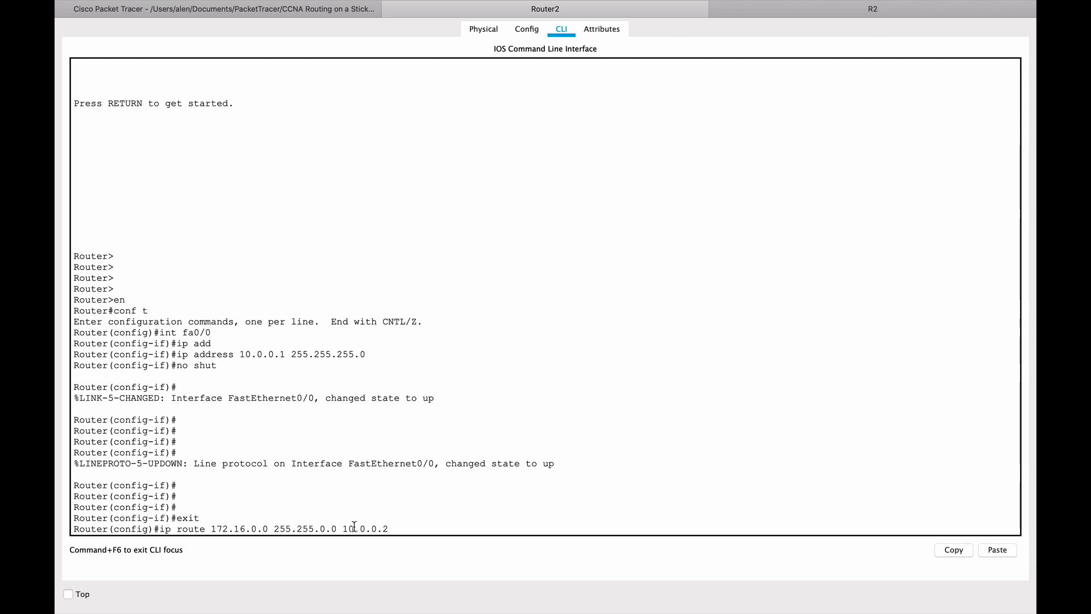
key("Return")
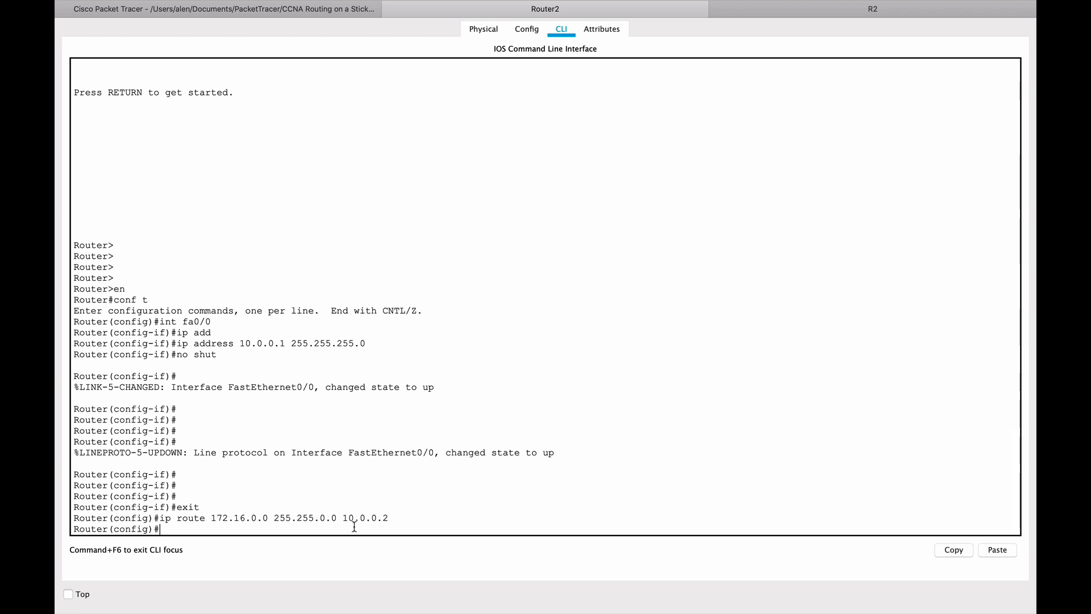
mouse_move(235, 422)
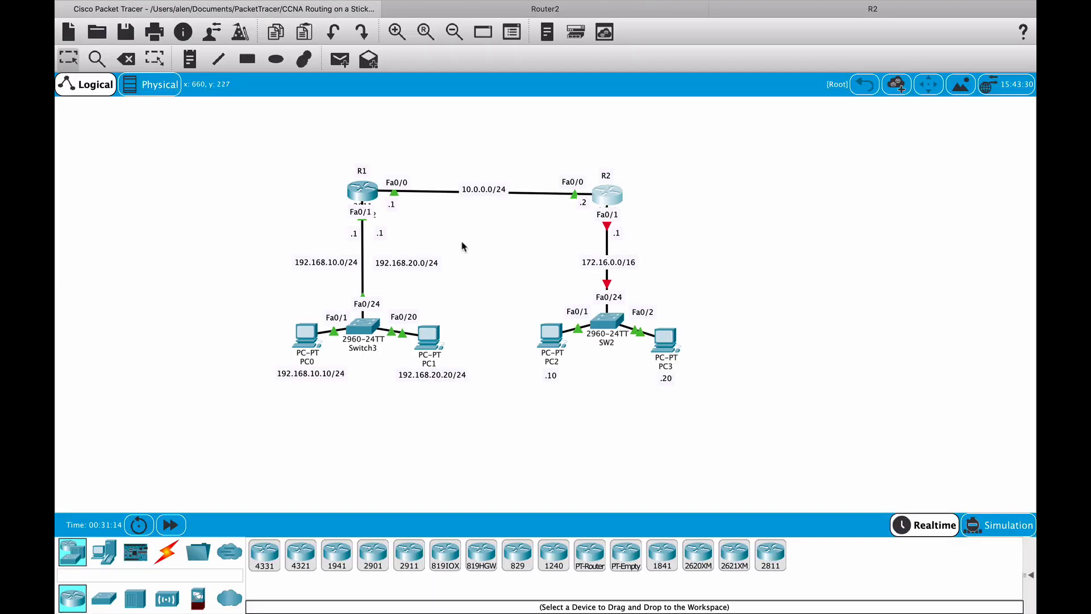
mouse_move(592, 265)
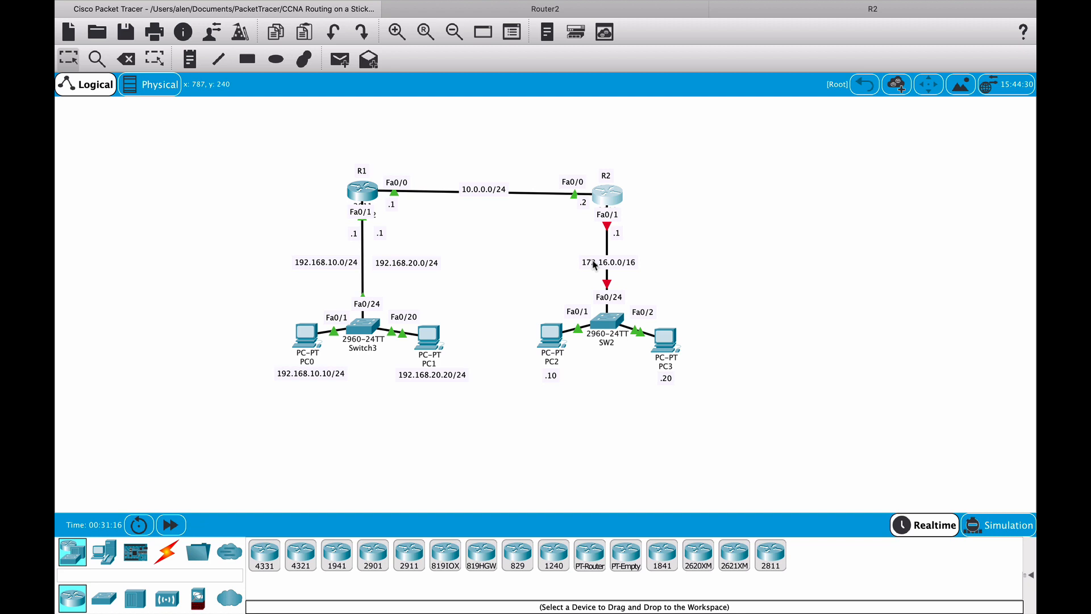
mouse_move(370, 205)
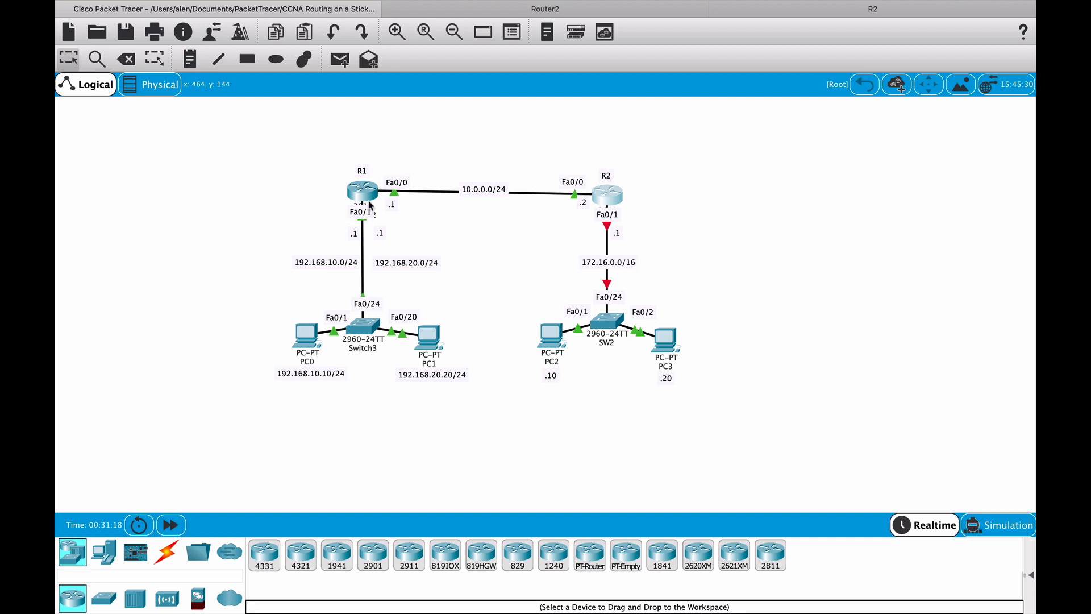
mouse_move(360, 191)
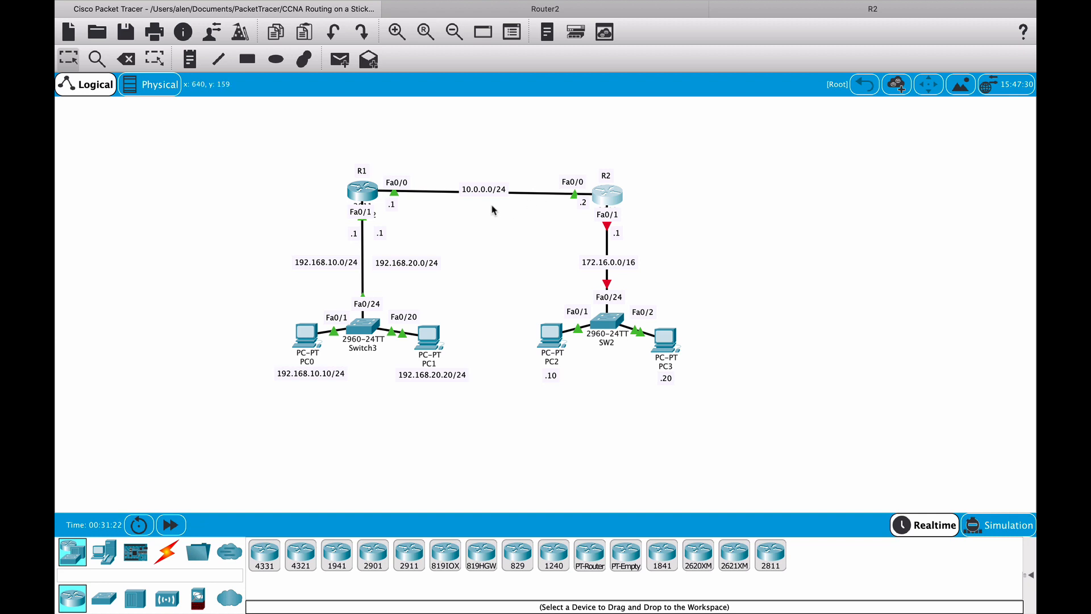
mouse_move(374, 210)
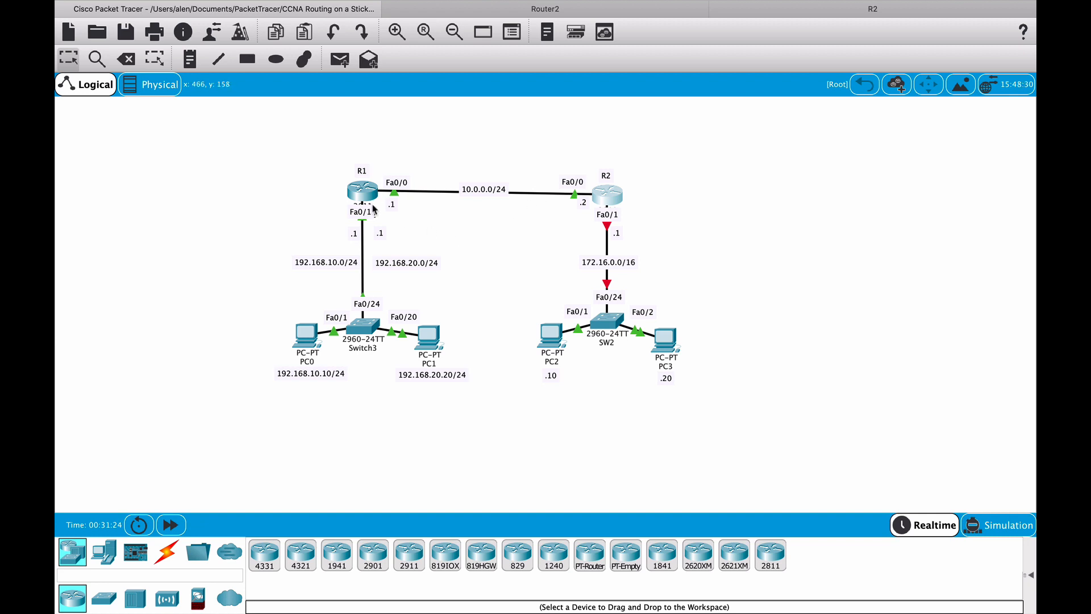
mouse_move(298, 195)
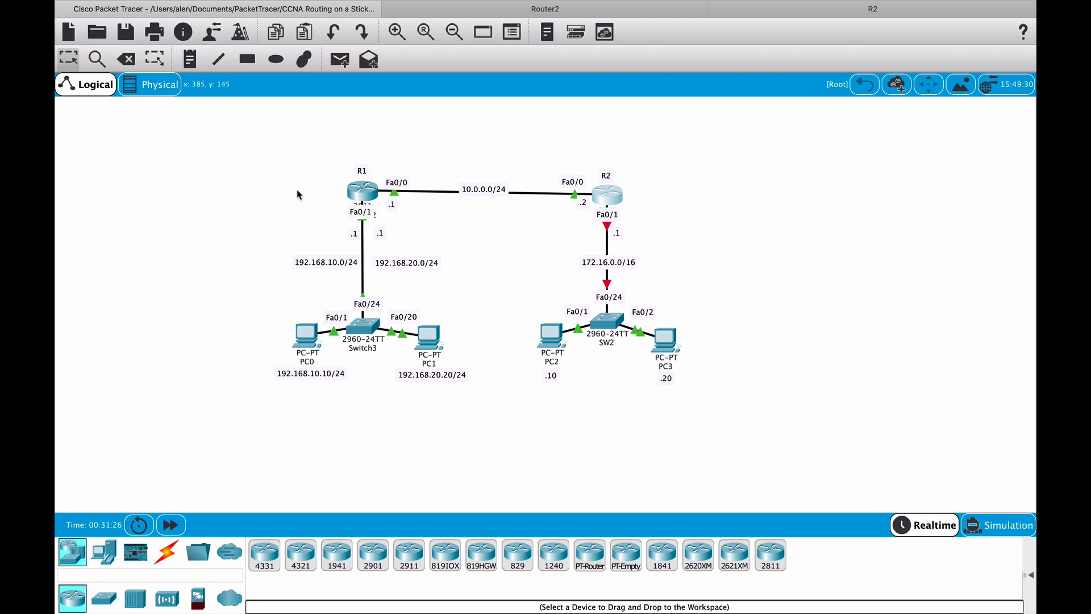
mouse_move(361, 191)
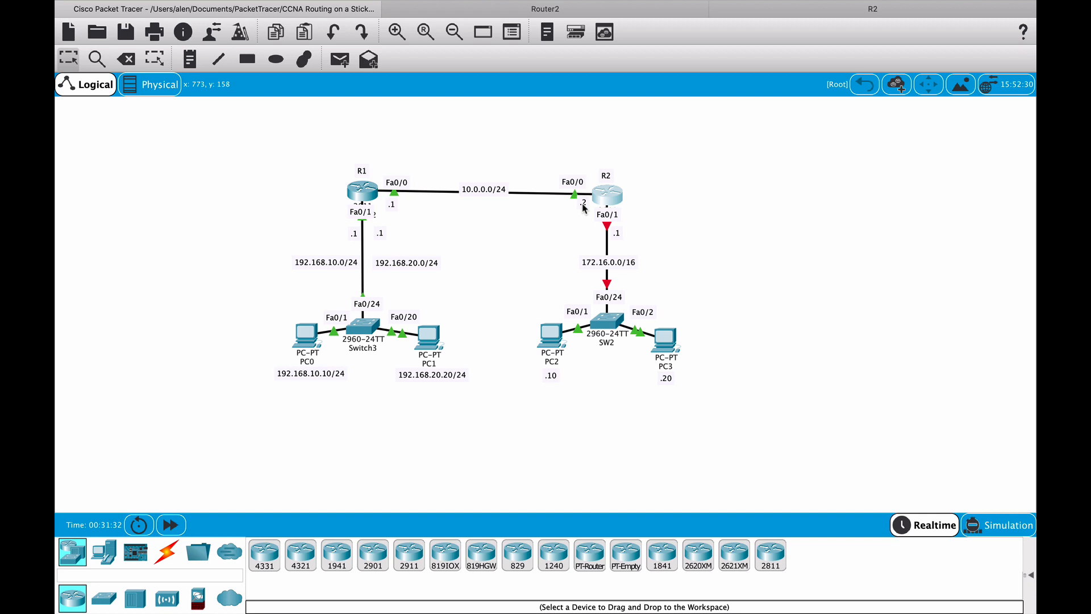
mouse_move(588, 204)
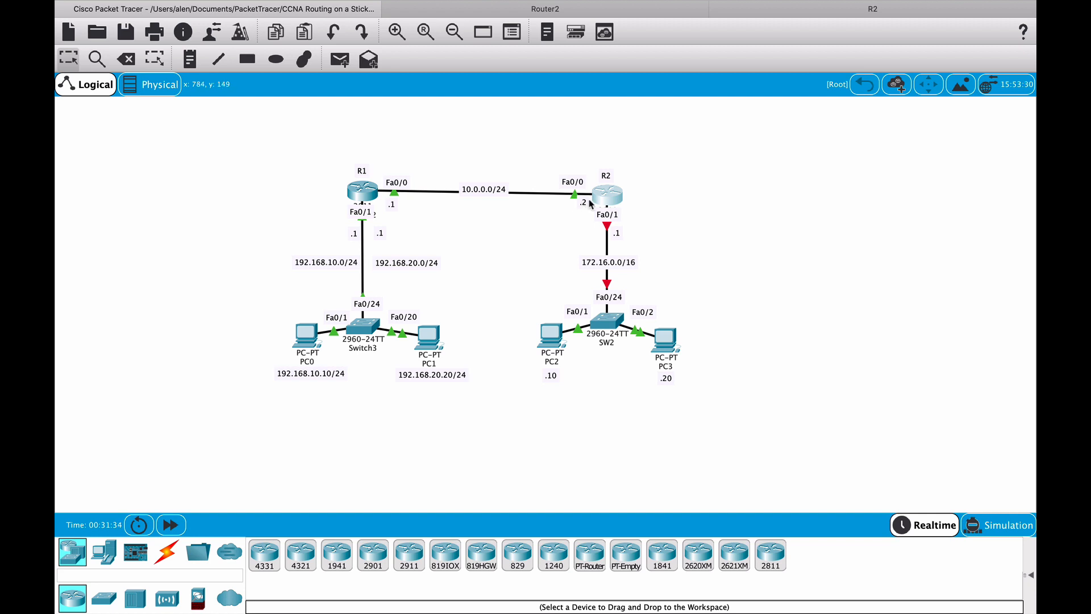
mouse_move(588, 209)
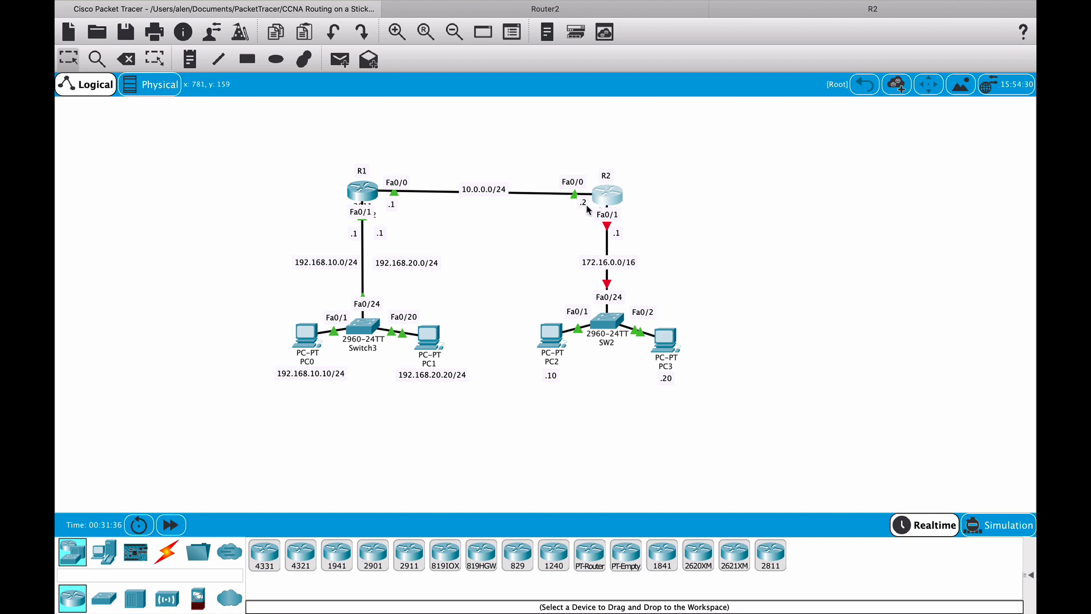
mouse_move(595, 245)
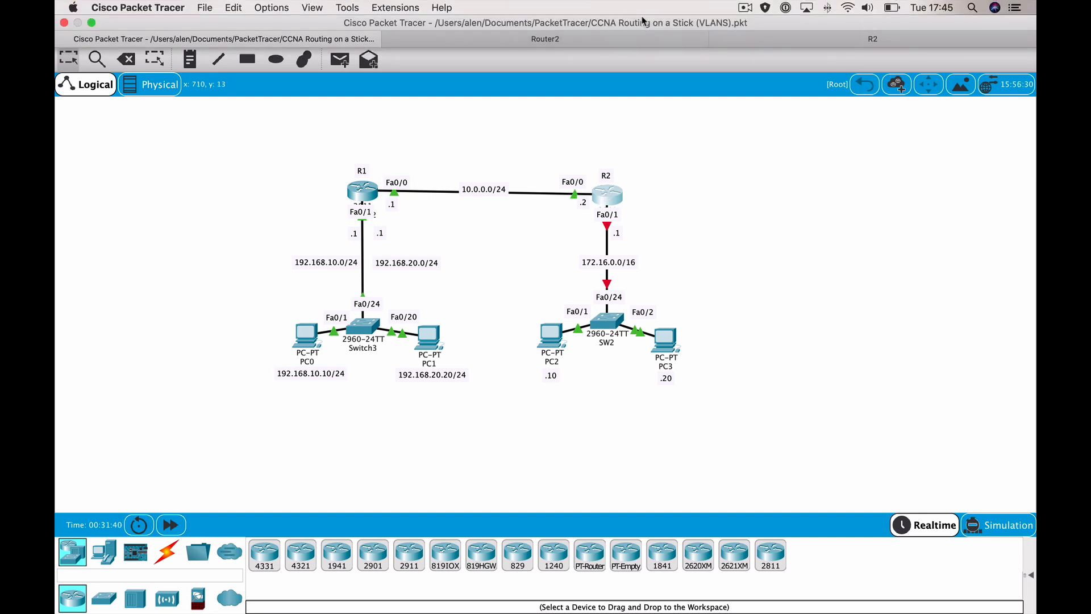
left_click(545, 38)
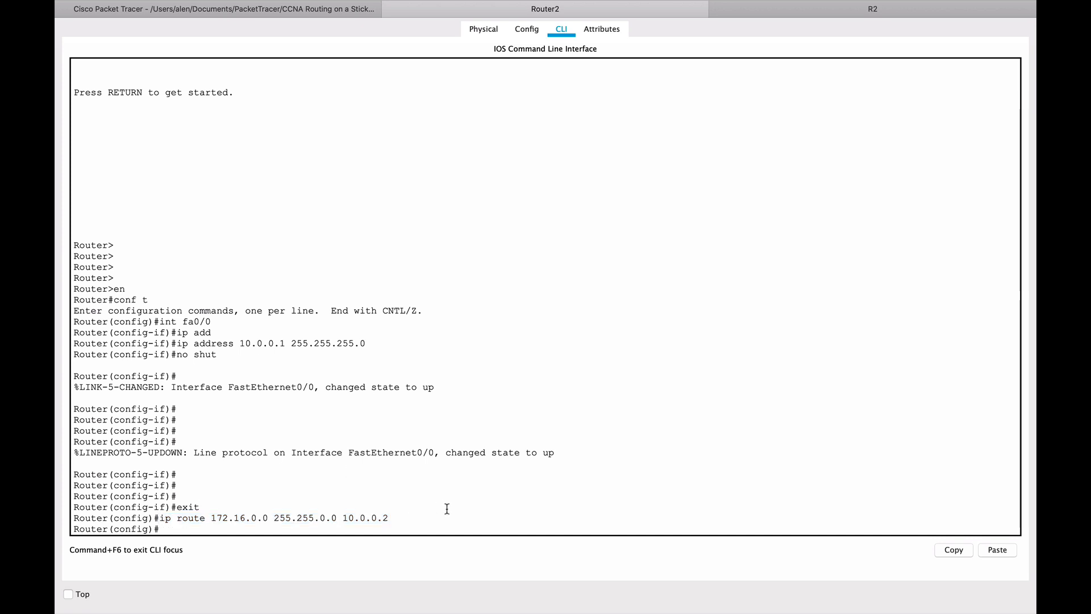
Step: Put R2's console into global configuration mode and begin an ip route command
key("Return")
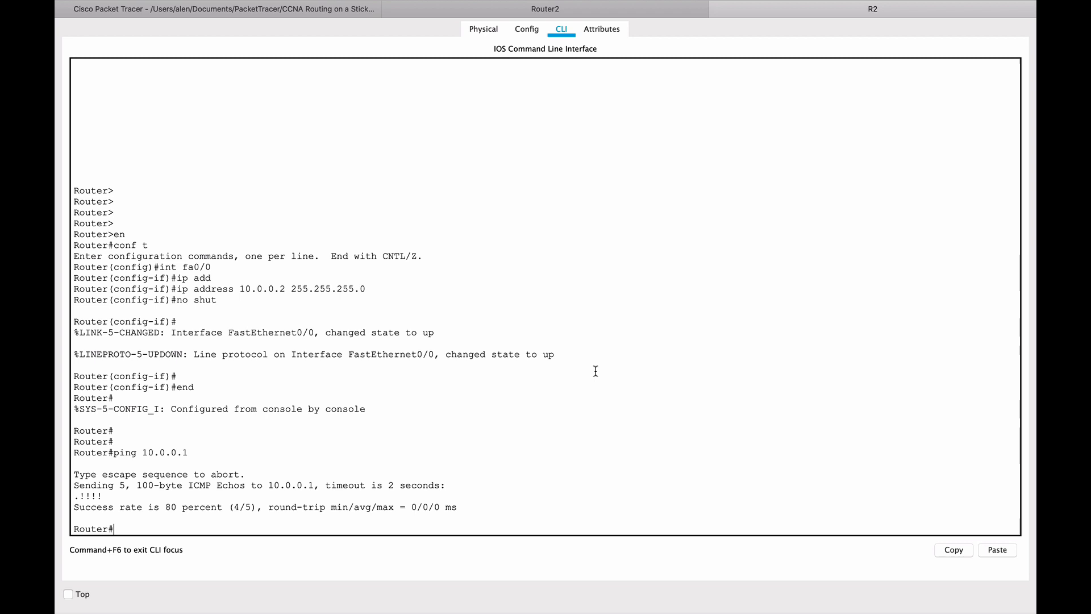
type("conf t")
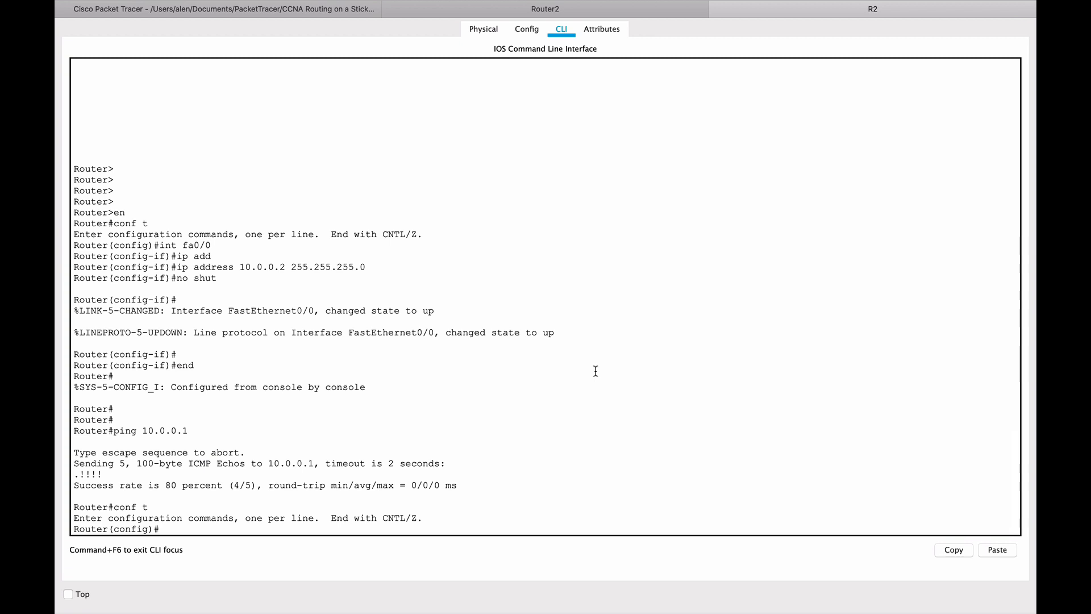
type("ip")
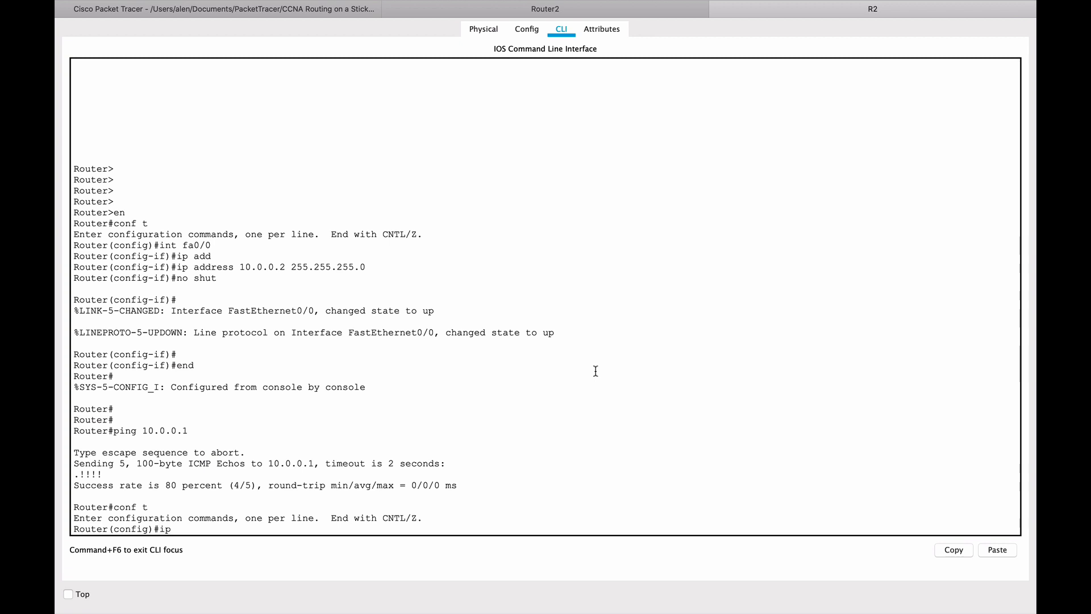
Step: Add R2 routes to 192.168.10.0 and 192.168.20.0 /24 via 10.0.0.1, then exit
type("route")
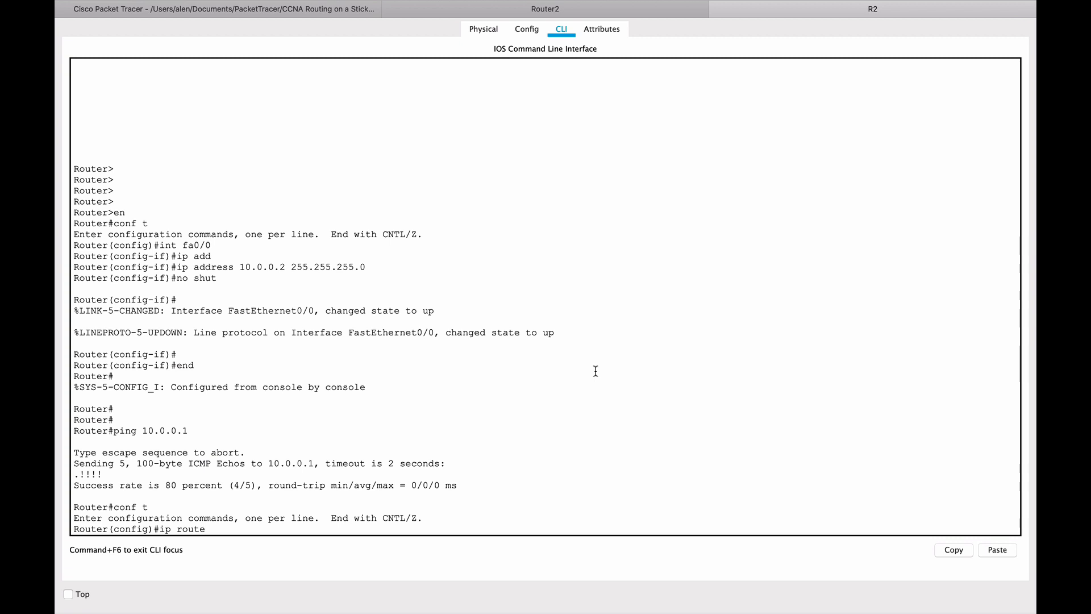
type("192.1")
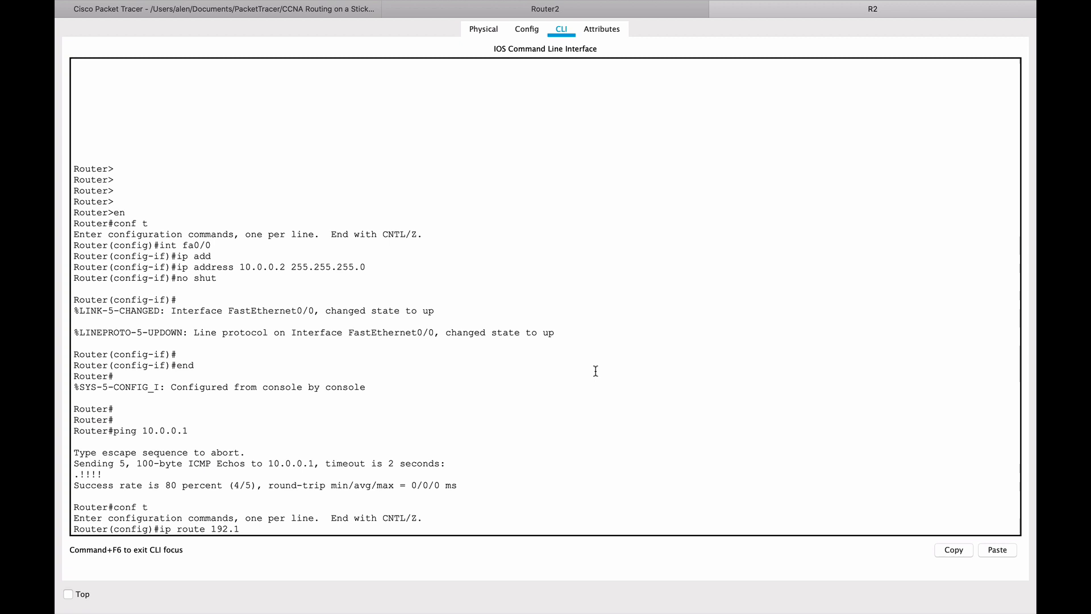
type("68.10.0 2")
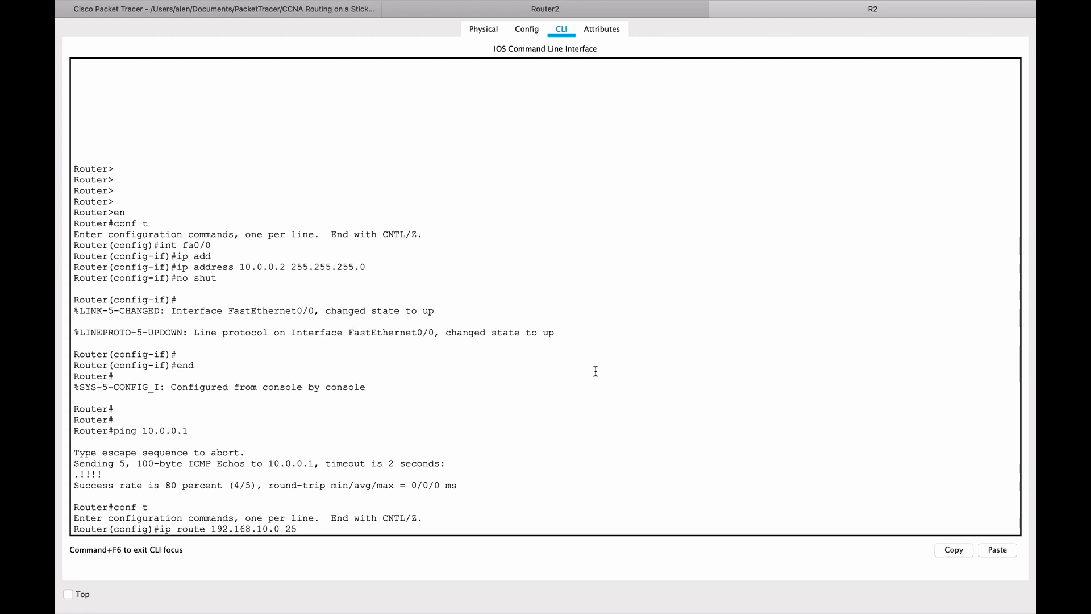
type("55.255.255.0")
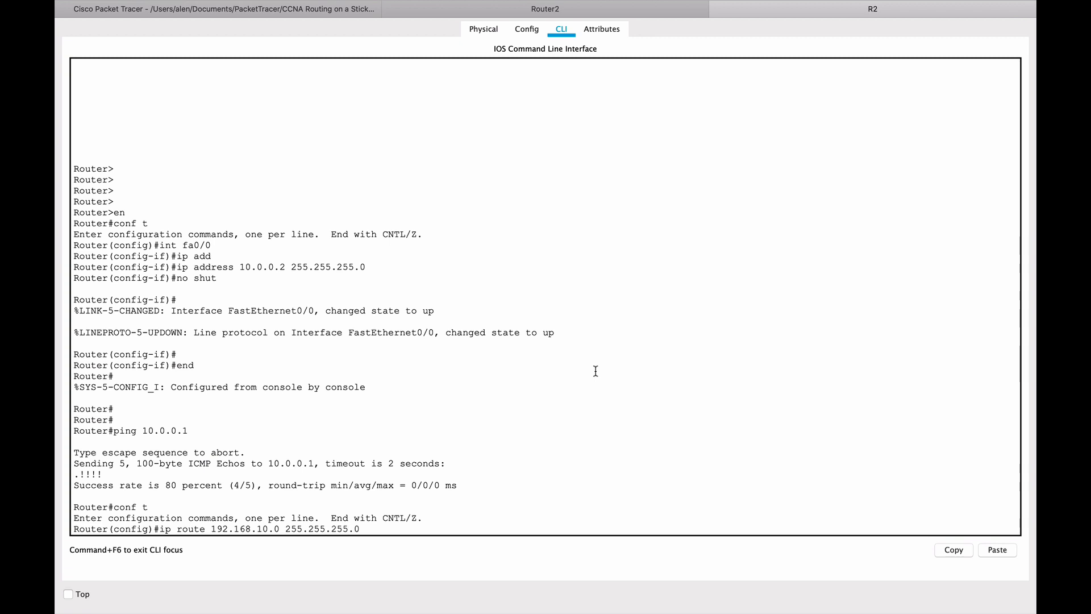
type("10.0.0.1")
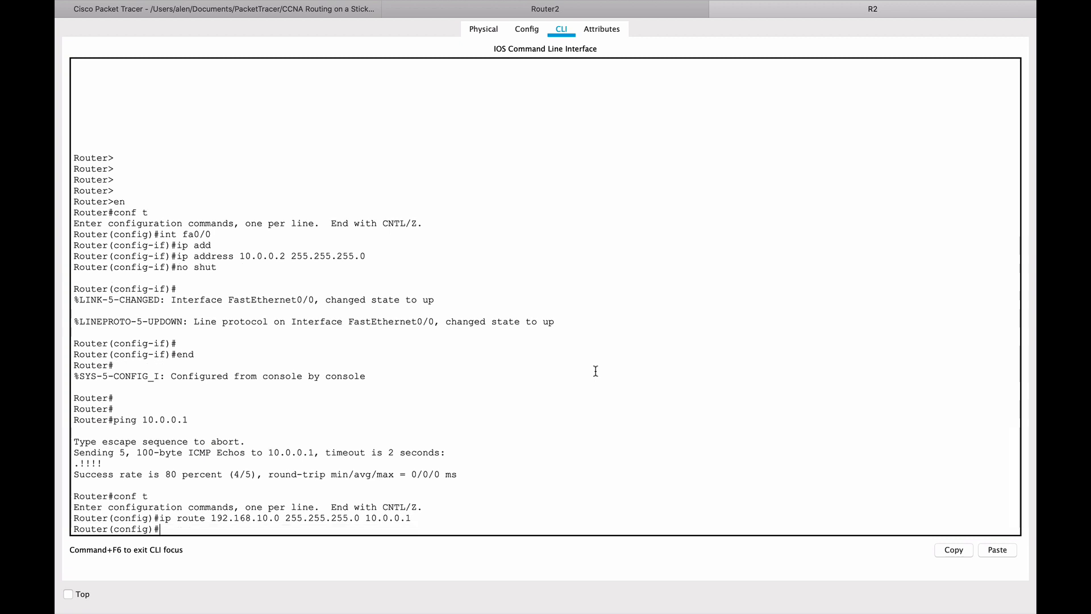
type("ip route 192.168.10.0 255.255.255.0 10.0.0.1")
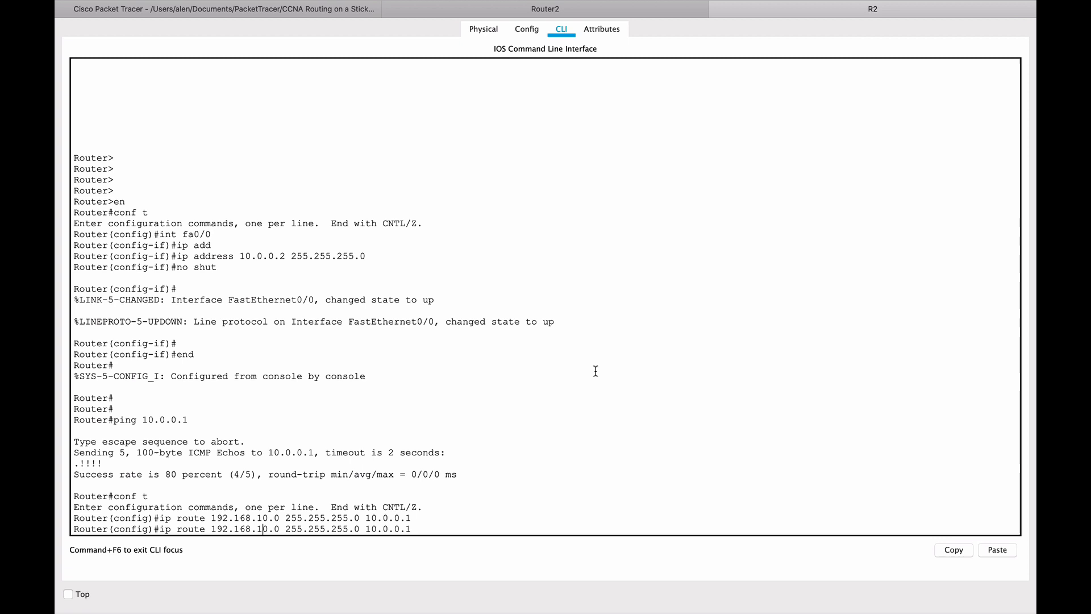
type("2")
key("Return")
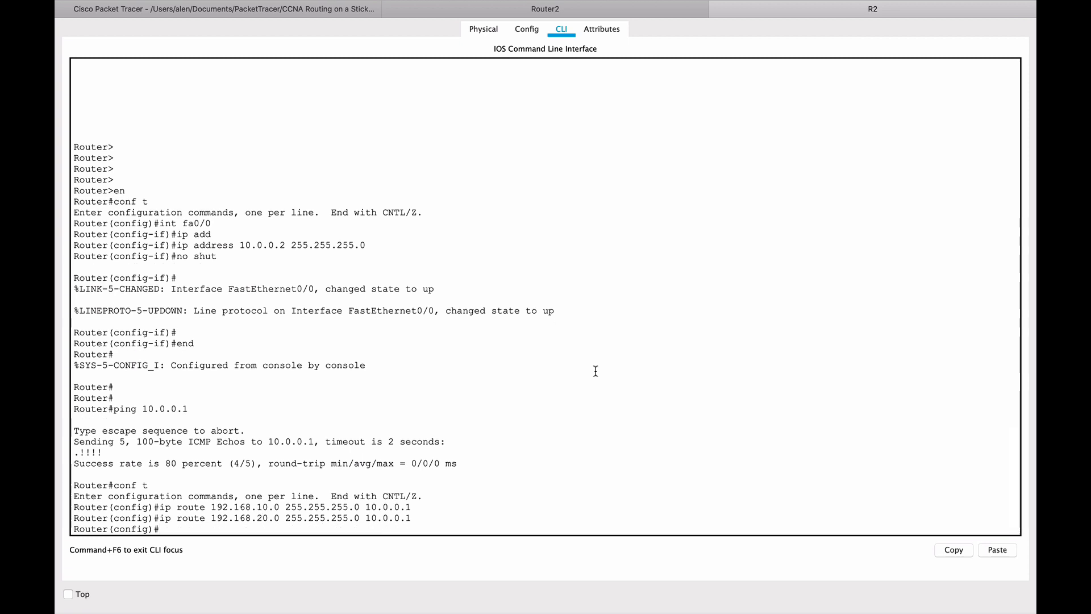
type("exit")
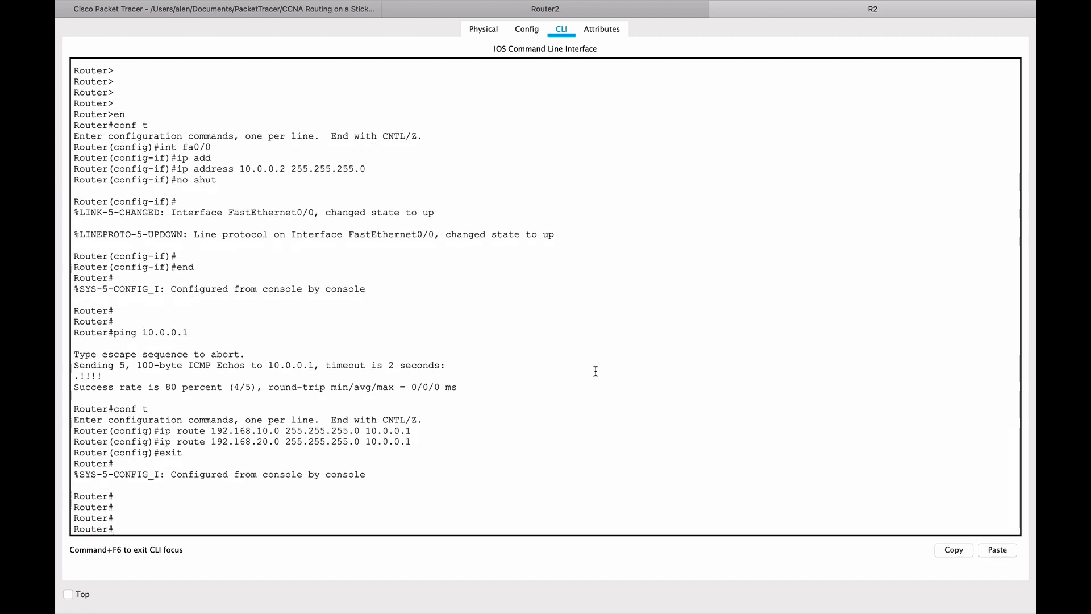
mouse_move(654, 61)
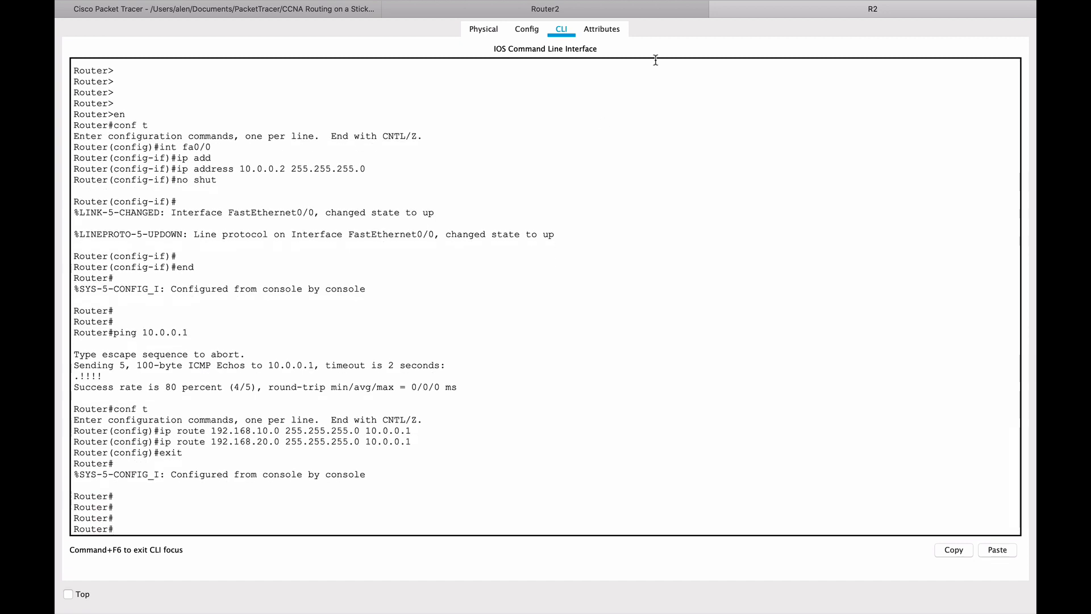
mouse_move(720, 264)
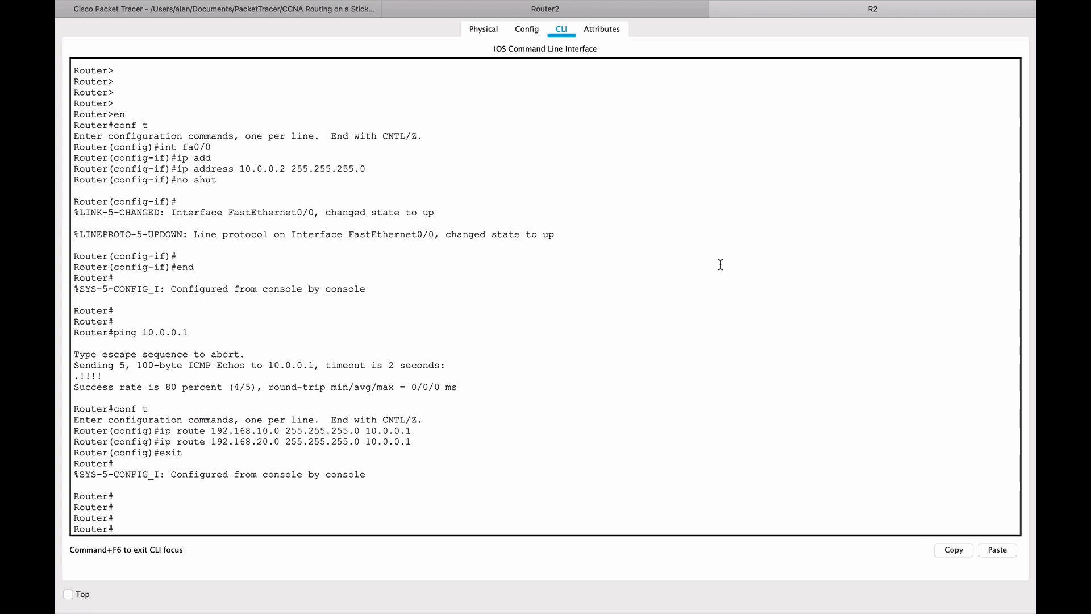
mouse_move(292, 52)
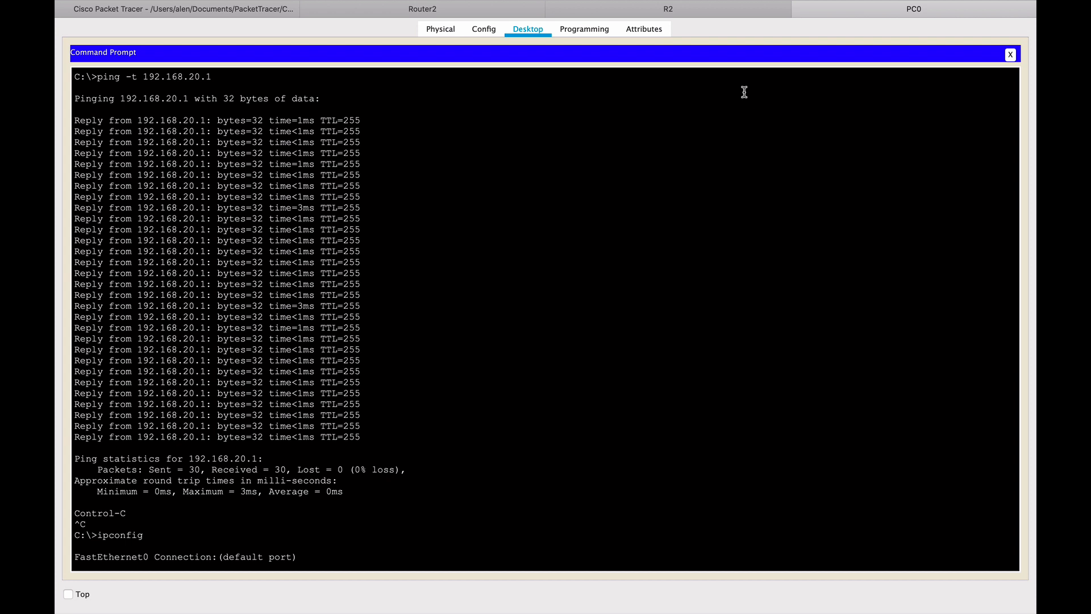
mouse_move(334, 530)
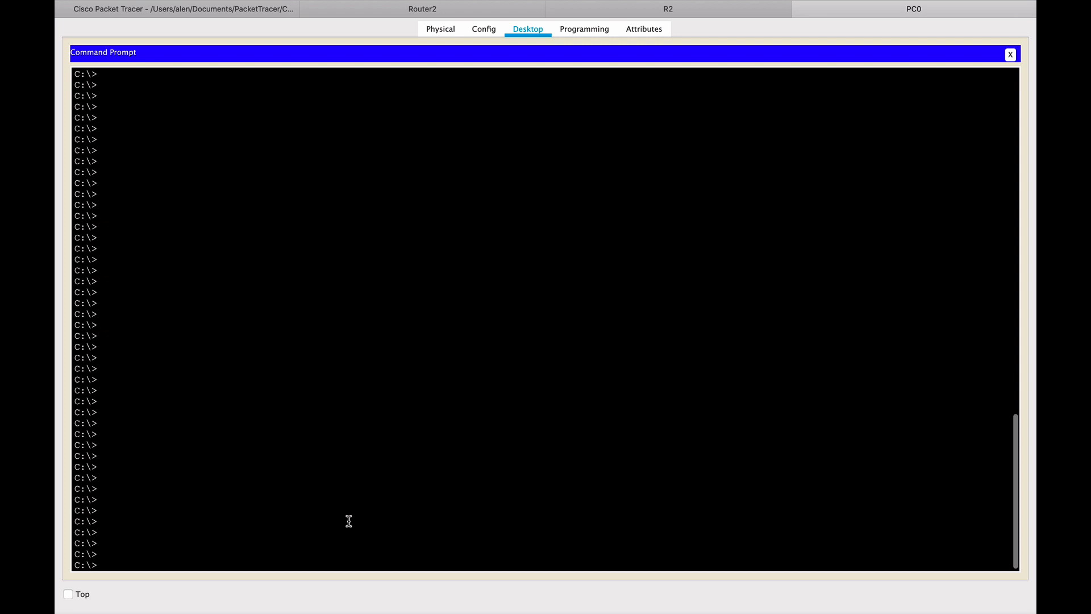
Step: Ping 172.16.0.10 from PC0, getting destination host unreachable from 10.0.0.2, then check the topology
type("p")
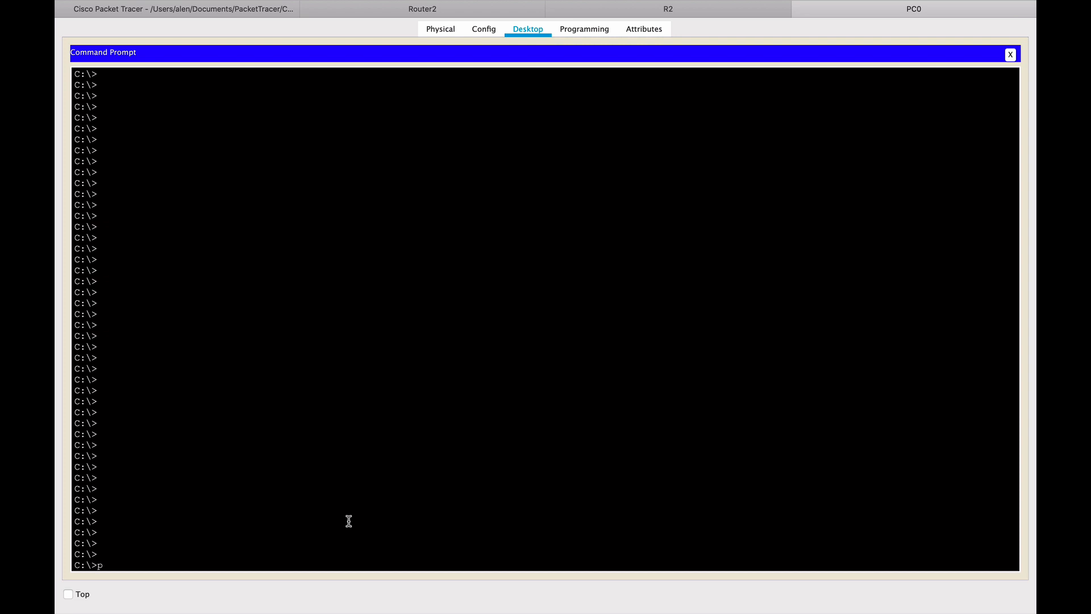
type("ing")
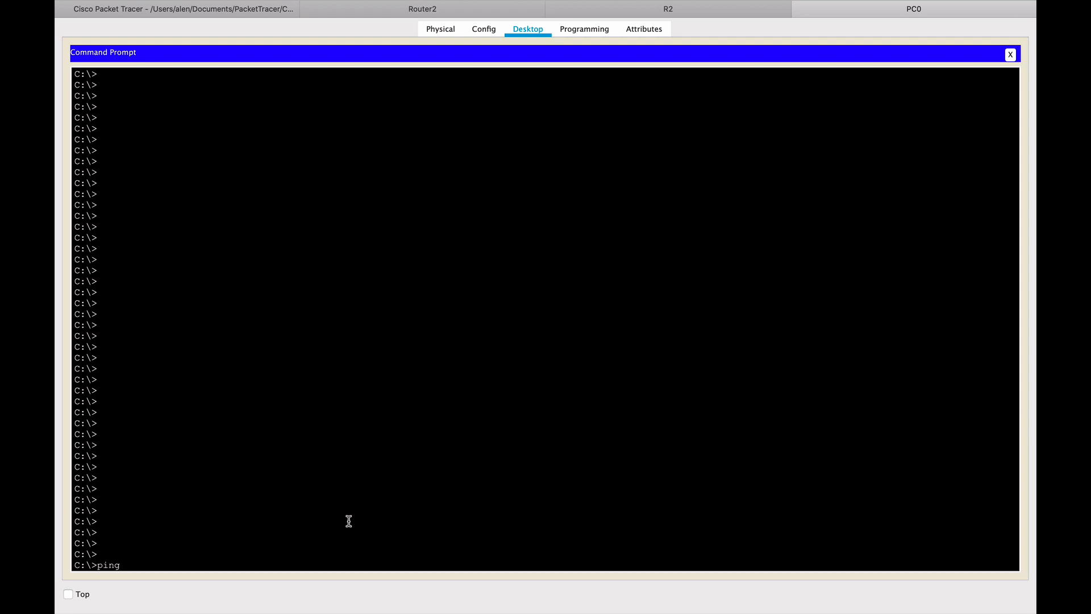
type("1")
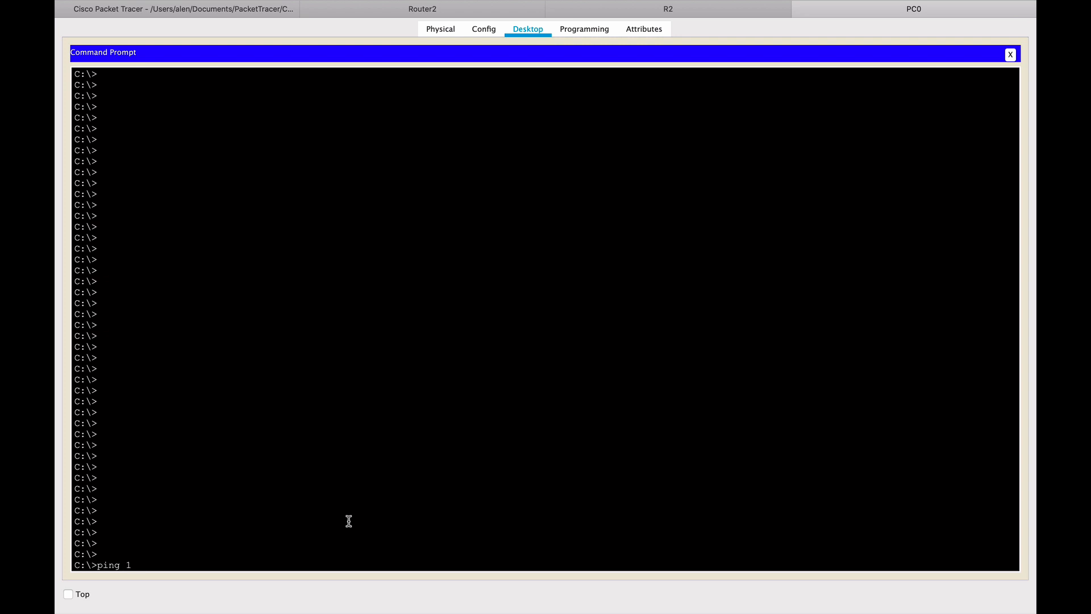
type("72.16")
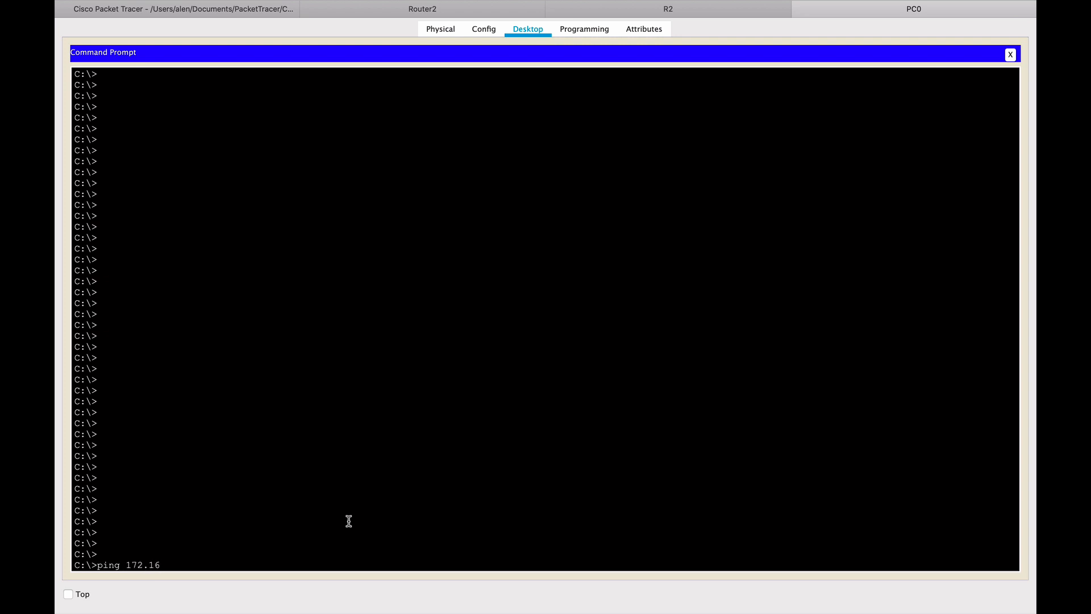
type(".0.10")
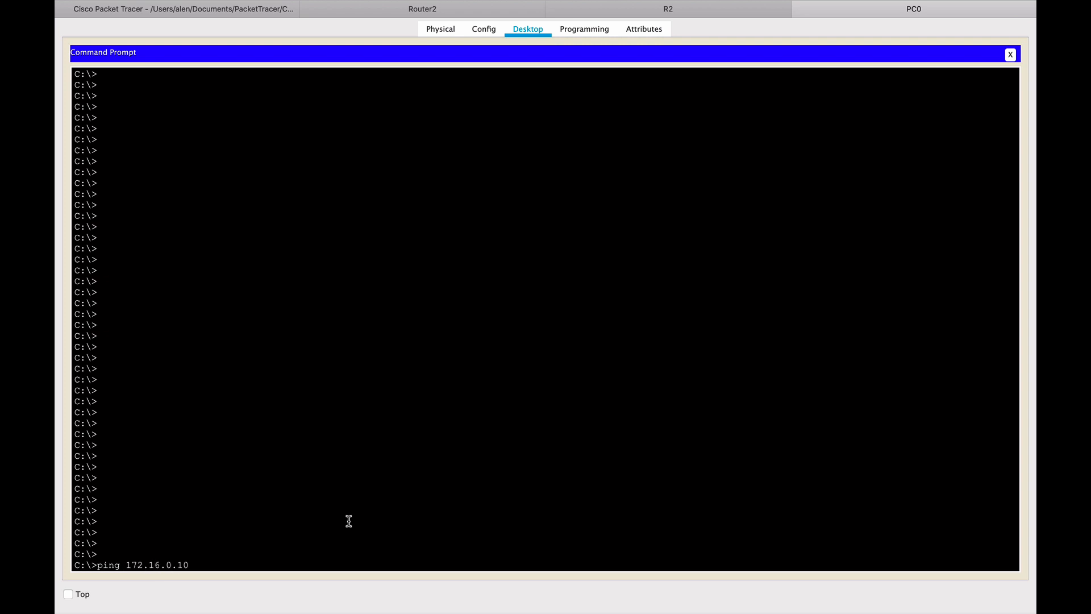
key("Return")
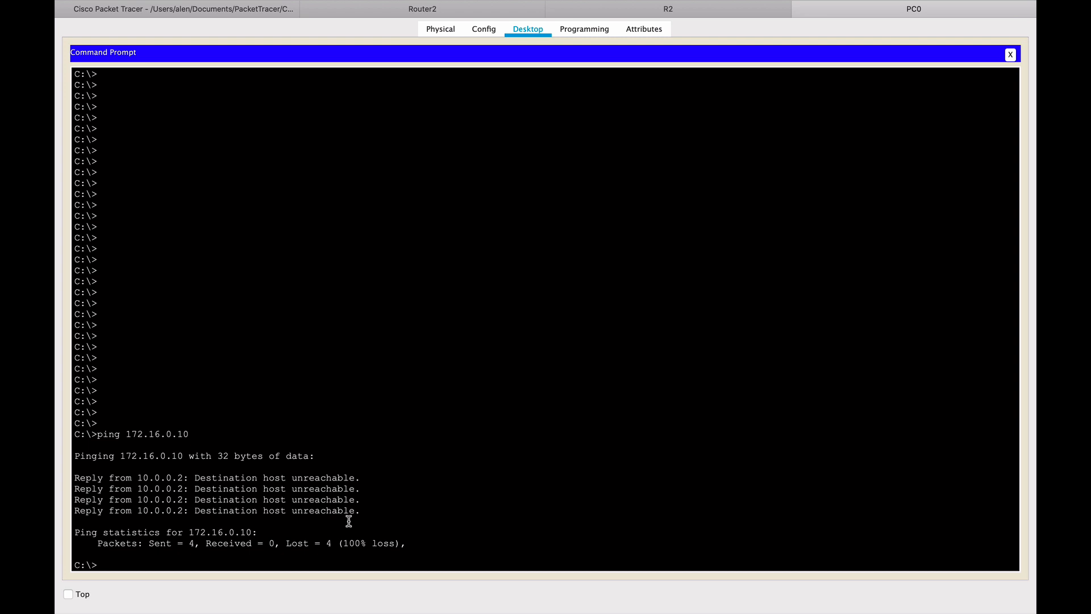
mouse_move(152, 489)
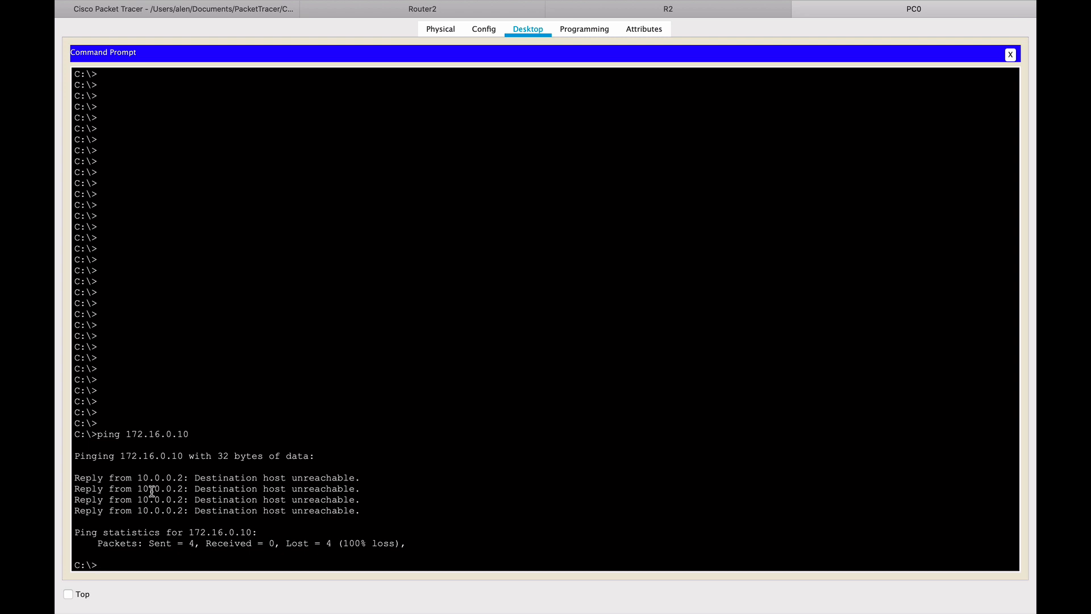
mouse_move(387, 489)
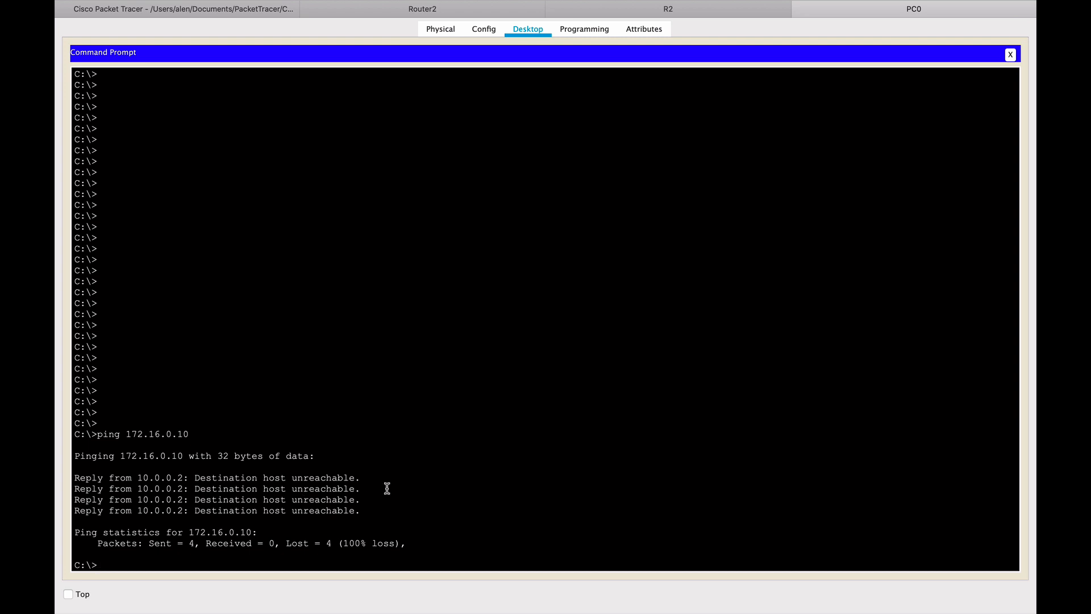
mouse_move(332, 440)
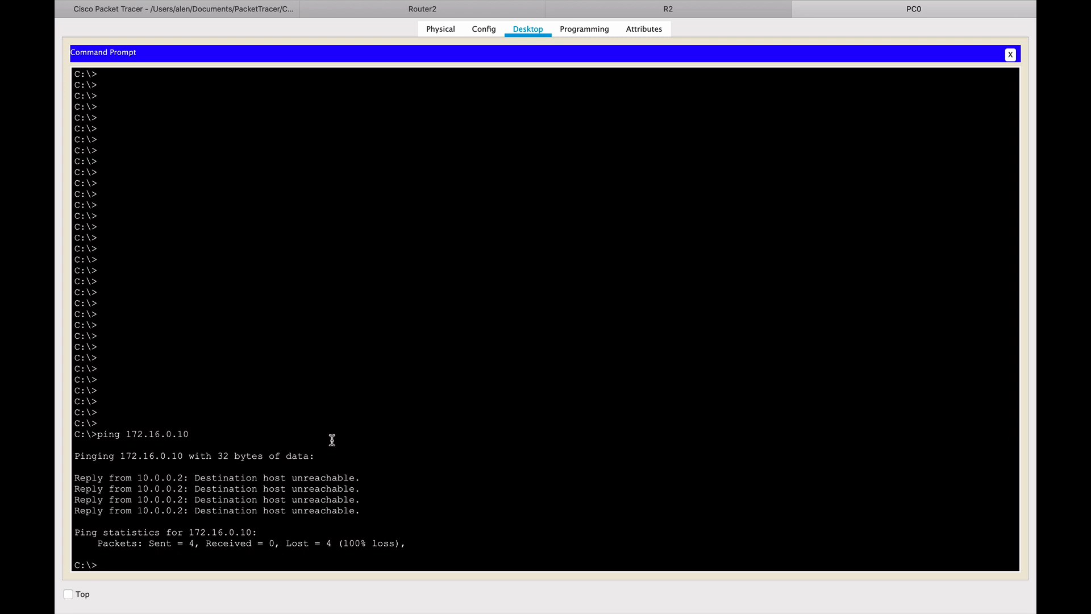
mouse_move(416, 47)
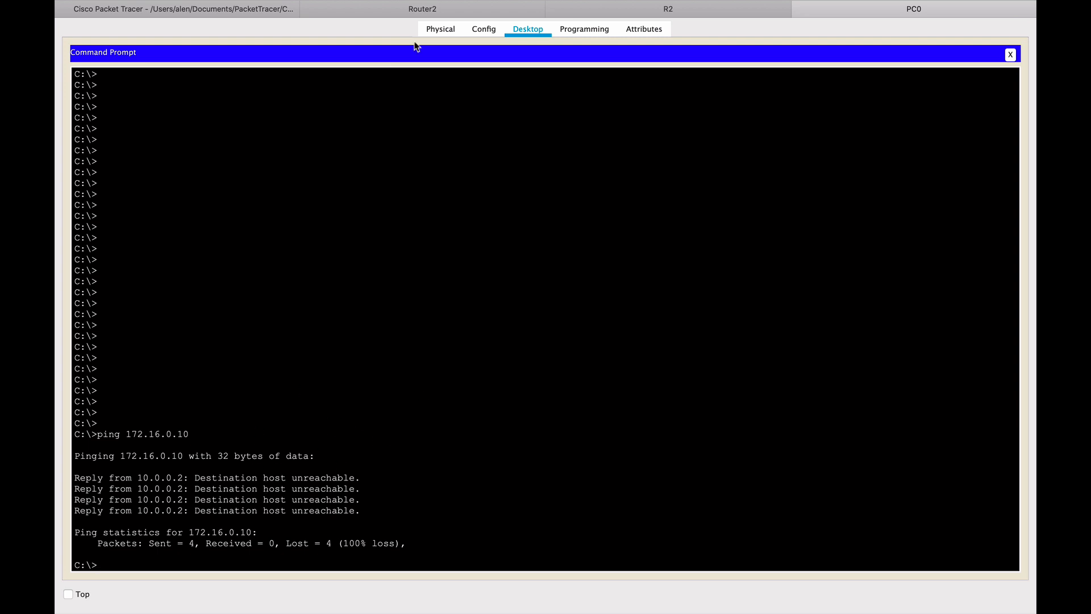
left_click(1010, 54)
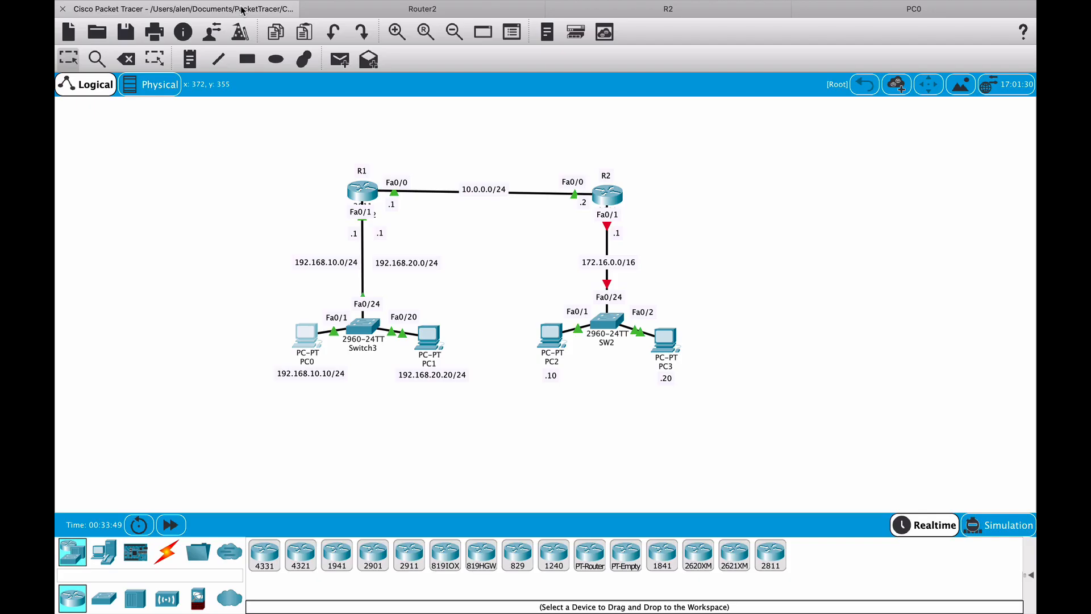
mouse_move(324, 223)
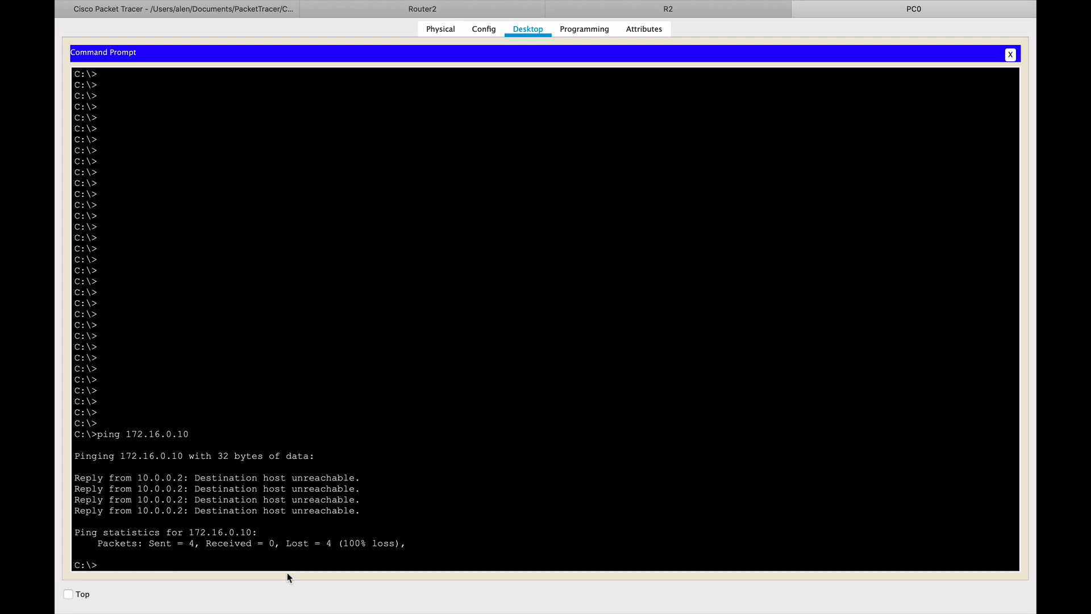
mouse_move(158, 467)
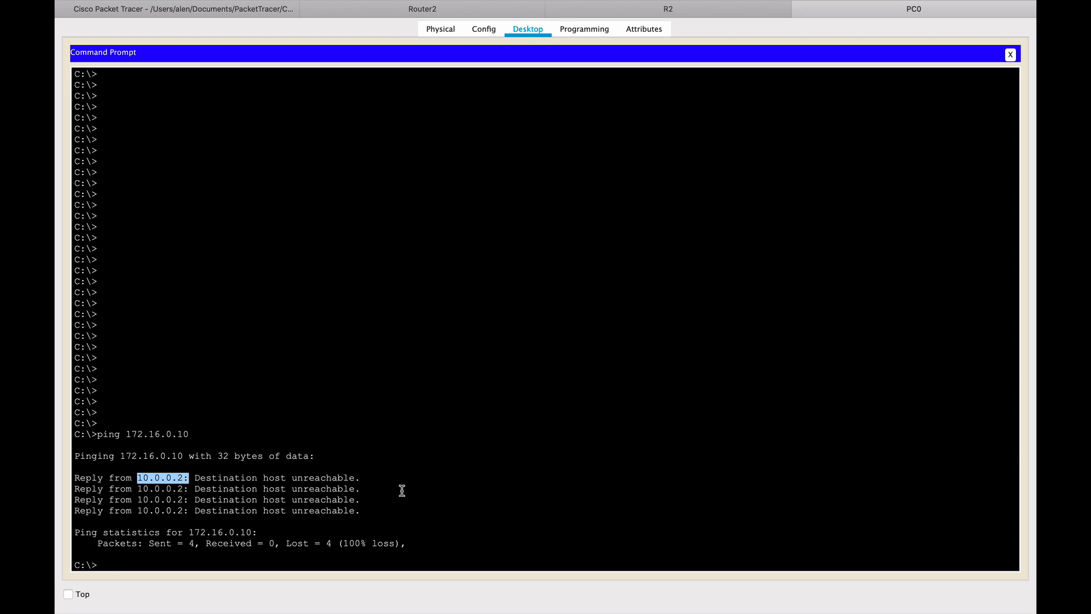
mouse_move(543, 412)
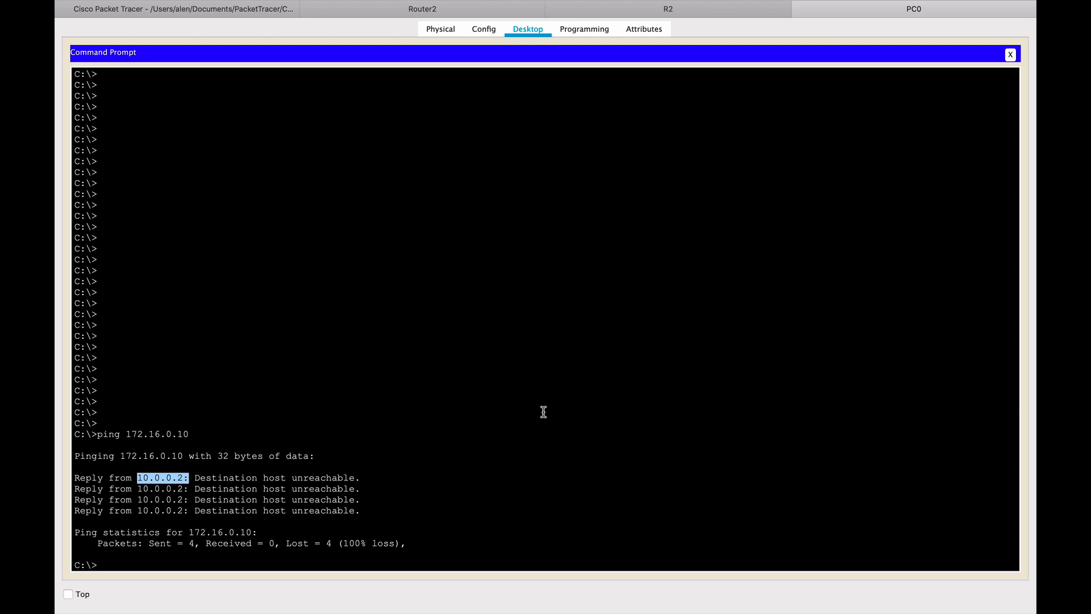
mouse_move(359, 489)
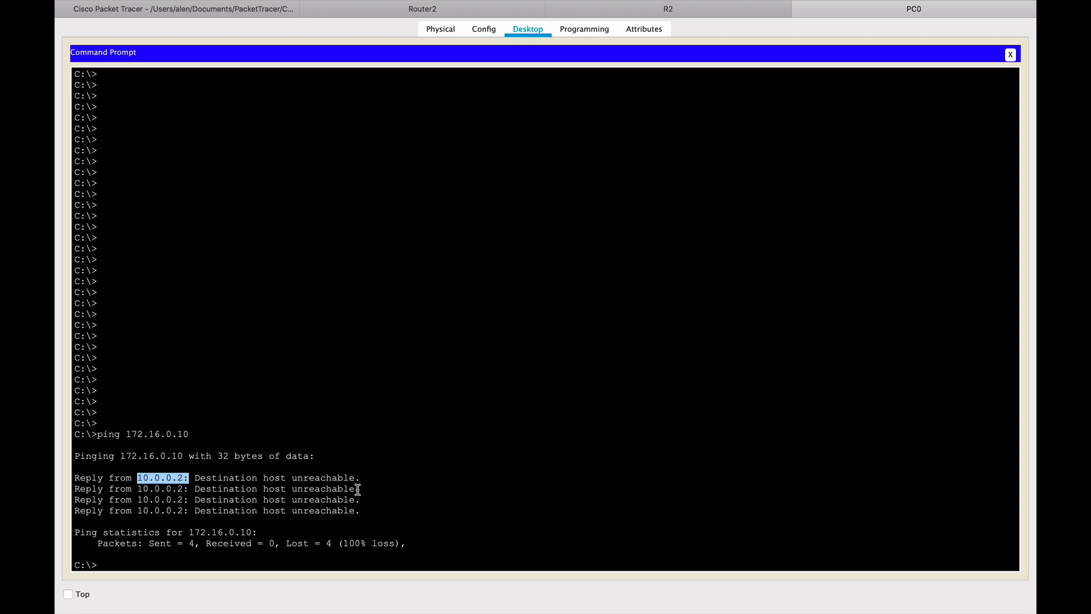
left_click(1010, 55)
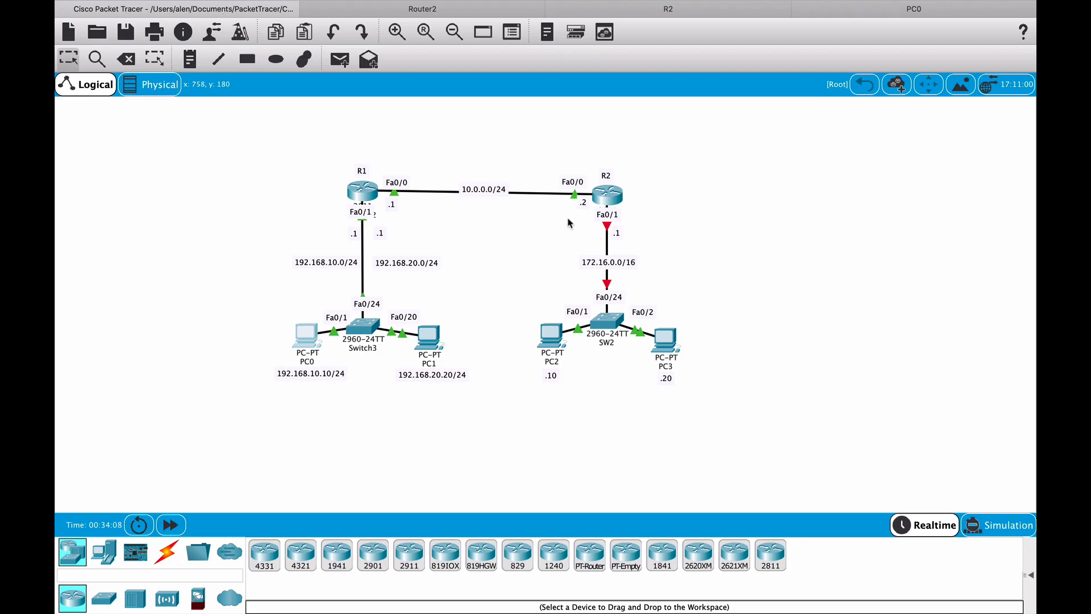
mouse_move(641, 207)
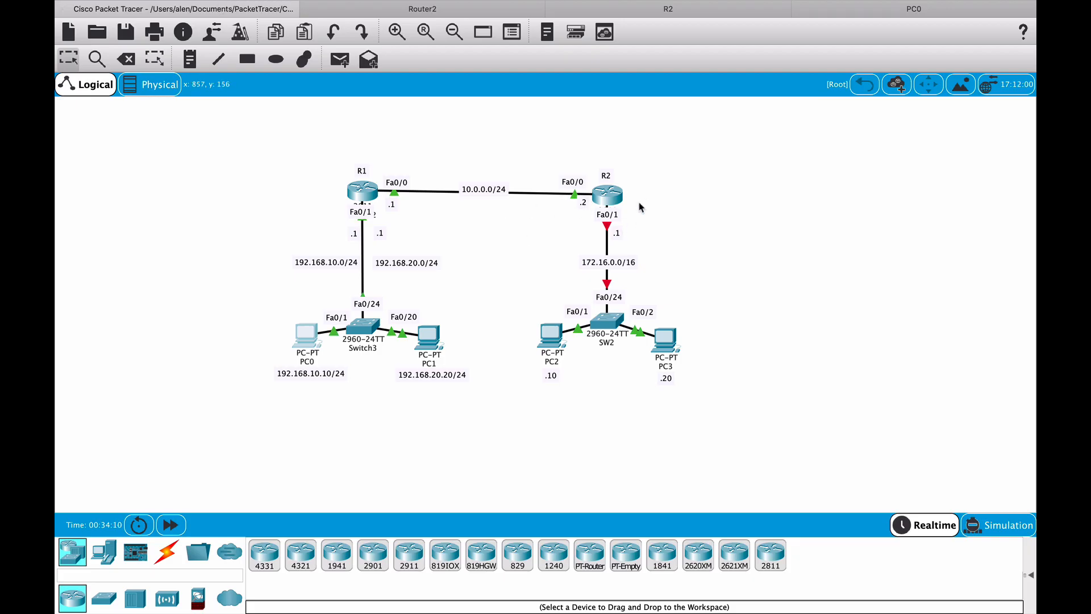
mouse_move(589, 228)
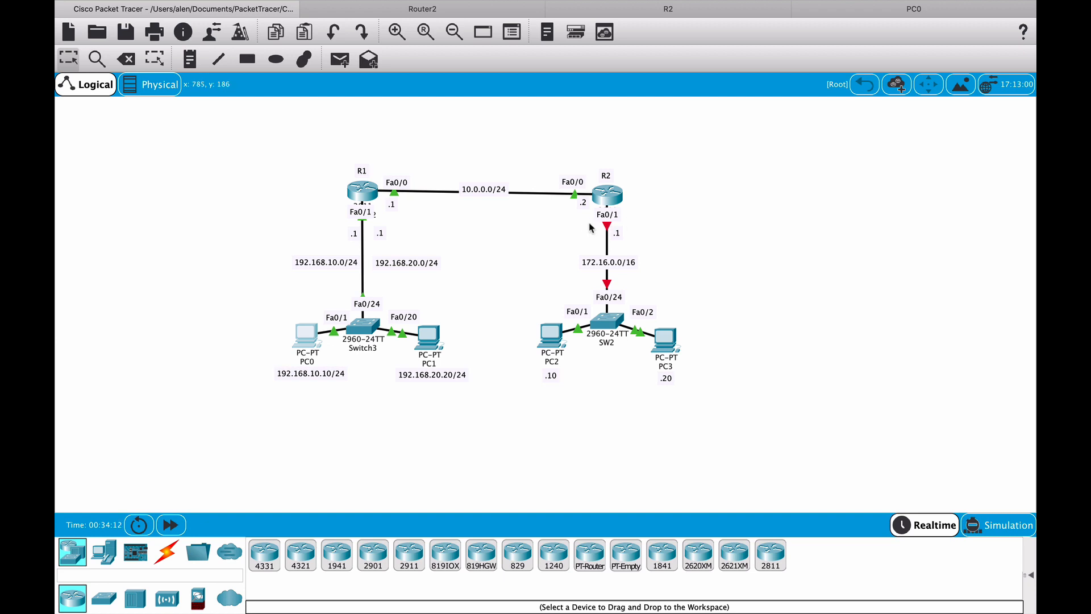
mouse_move(604, 222)
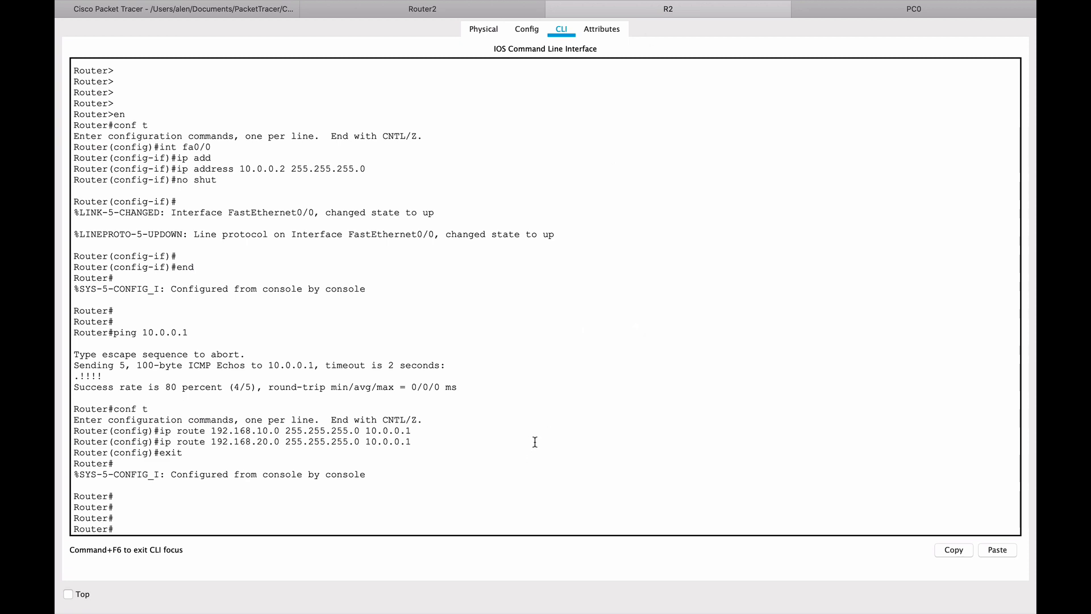
Step: Assign R2's Fa0/1 the address 172.16.0.1 255.255.0.0 and enable it with no shutdown
type("conf t")
type("i")
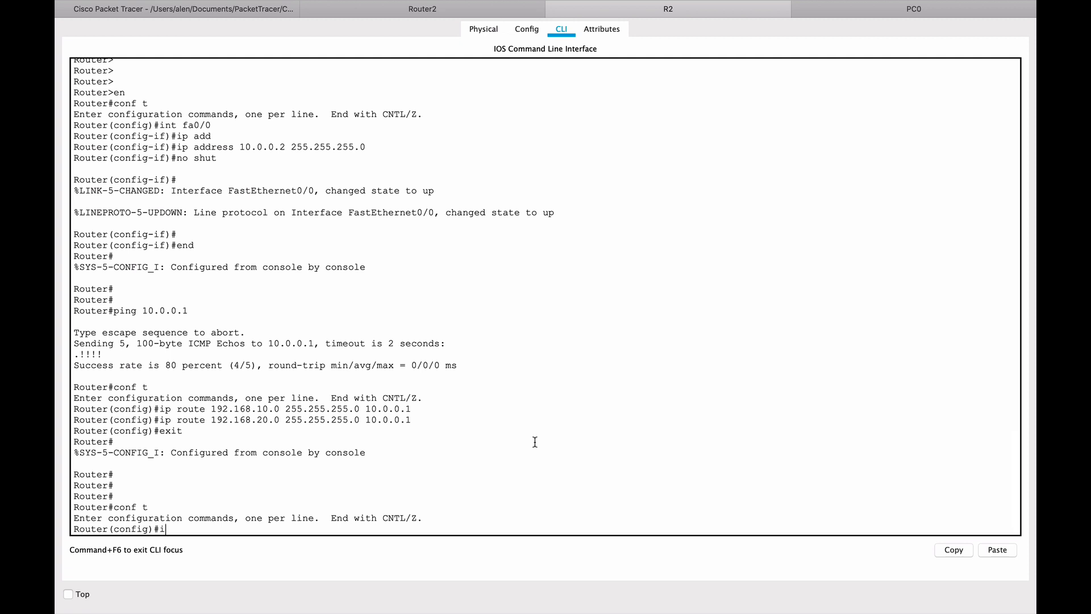
type("nt fa")
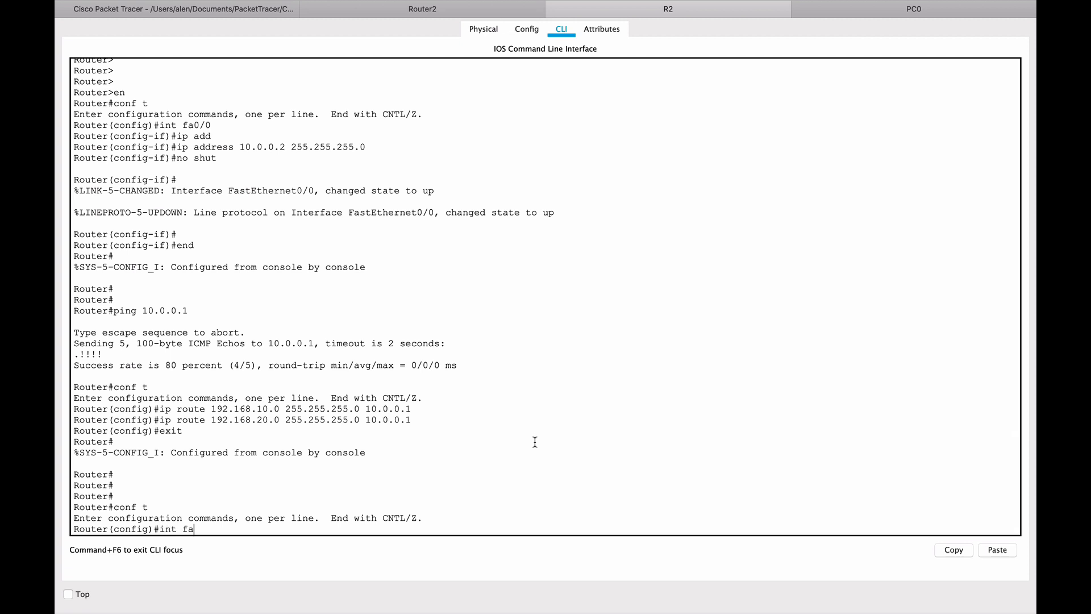
type("0/1")
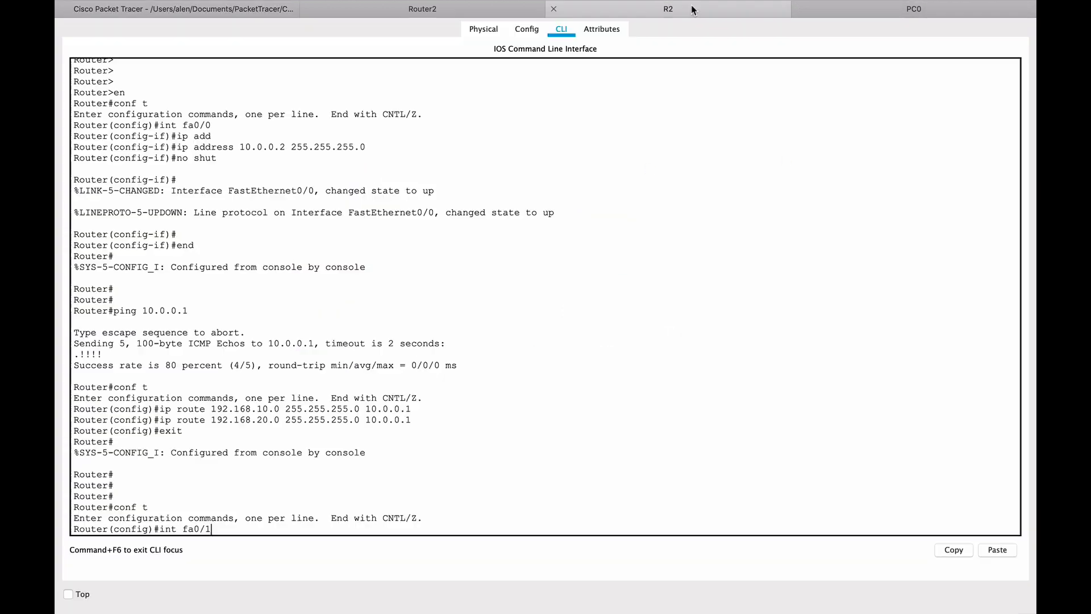
key("Return")
type("ip address")
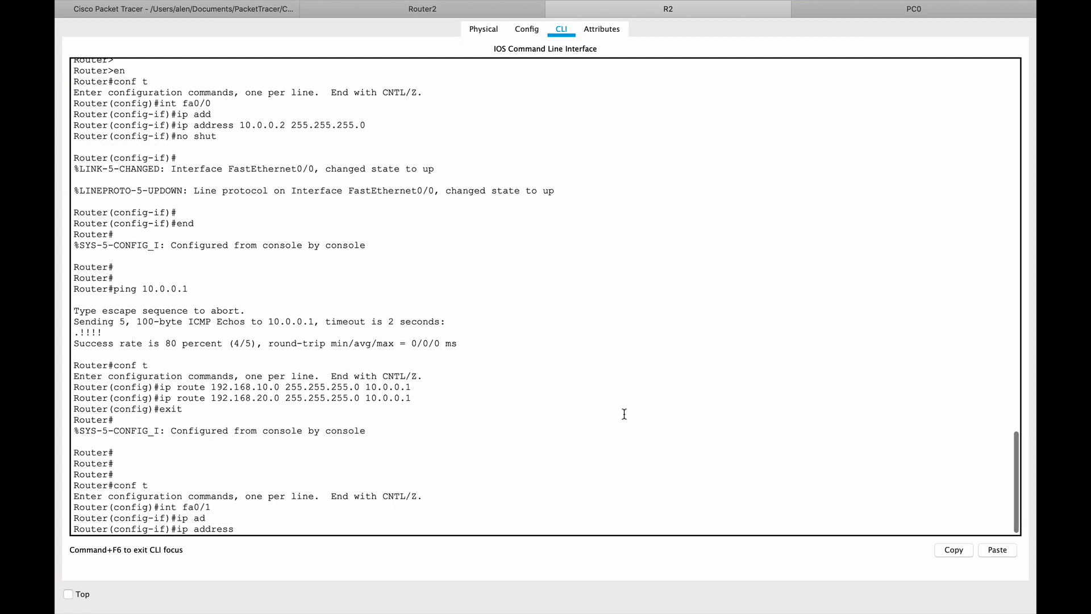
type("17")
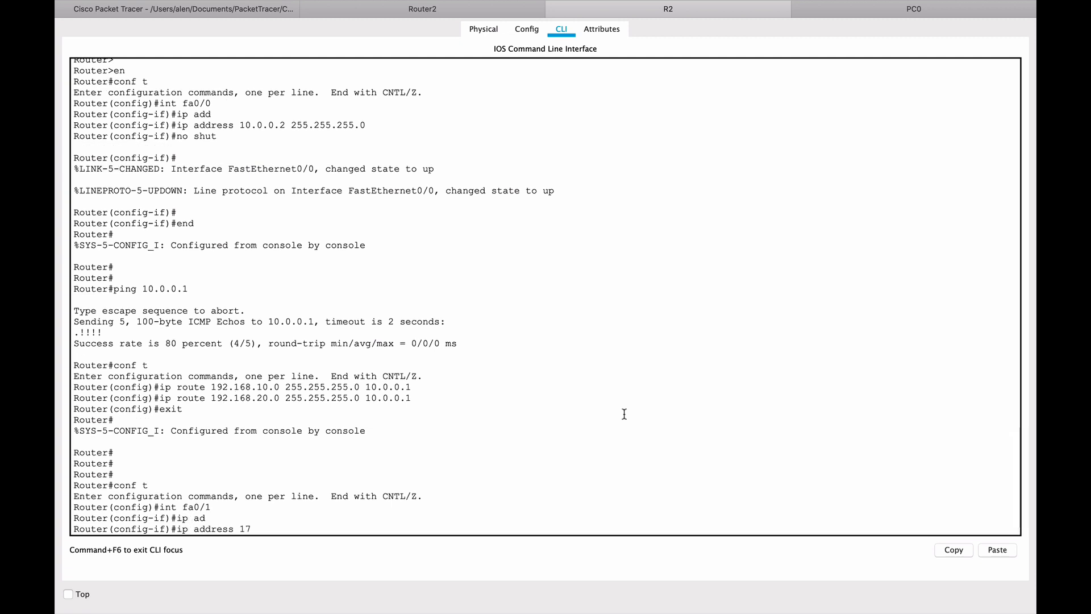
type("2.16.0")
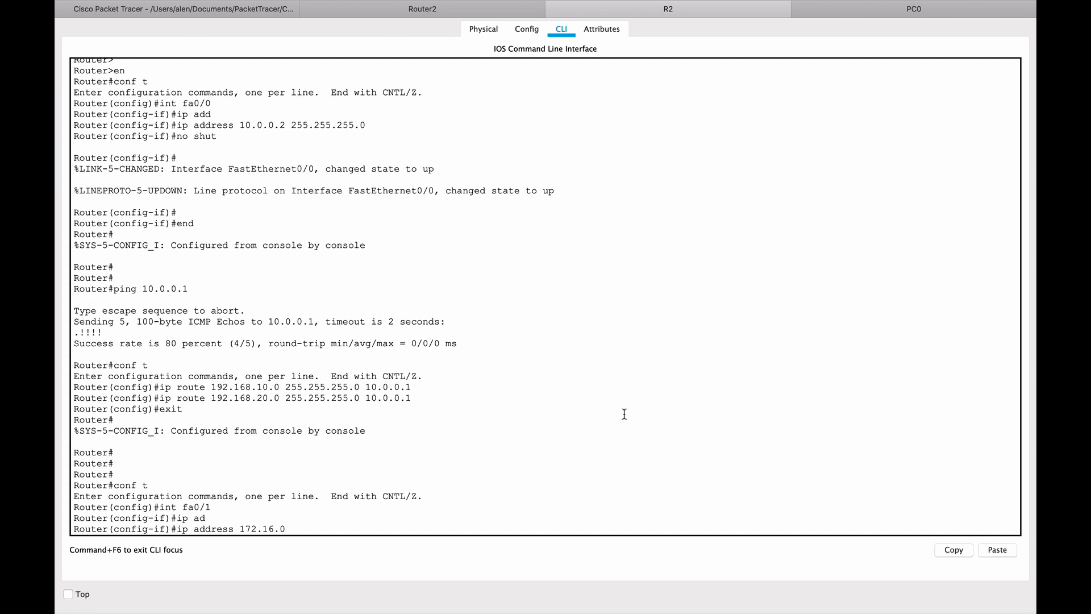
type(".1")
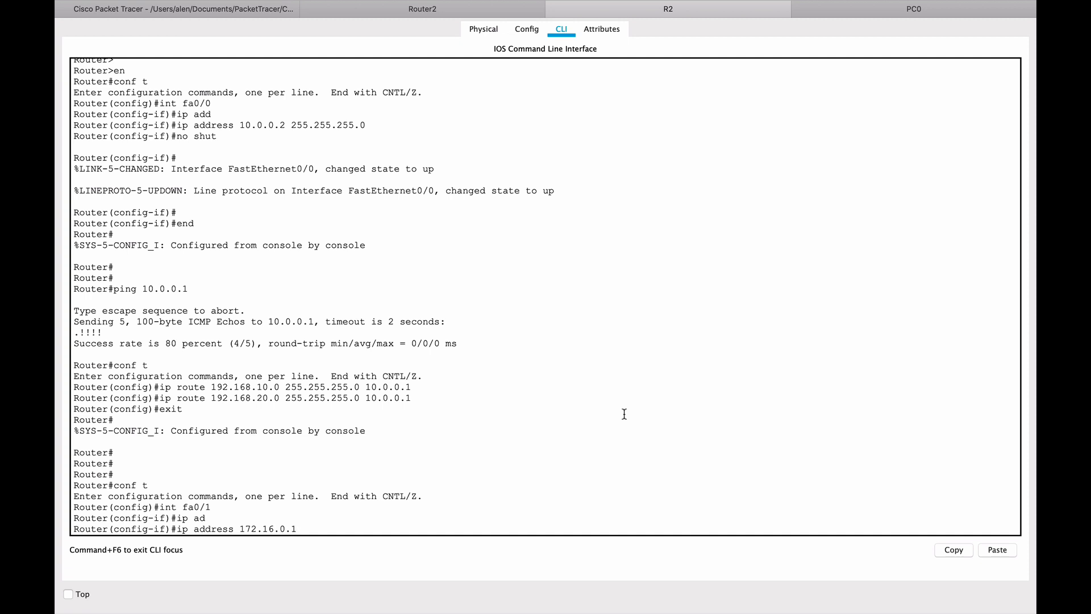
type("255.25")
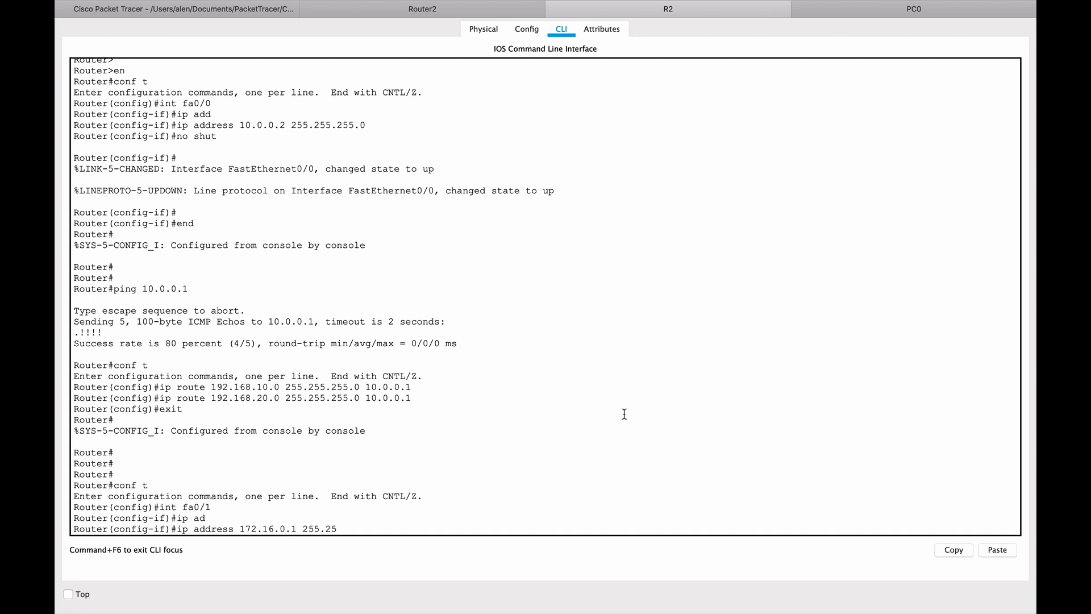
type("5.0.0")
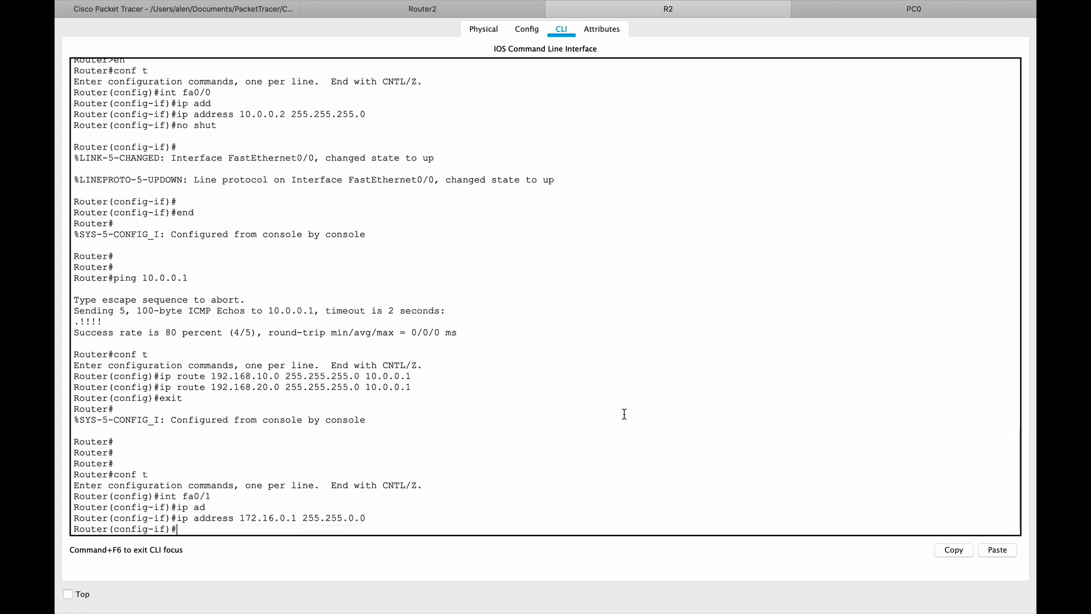
type("no su")
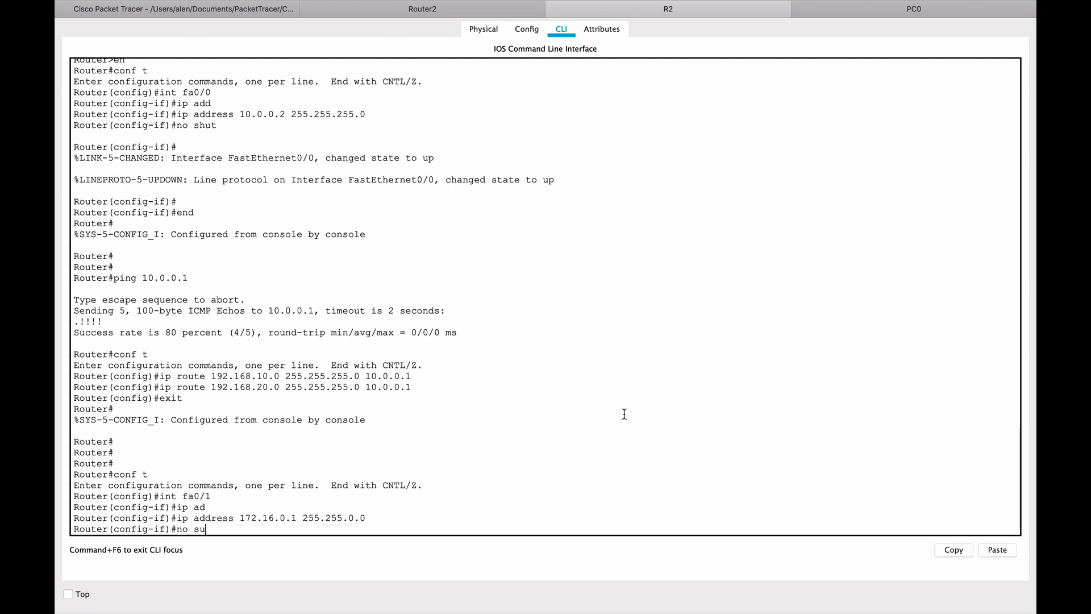
key("Backspace")
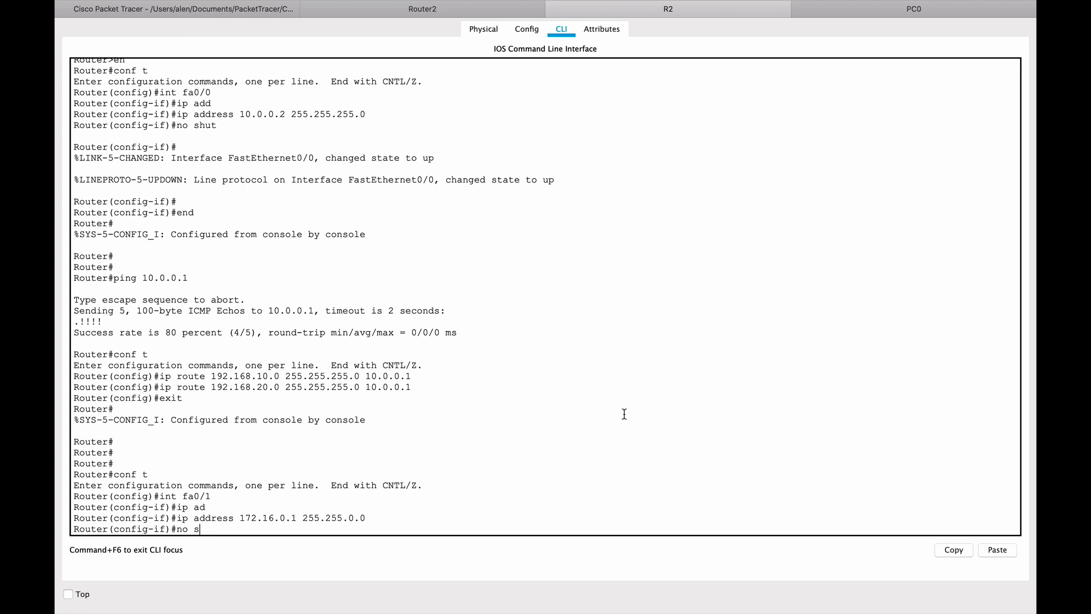
type("hut")
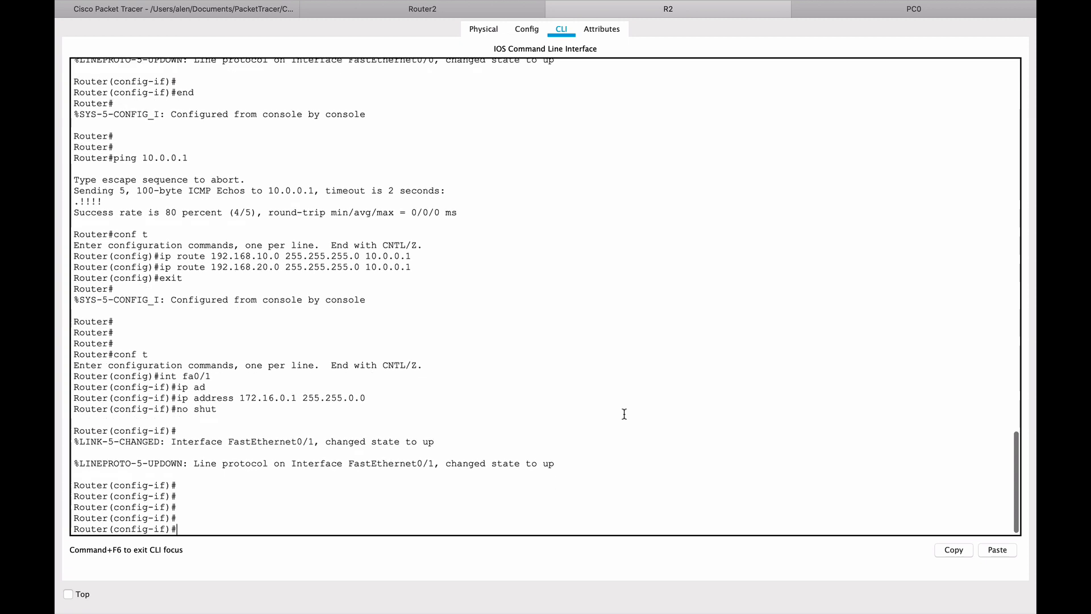
mouse_move(184, 28)
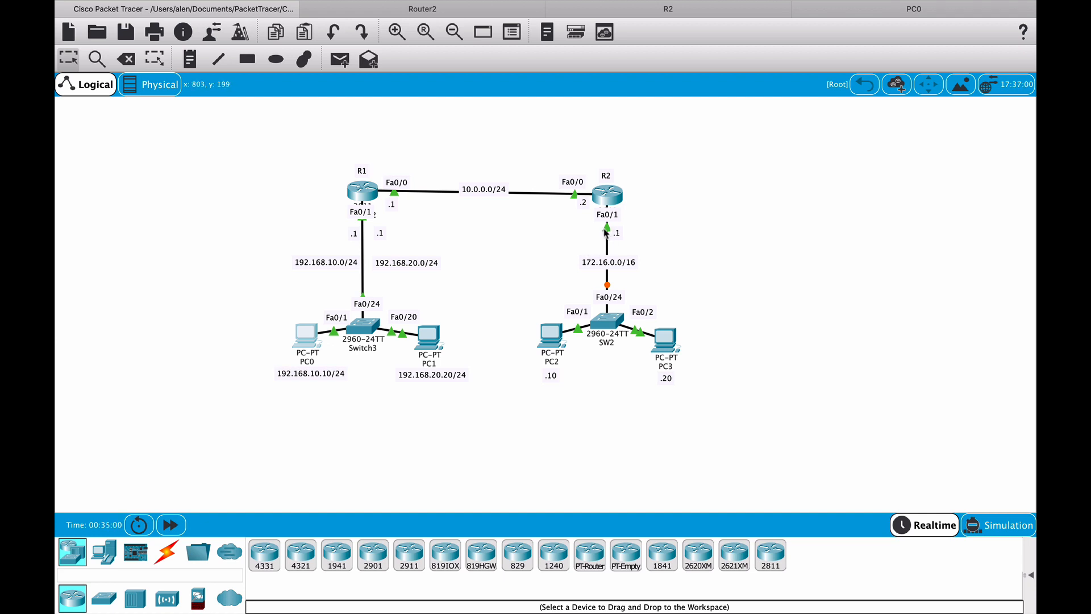
mouse_move(617, 236)
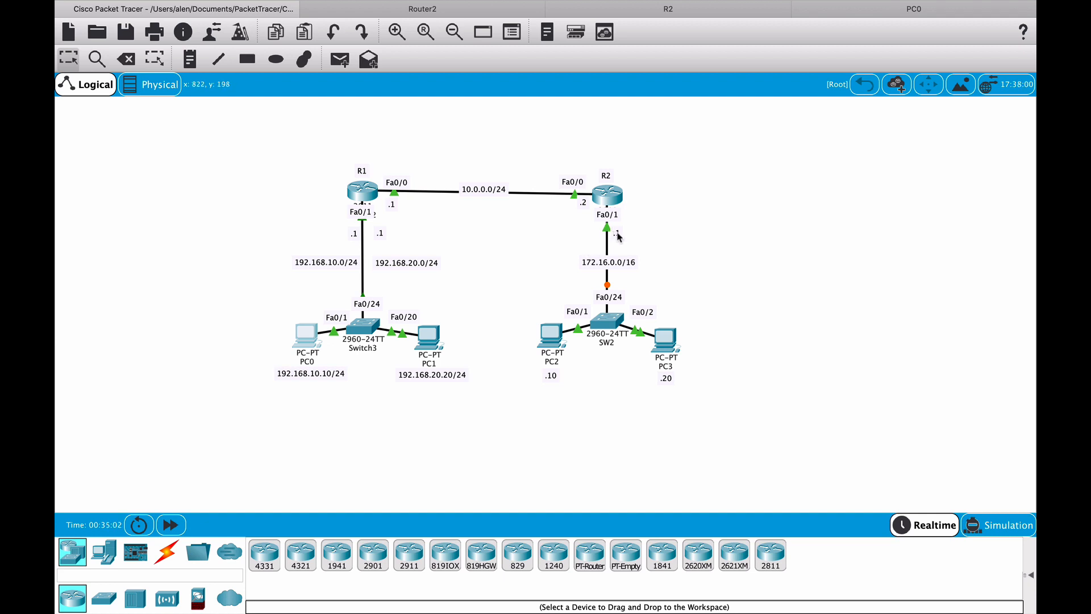
mouse_move(633, 229)
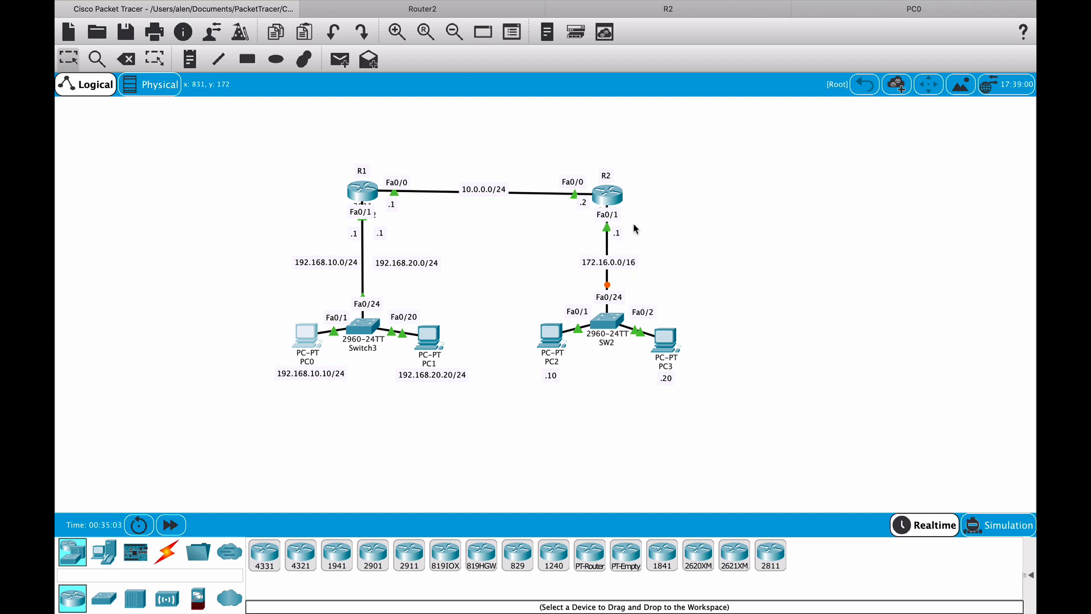
mouse_move(639, 317)
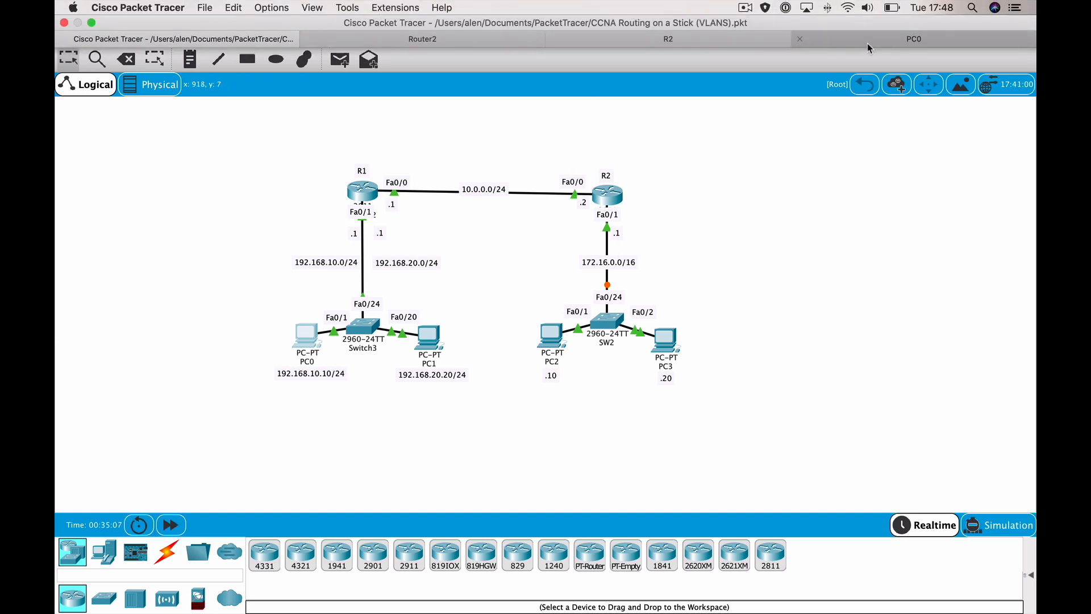
Step: Repeat PC0's ping to 172.16.0.10 until all replies return, then close PC0's window
left_click(913, 38)
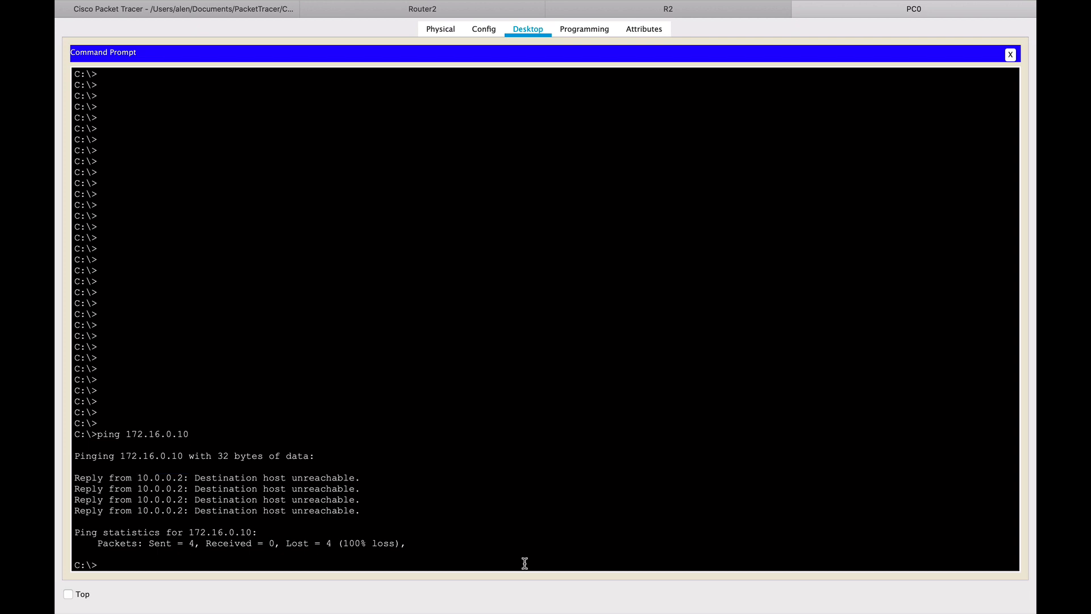
type("ping 172.16.0.10")
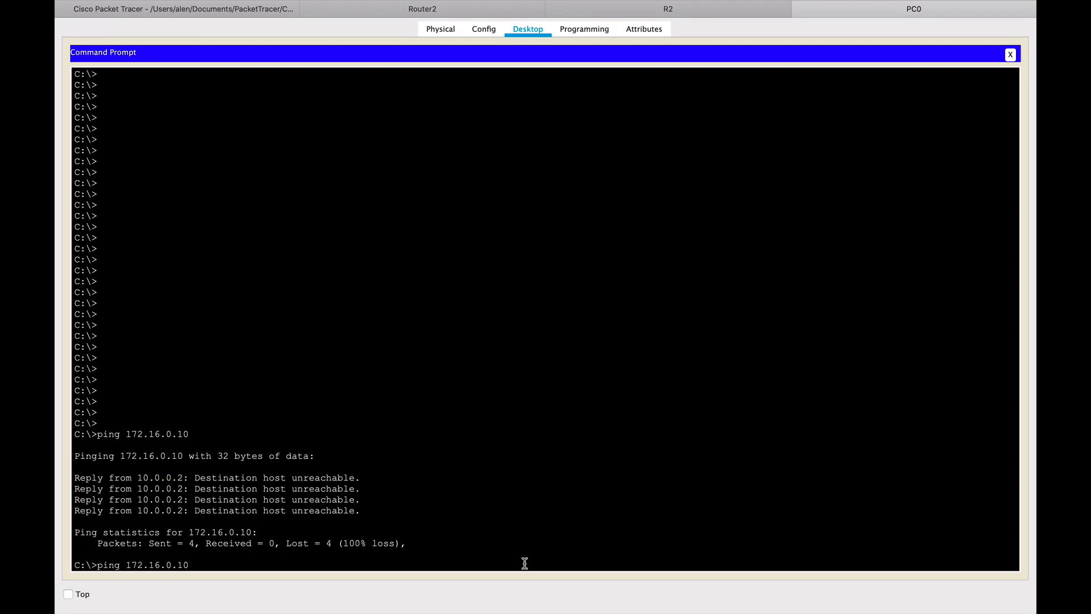
key("Return")
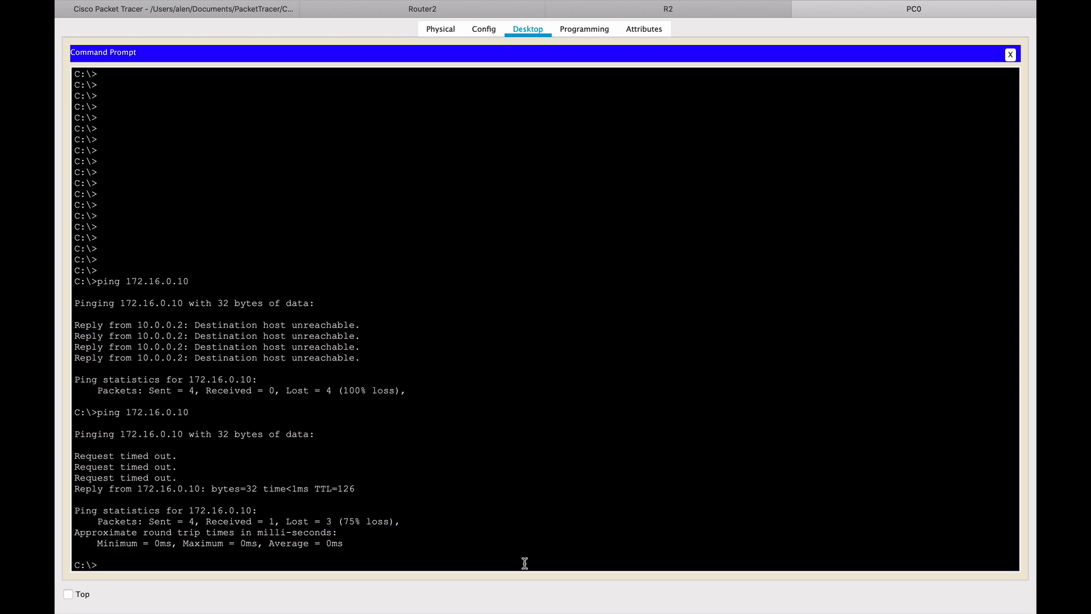
type("ping 172.16.0.10")
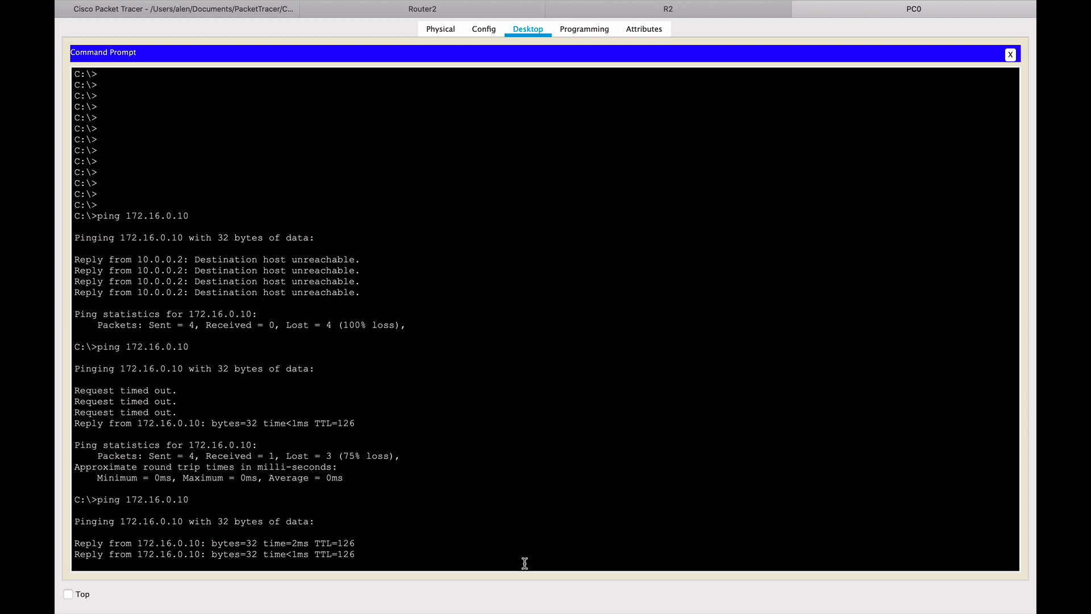
scroll("down", 3)
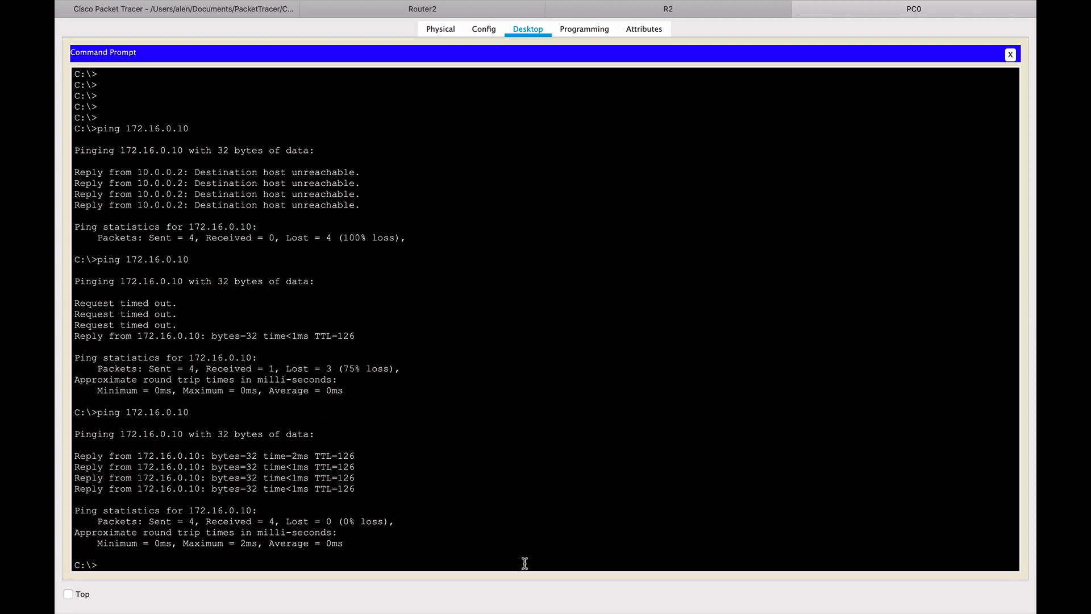
mouse_move(694, 264)
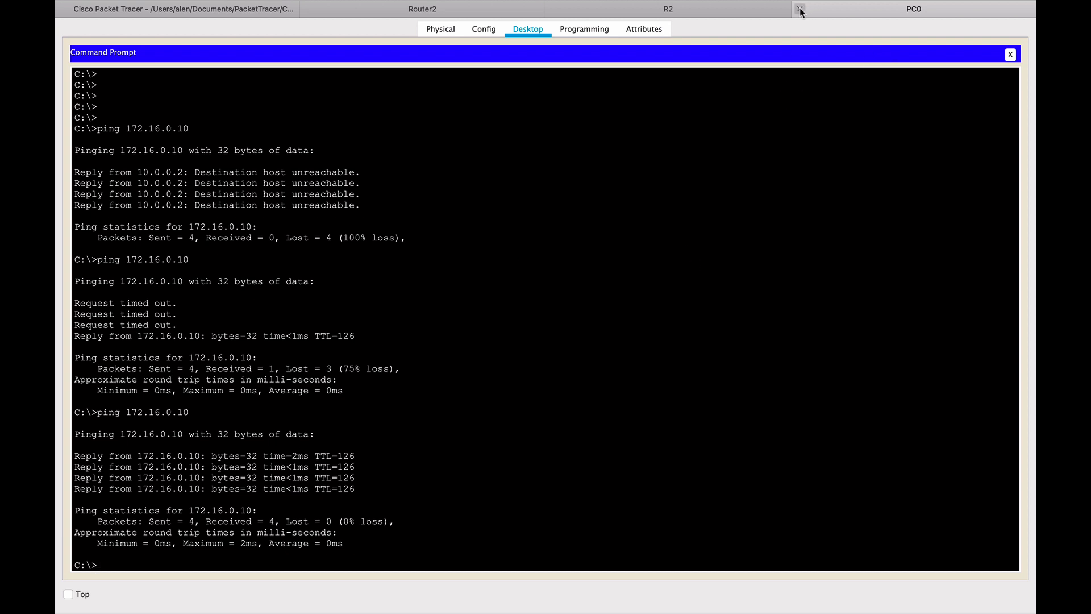
mouse_move(801, 9)
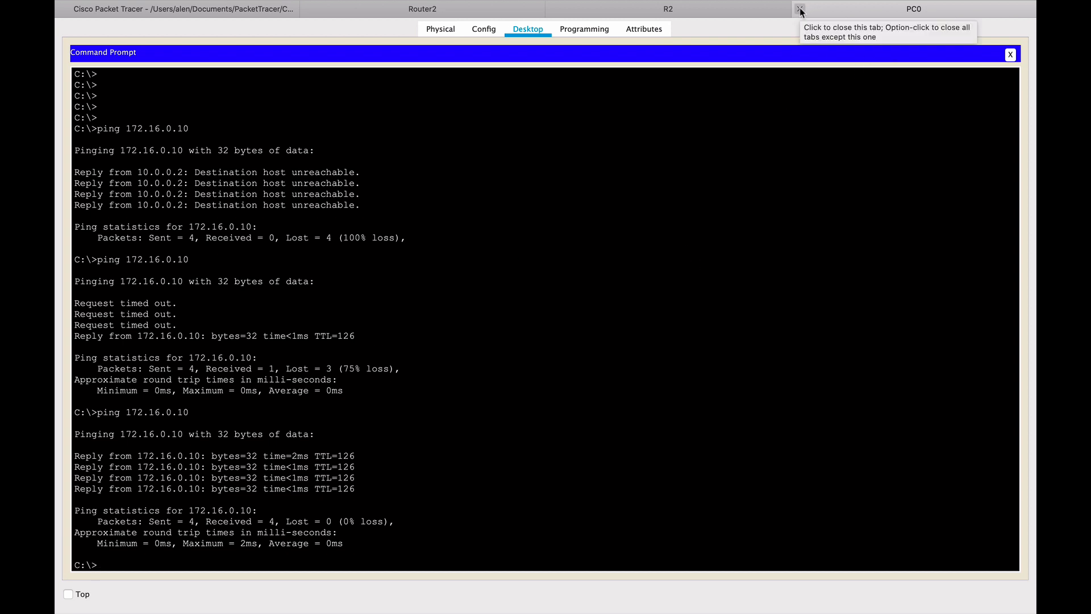
left_click(799, 9)
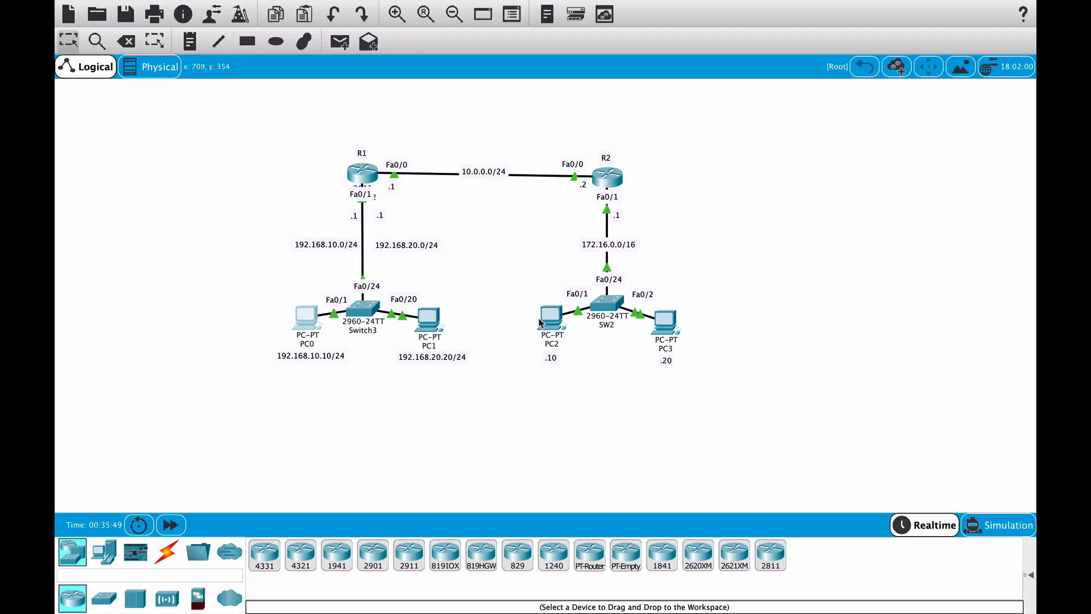
mouse_move(360, 357)
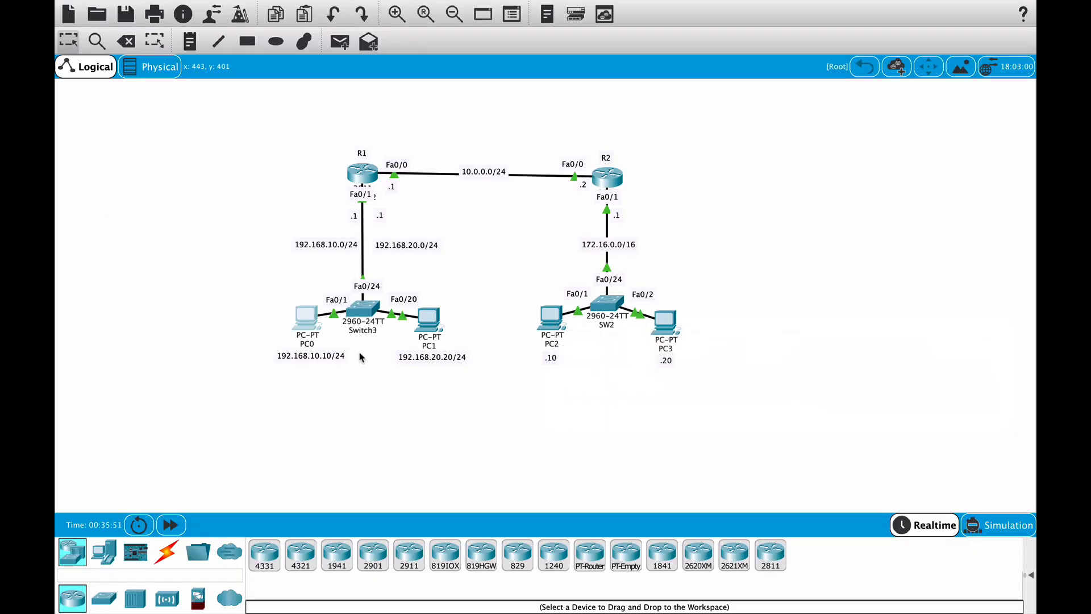
Step: From PC2's command prompt, ping 192.168.10.10 and get four replies with 0% loss
double_click(551, 317)
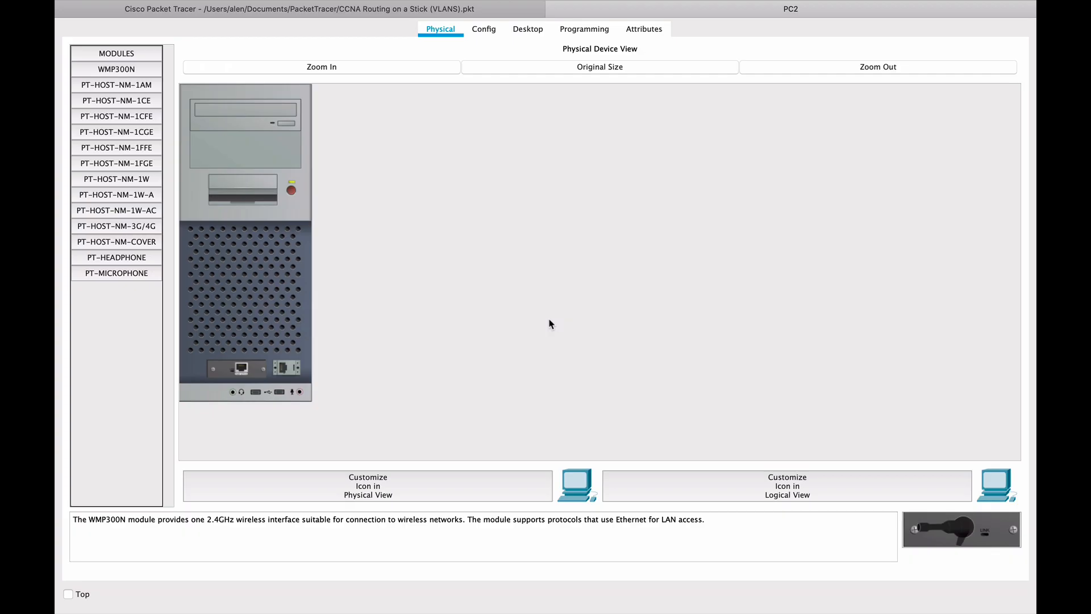
left_click(527, 29)
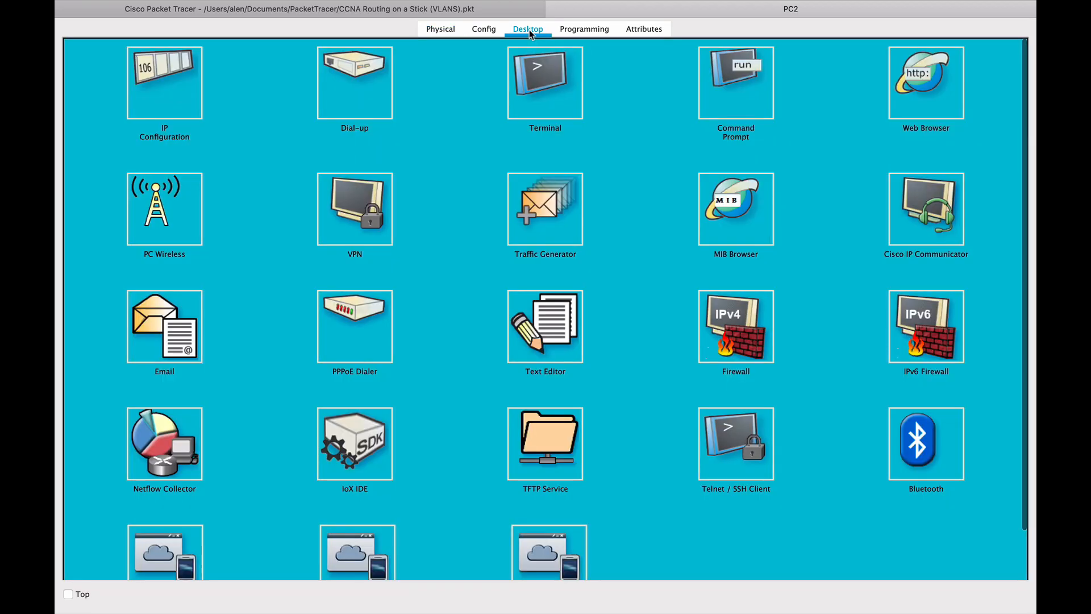
left_click(735, 82)
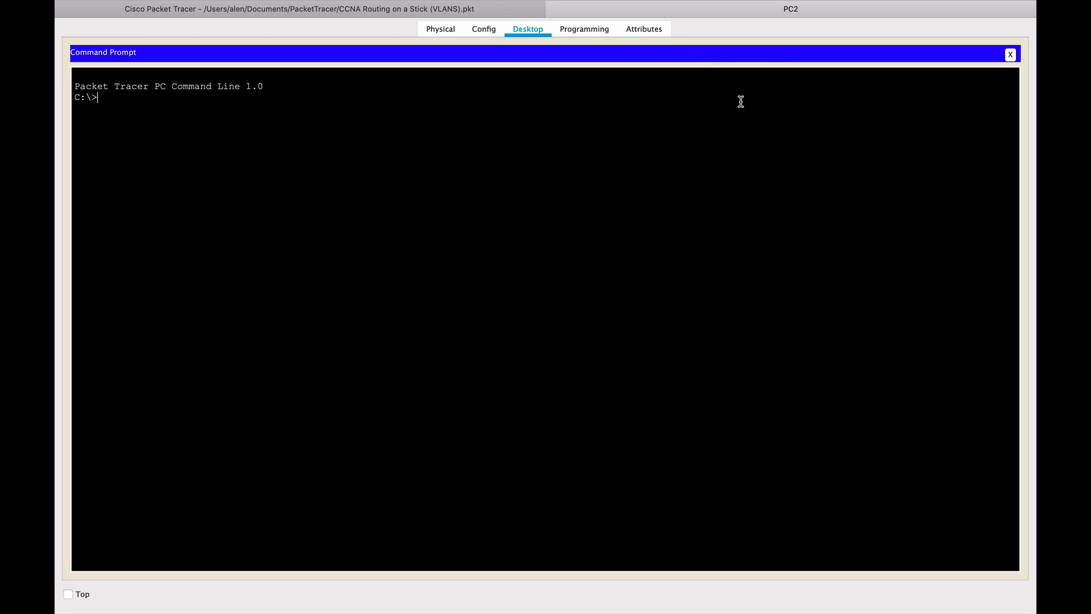
type("ping 1")
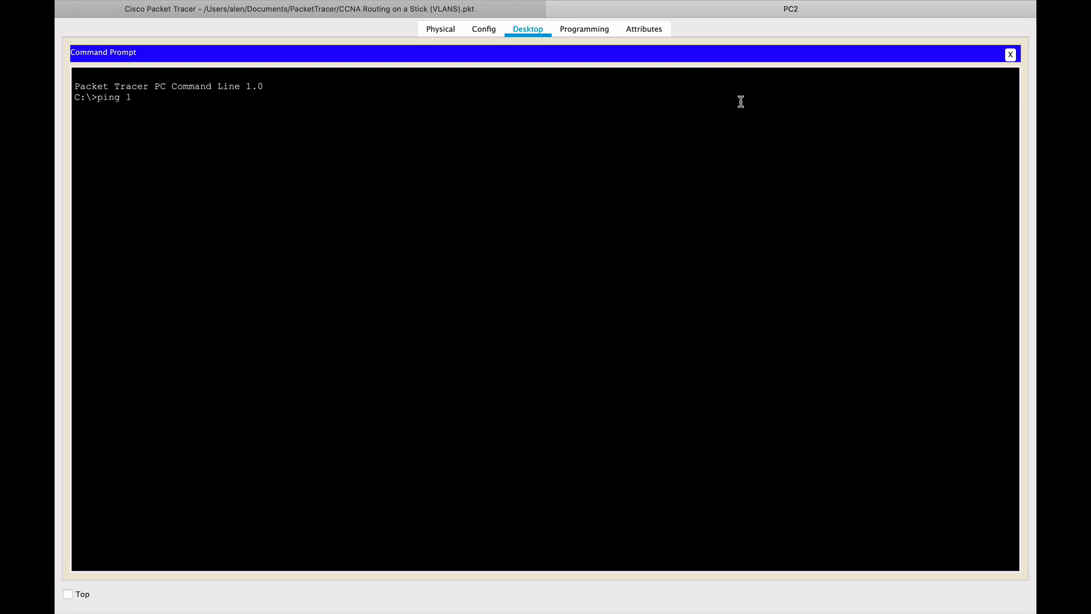
type("92.168")
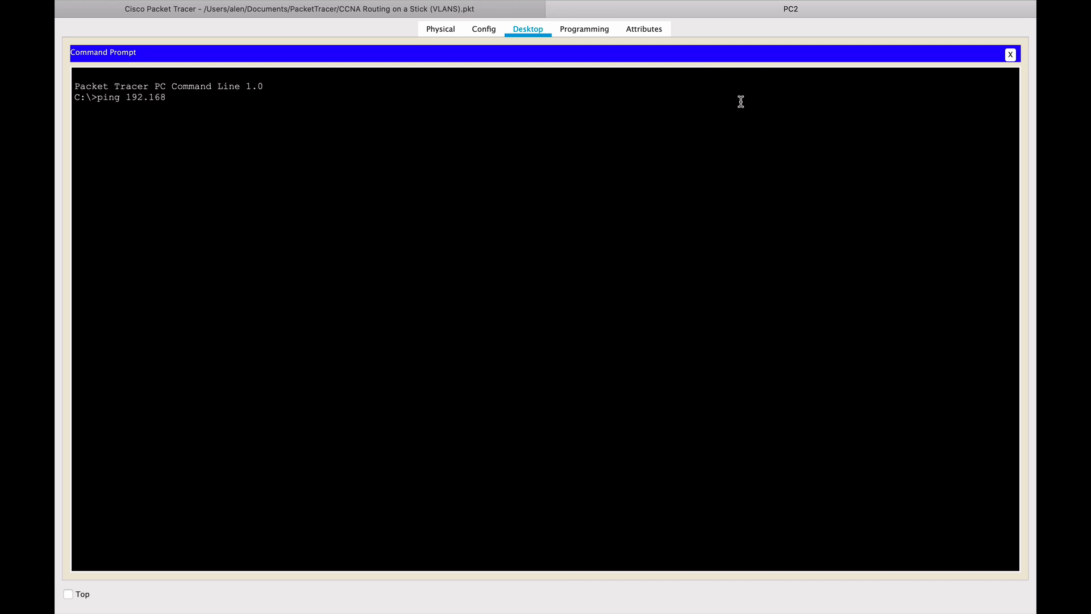
type(".10.10")
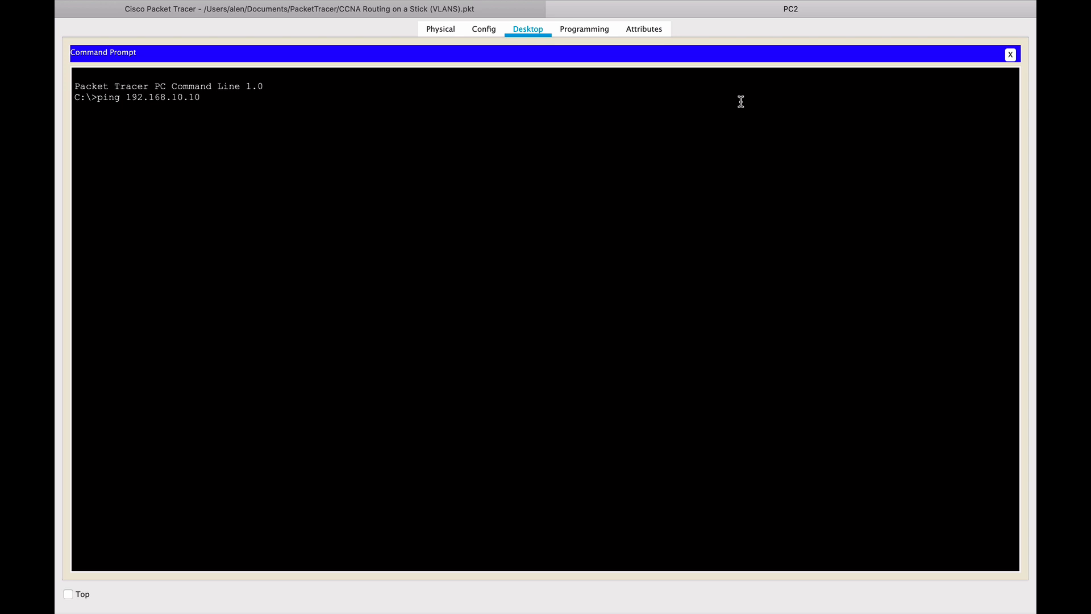
key("Return")
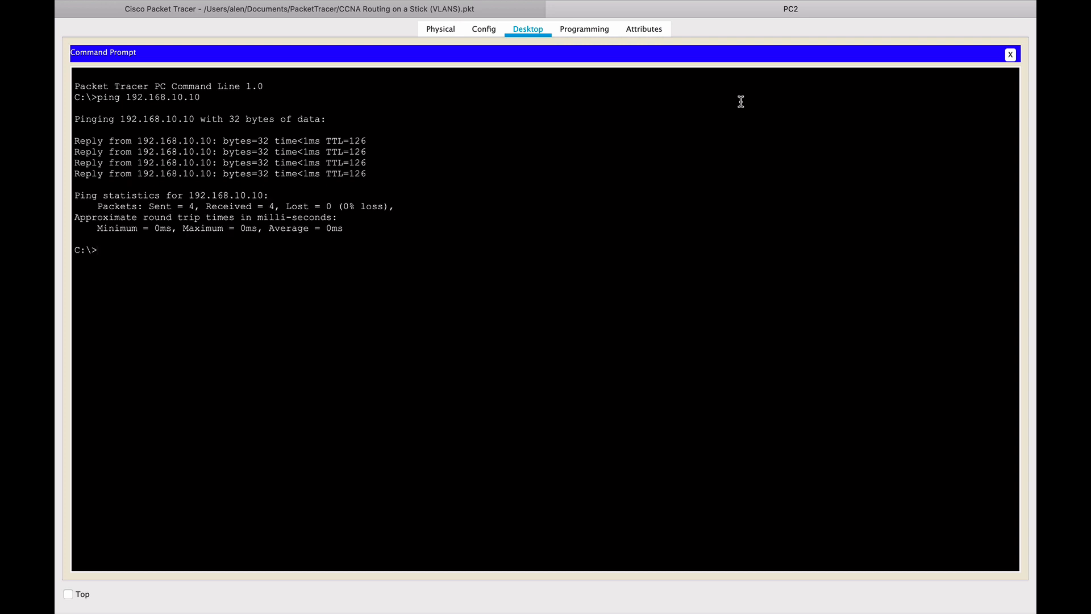
left_click(1010, 55)
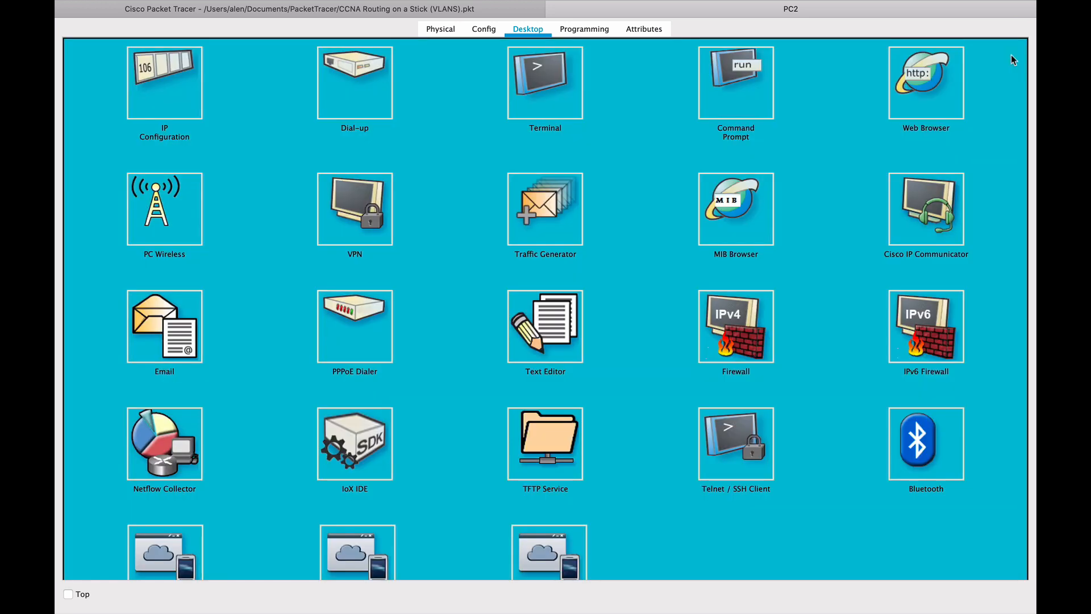
mouse_move(555, 9)
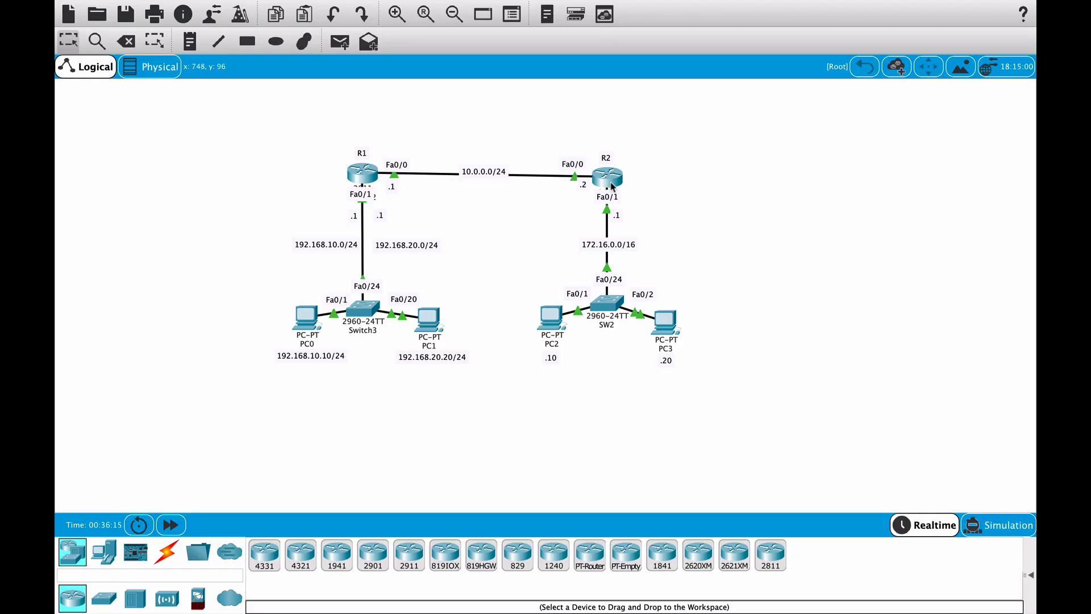
mouse_move(504, 428)
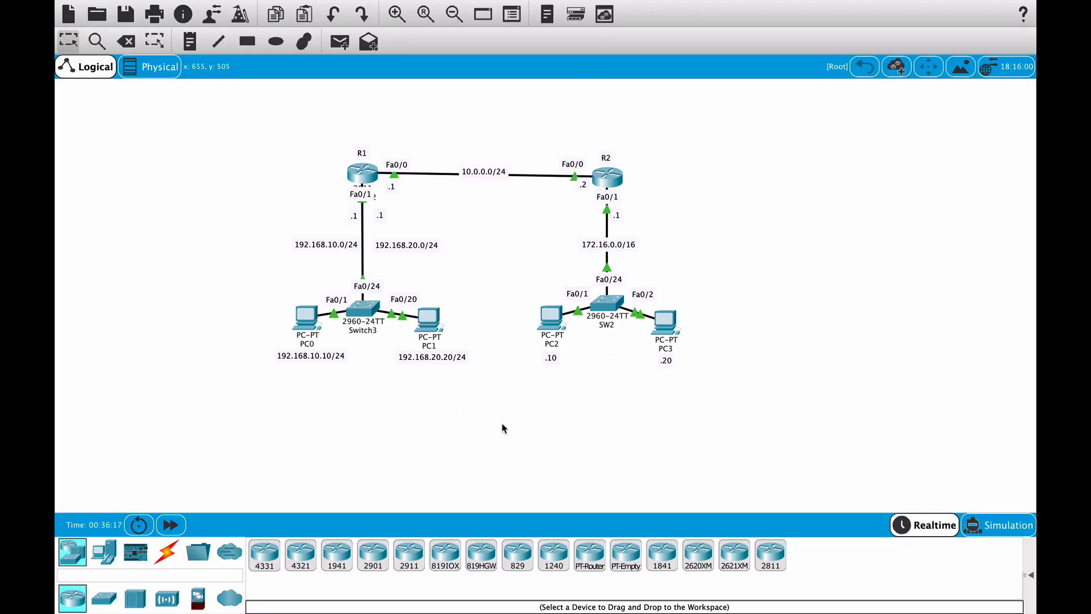